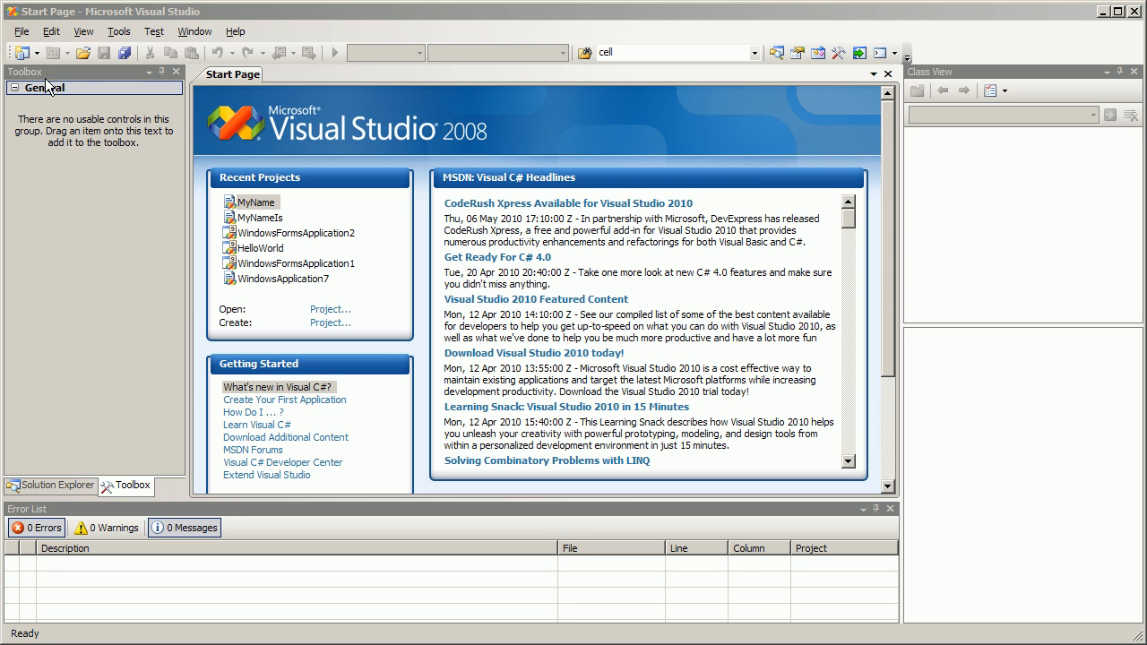
mouse_move(46, 104)
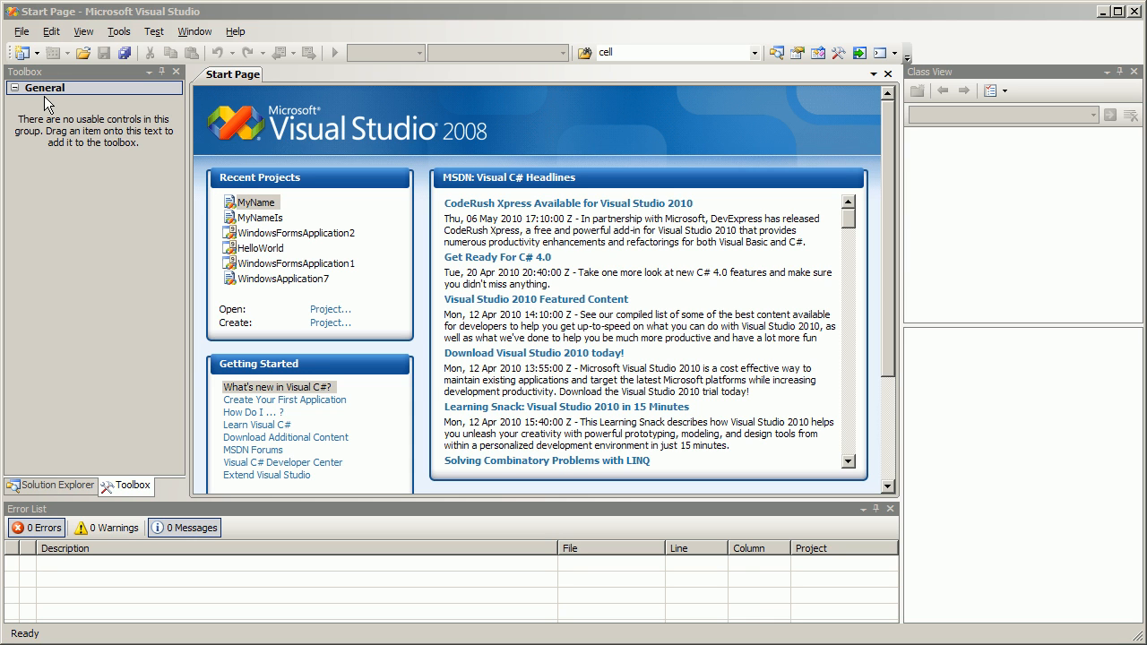
Step: Create a new C# Windows Forms Application project named MyName
left_click(258, 201)
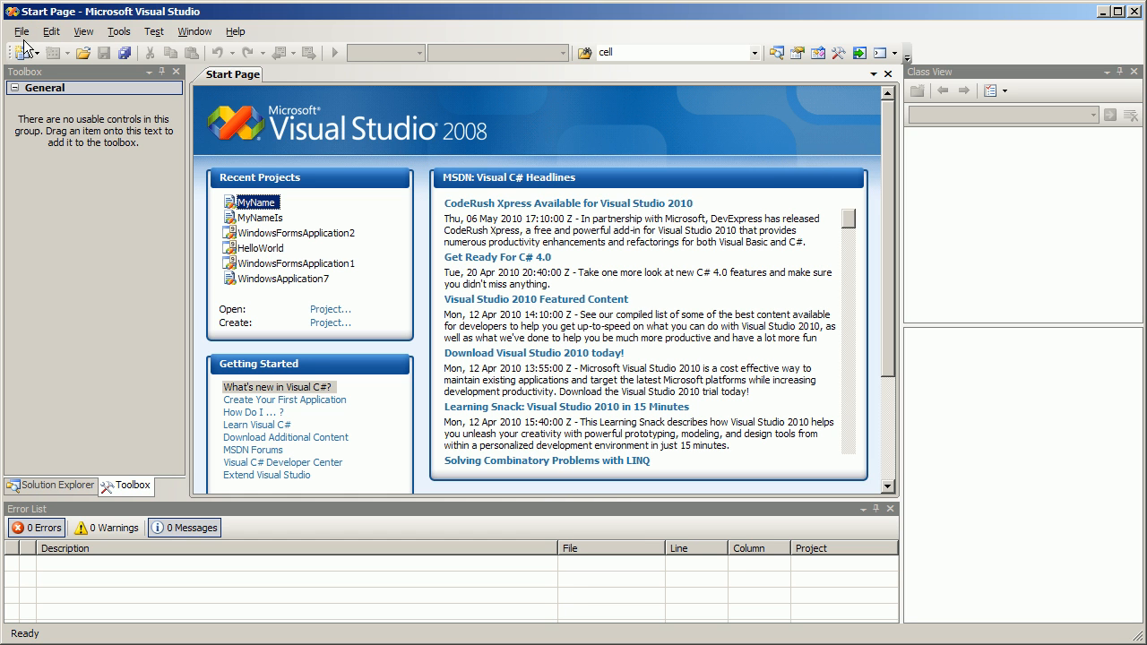
left_click(22, 30)
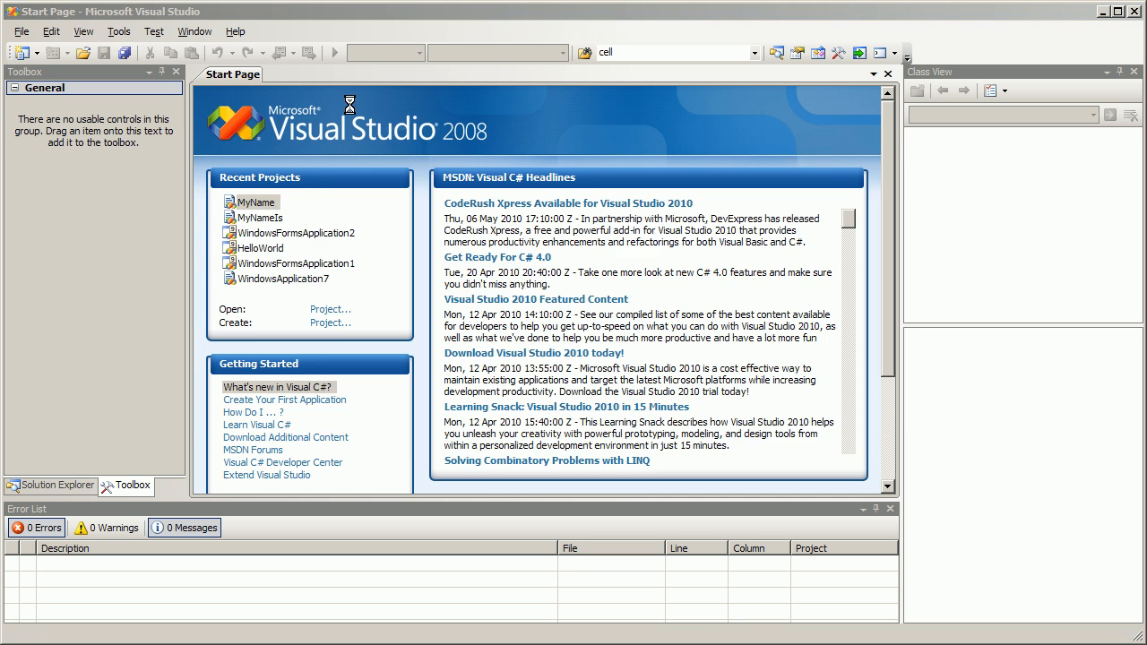
left_click(329, 322)
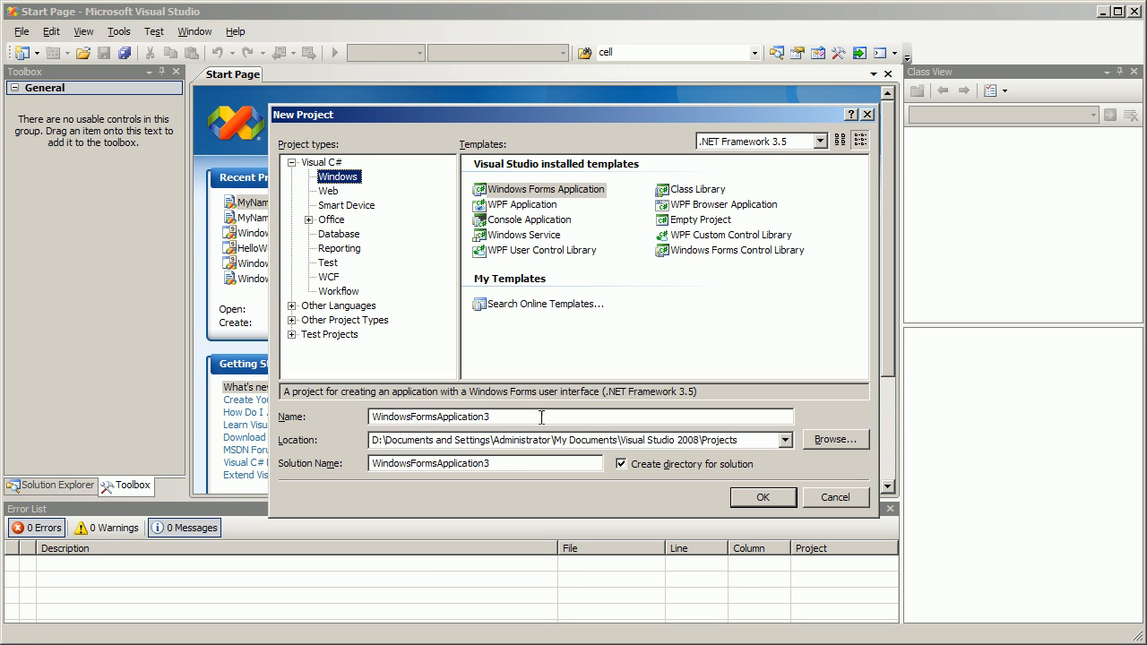
type("M")
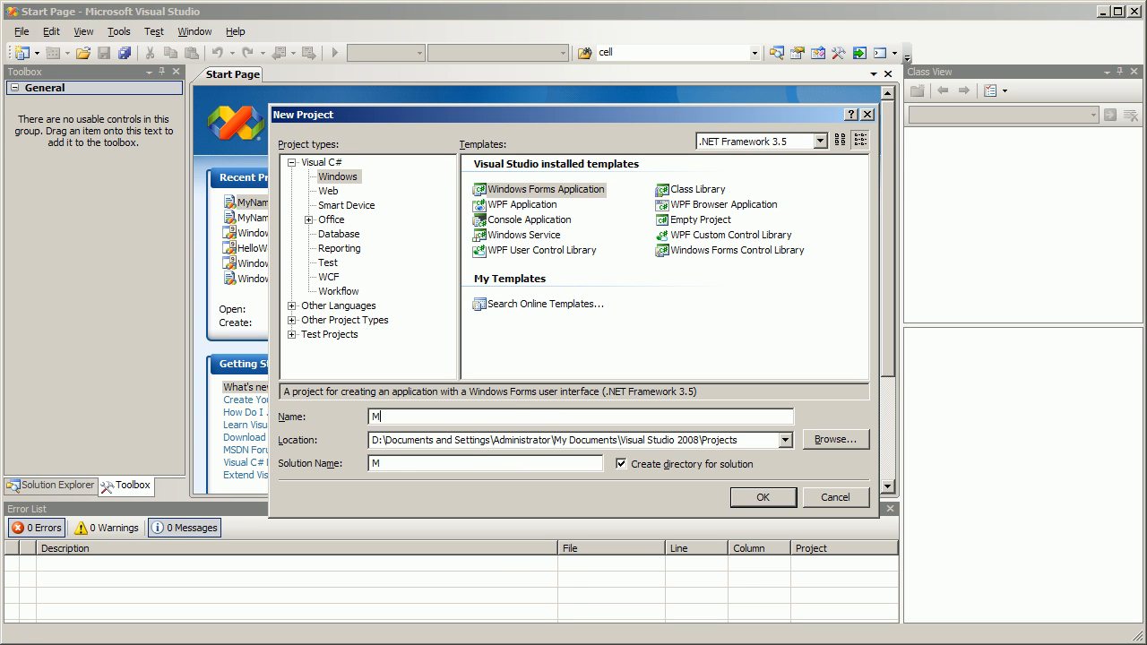
type("yName")
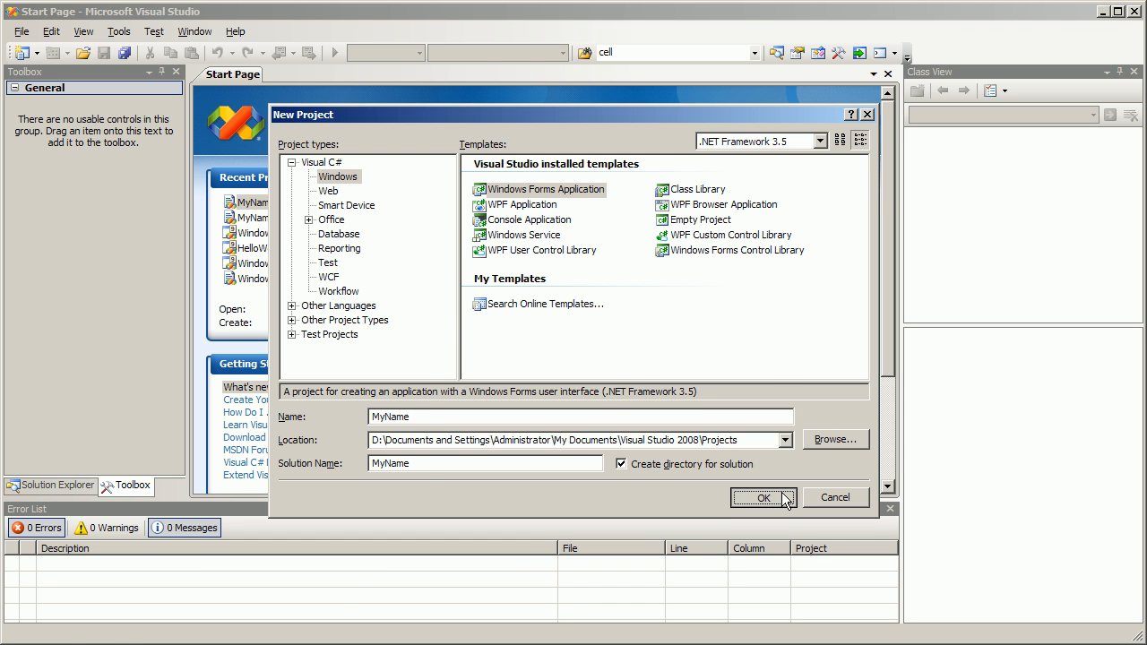
left_click(764, 498)
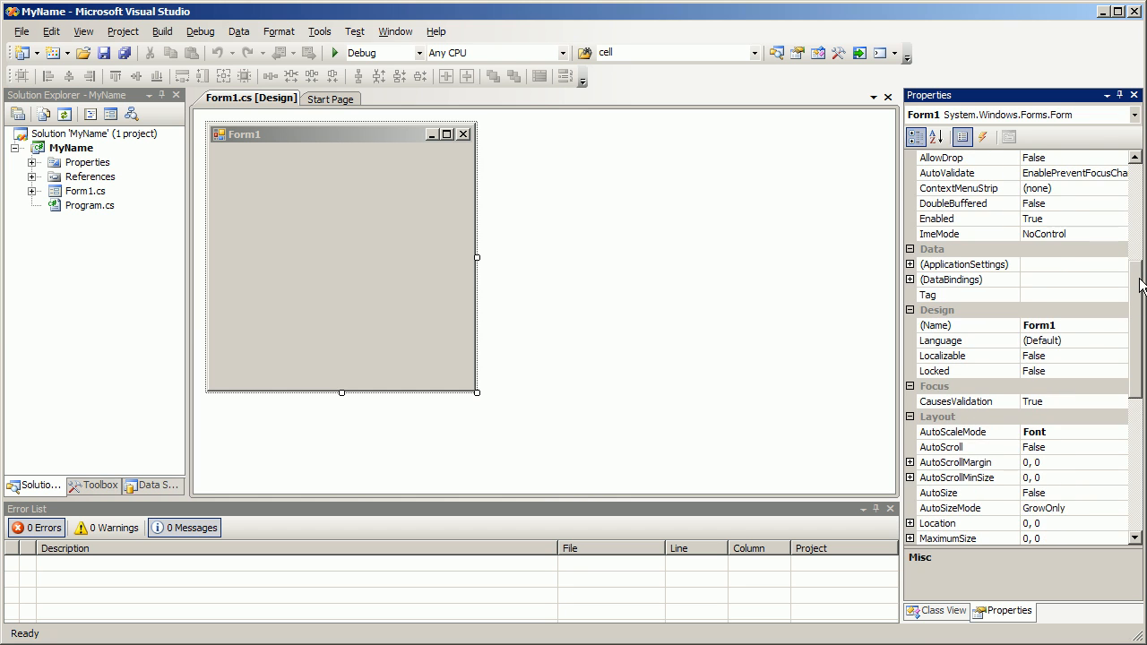
Step: Add a TextBox from the Toolbox to Form1 and place it near the top
left_click(101, 484)
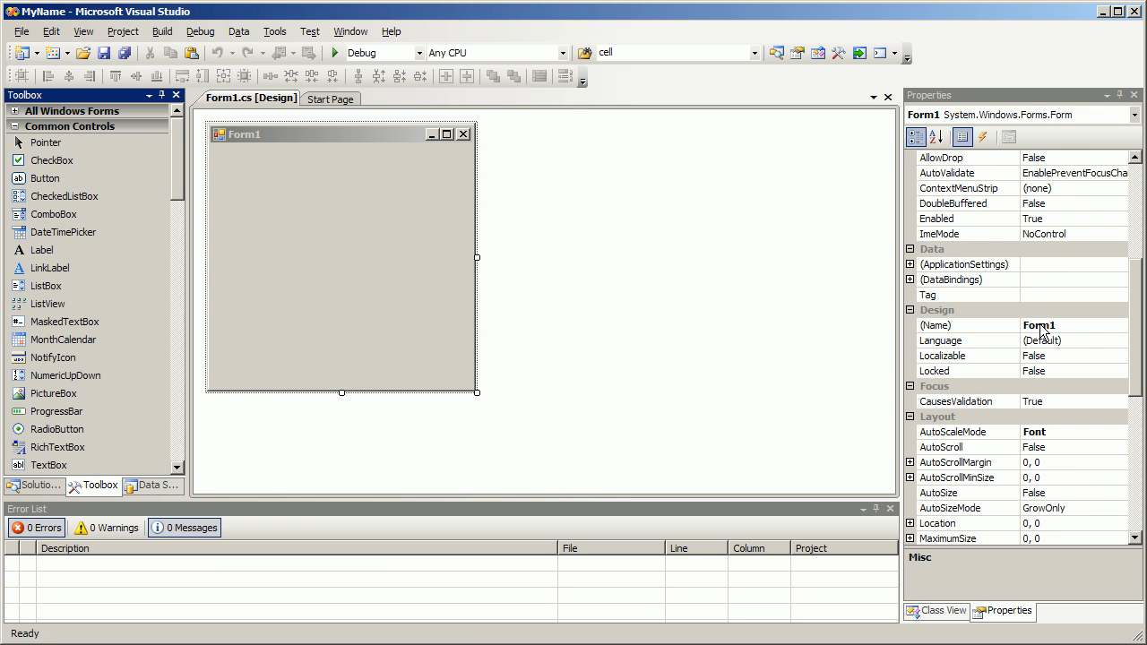
mouse_move(50, 161)
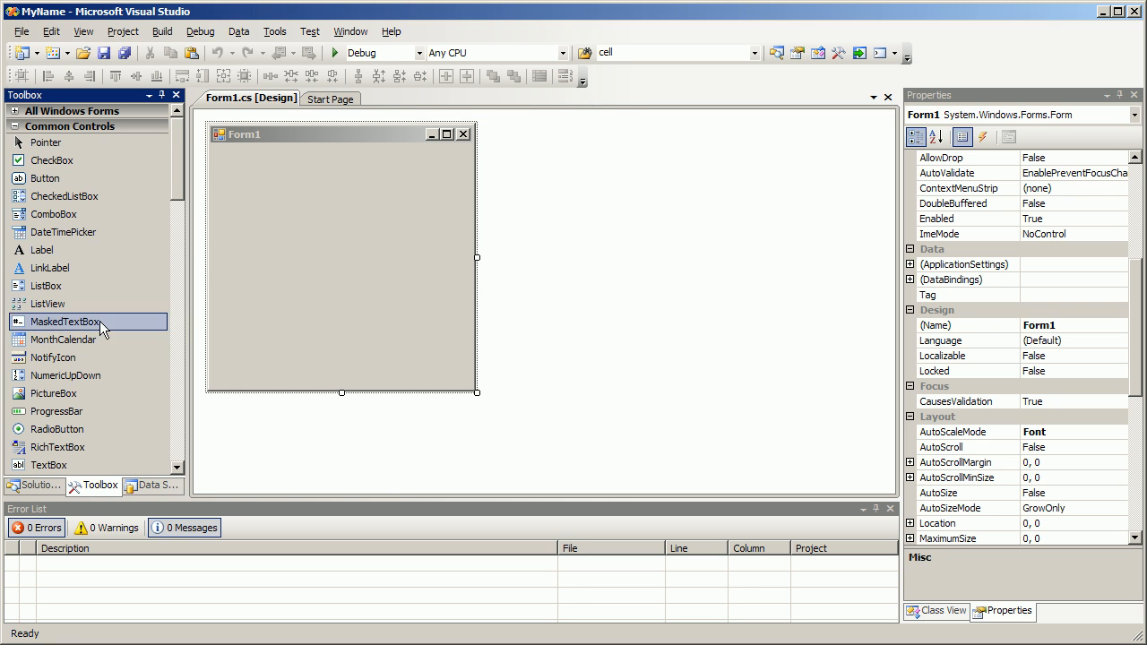
scroll("down", 3)
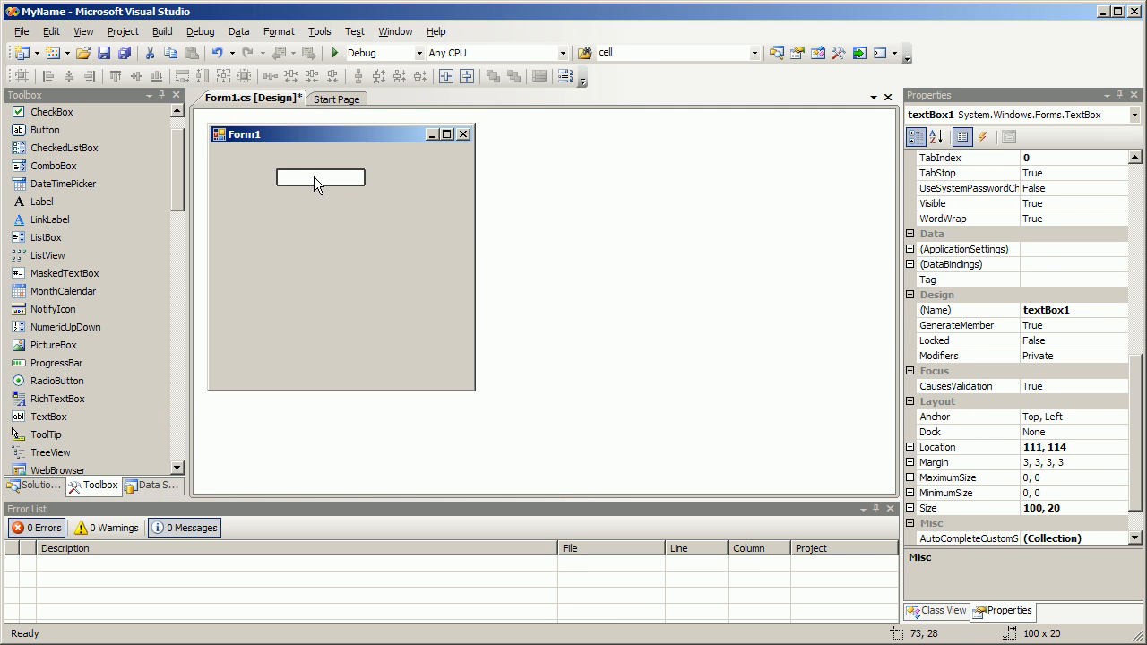
left_click_drag(319, 177, 330, 188)
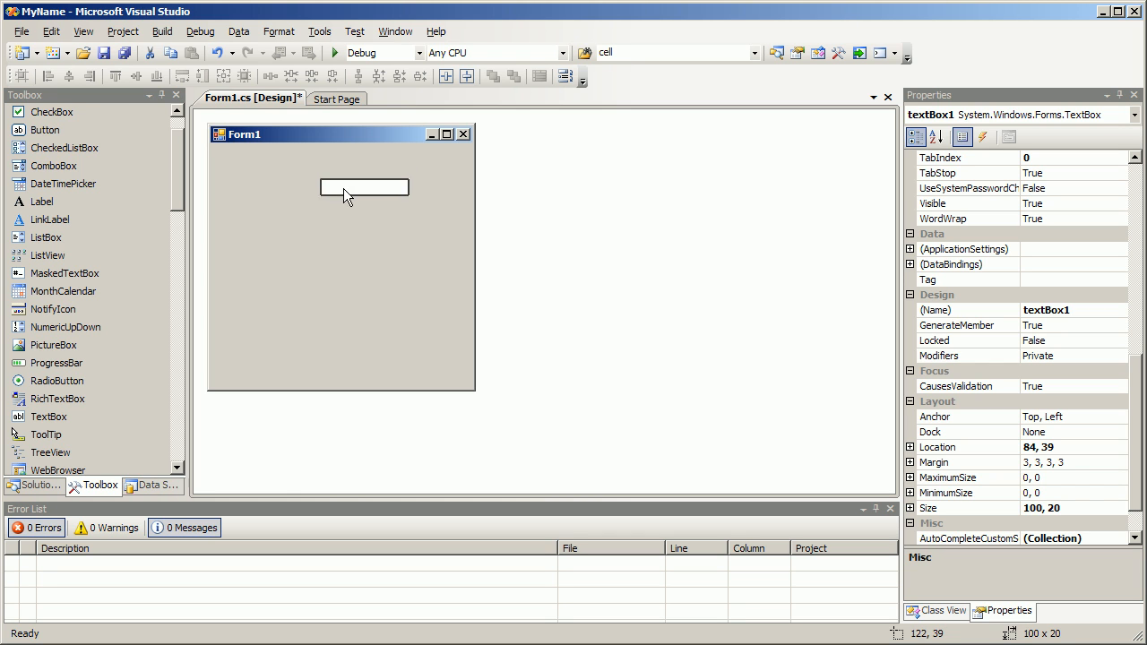
left_click_drag(365, 188, 331, 213)
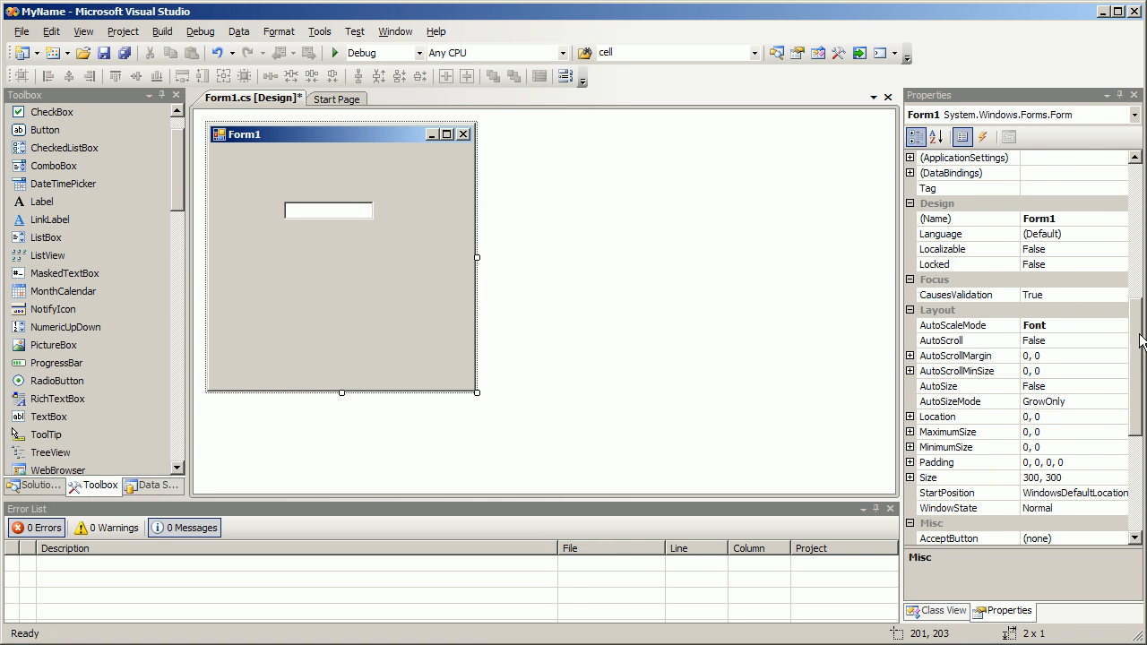
Step: Set Form1's StartPosition to CenterScreen and run the application to test it
left_click(1118, 415)
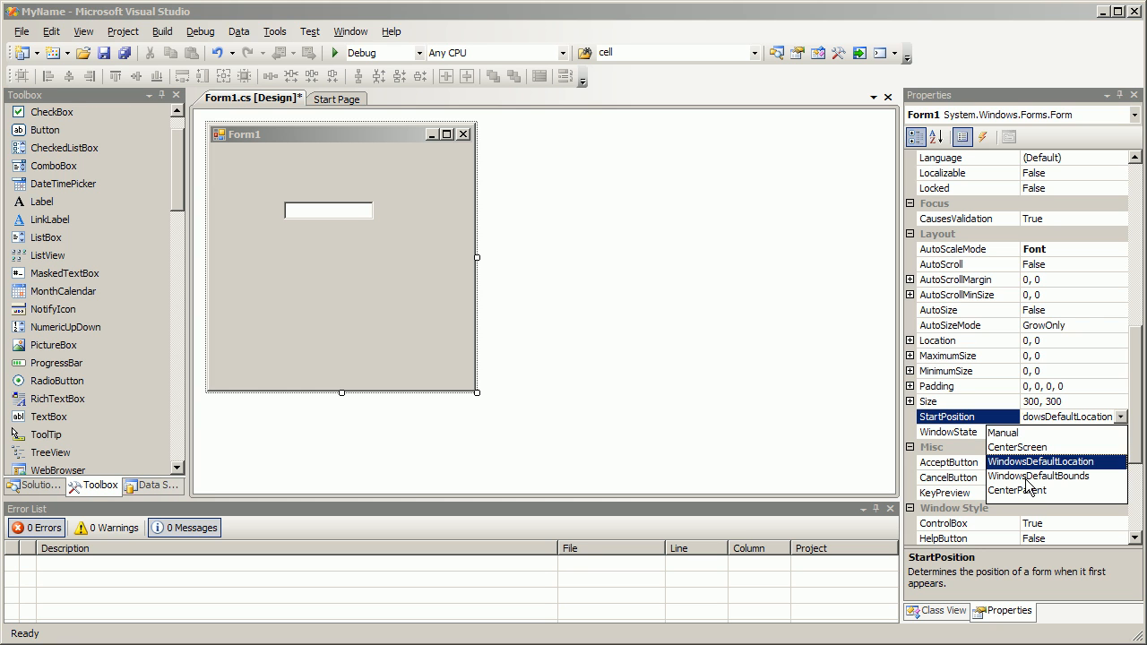
left_click(1018, 448)
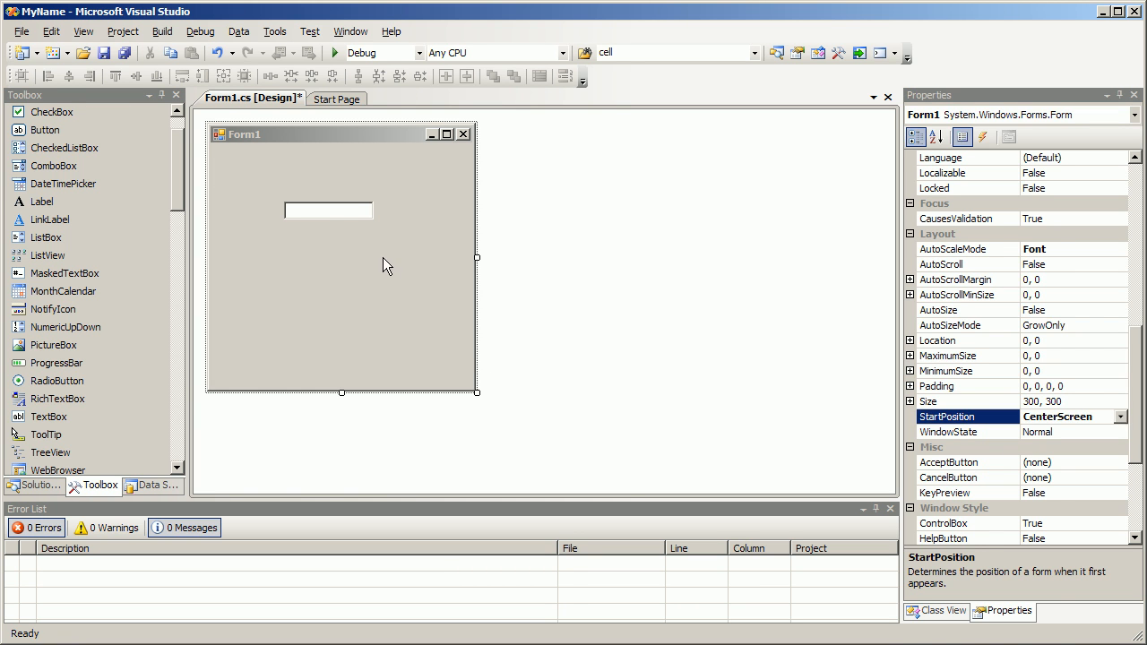
left_click(326, 208)
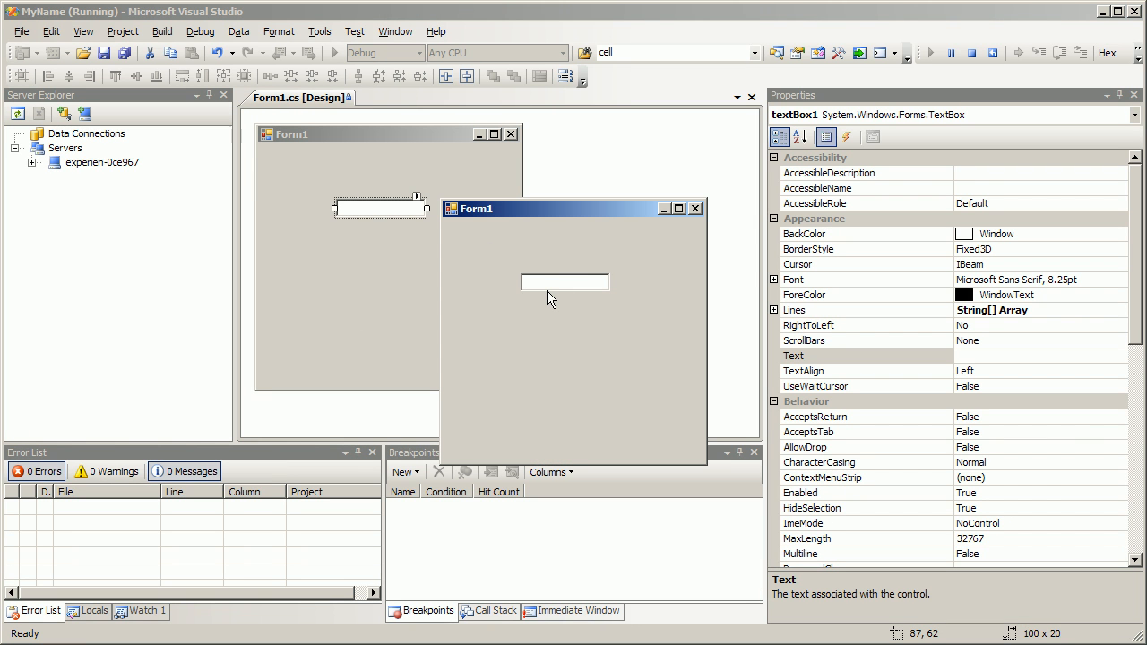
Step: Try typing in the running form, generate a textBox1_TextChanged handler and return to design view
type("he")
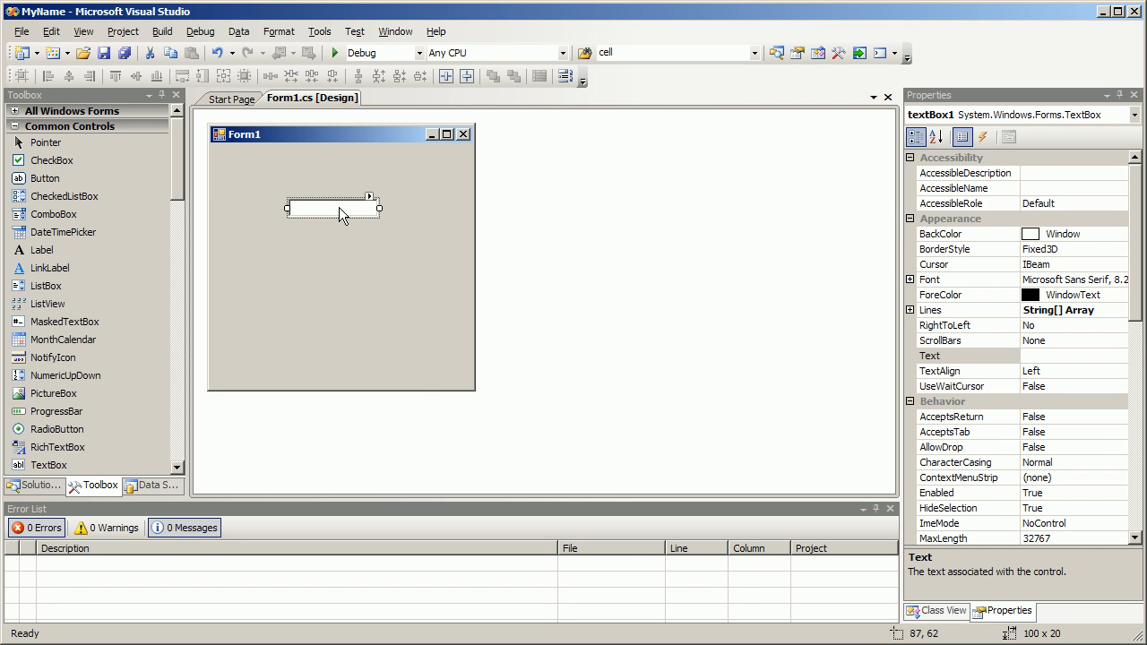
mouse_move(348, 190)
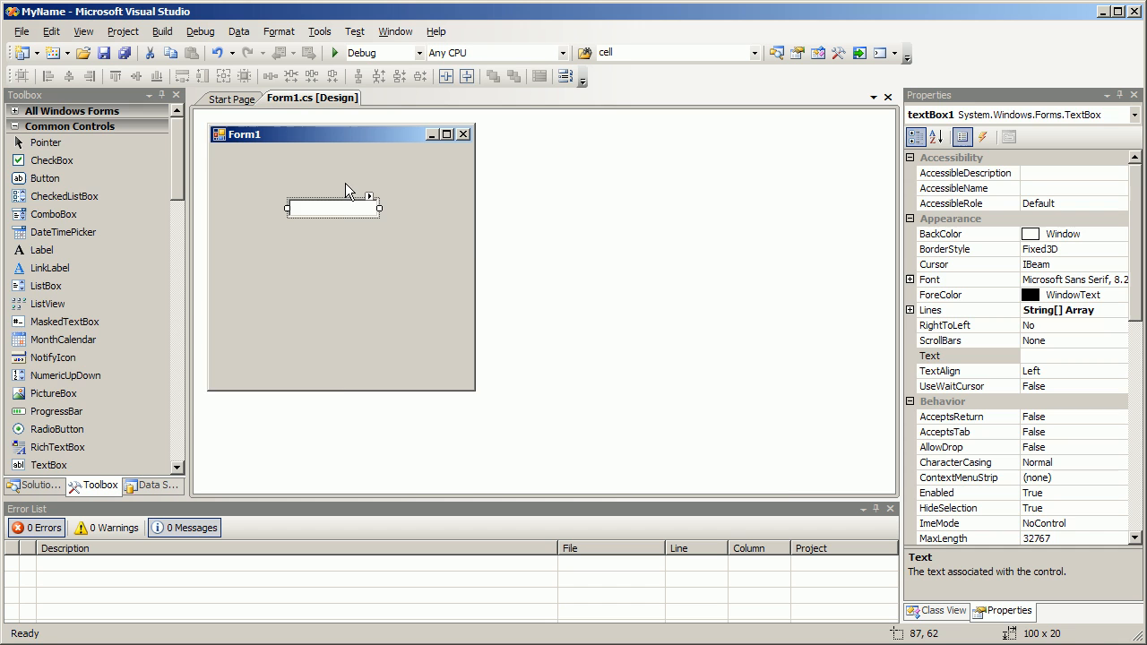
double_click(333, 208)
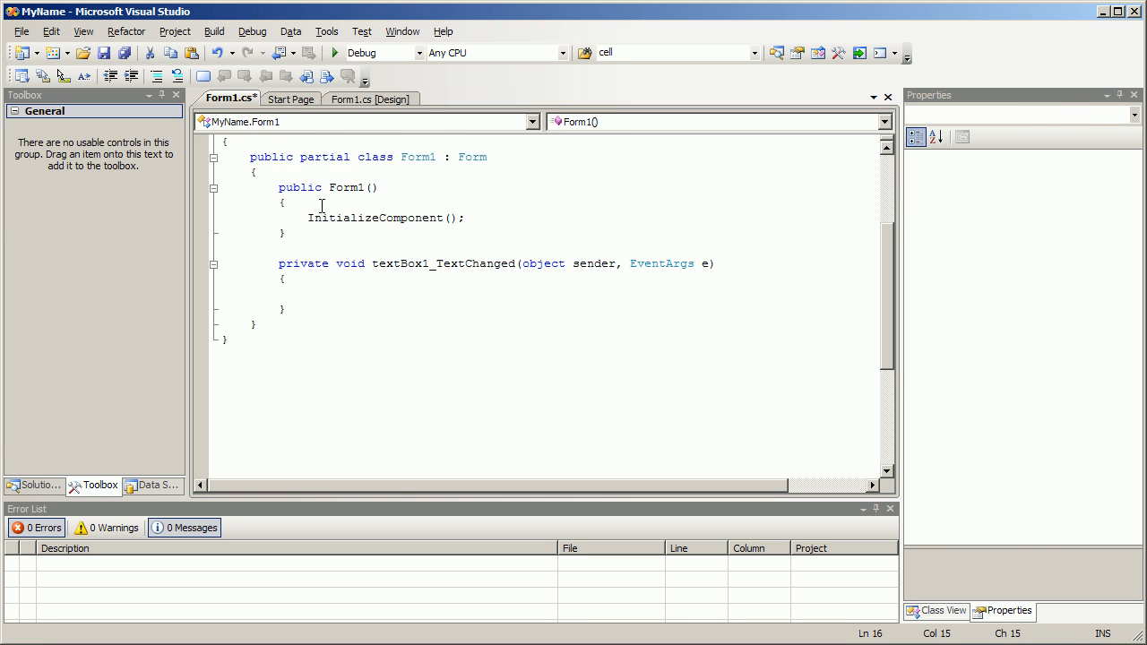
left_click(370, 98)
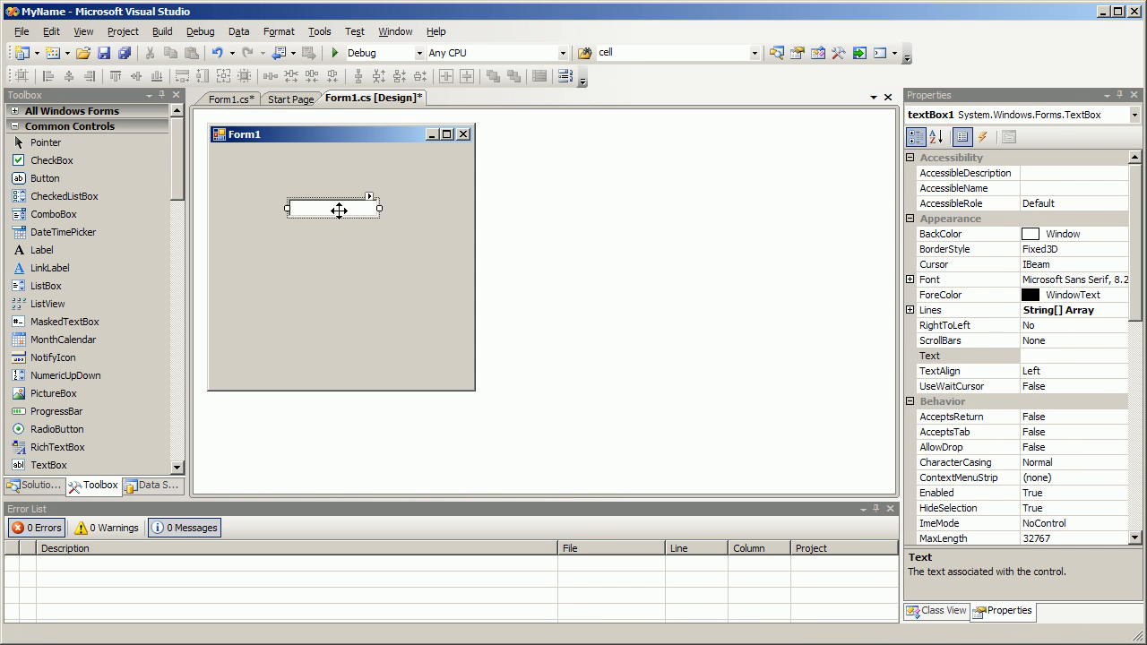
Step: Add a label above the text box with the text 'What is your name?'
left_click_drag(338, 209, 398, 222)
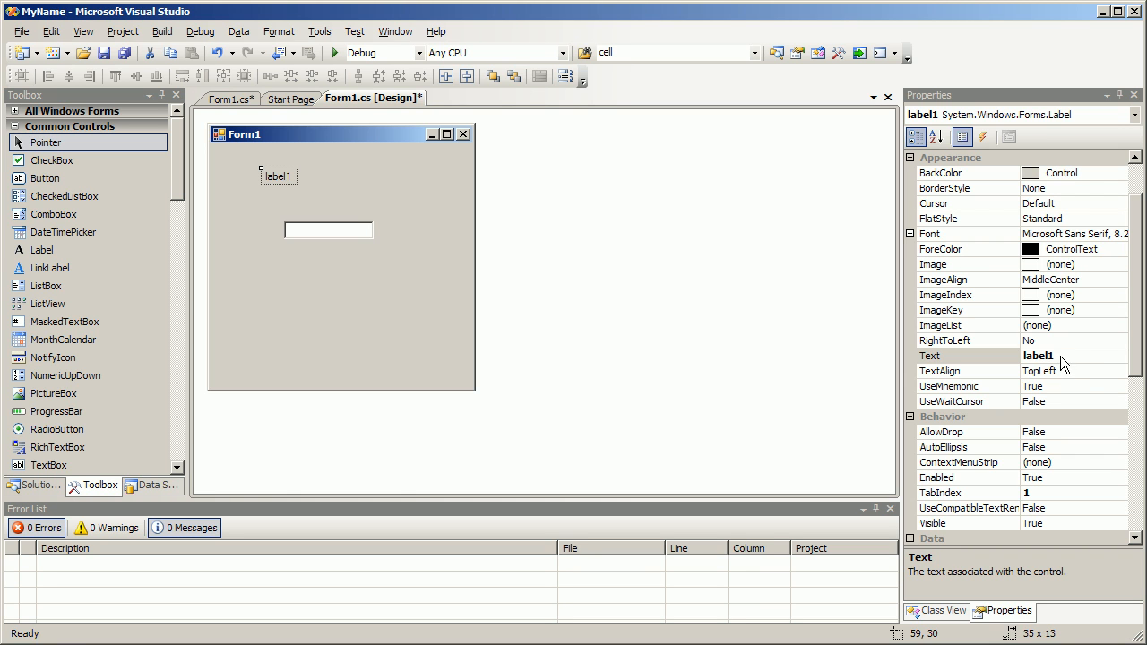
left_click(1040, 355)
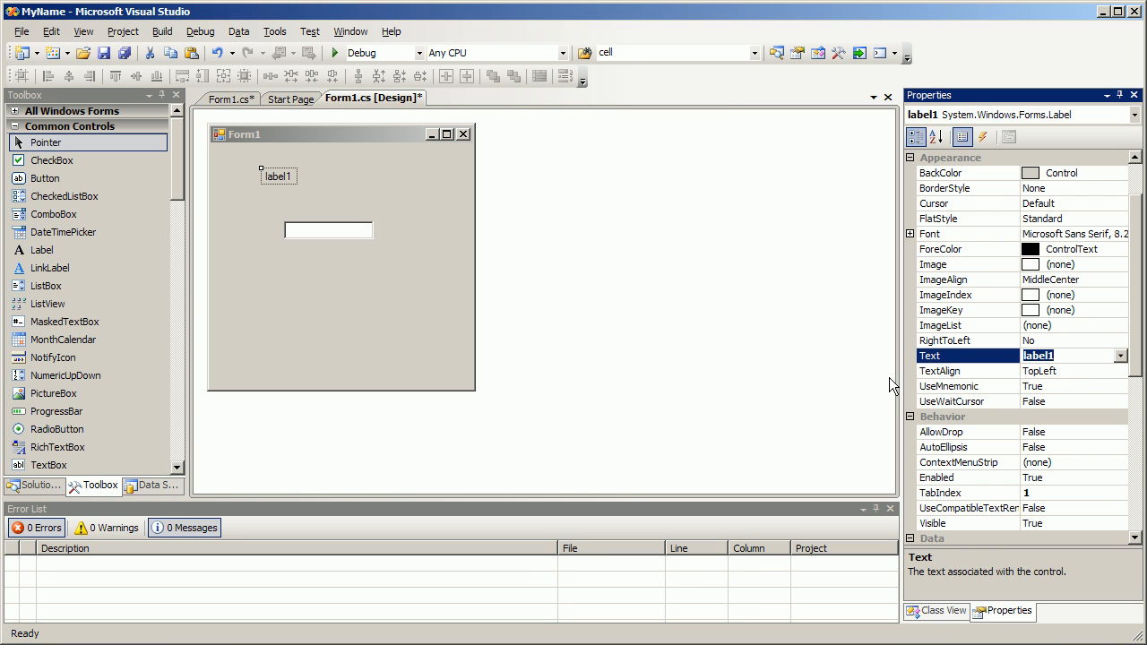
type("What is your name?")
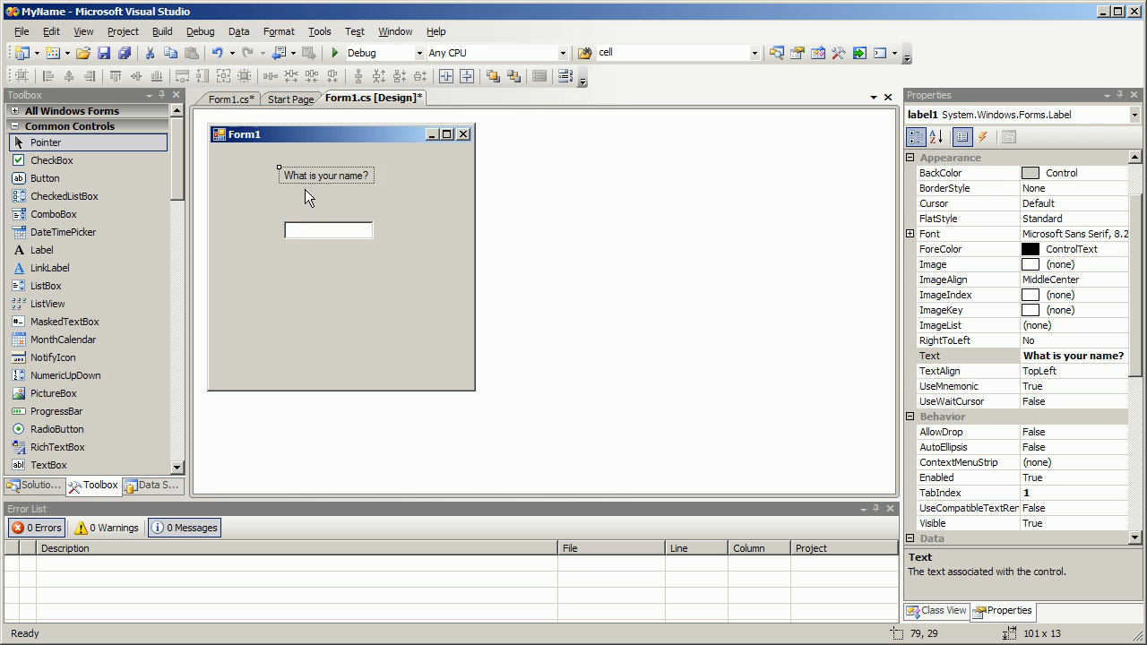
left_click(326, 204)
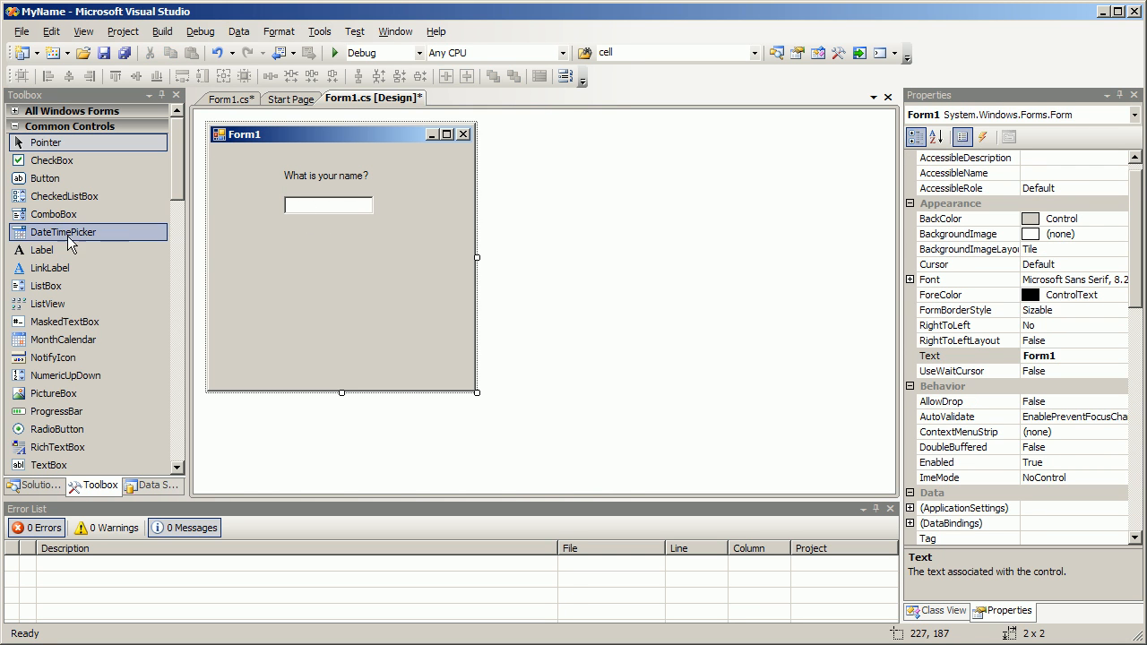
Step: Add a second label below the text box and name it lblGreeting
left_click(42, 251)
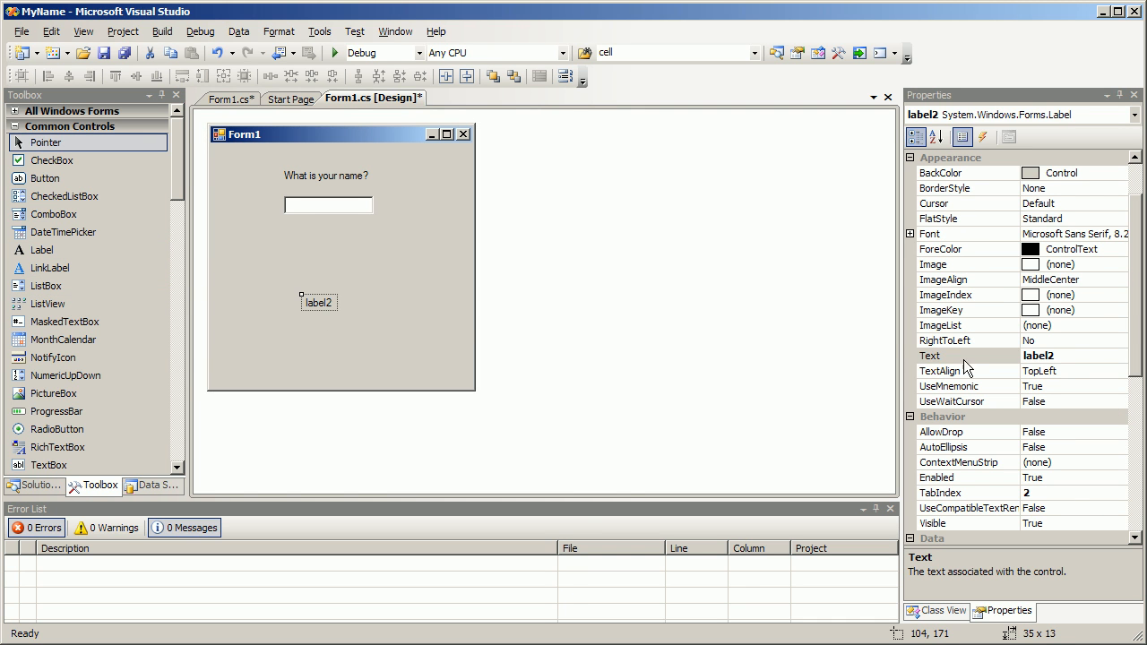
left_click(968, 355)
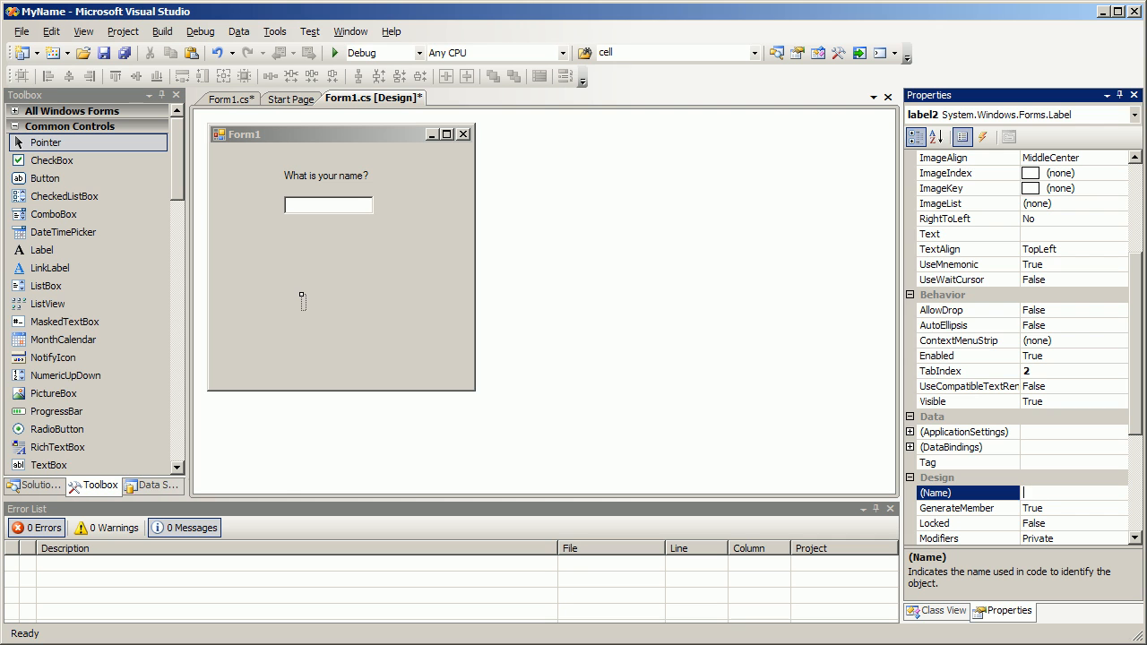
type("lblGree")
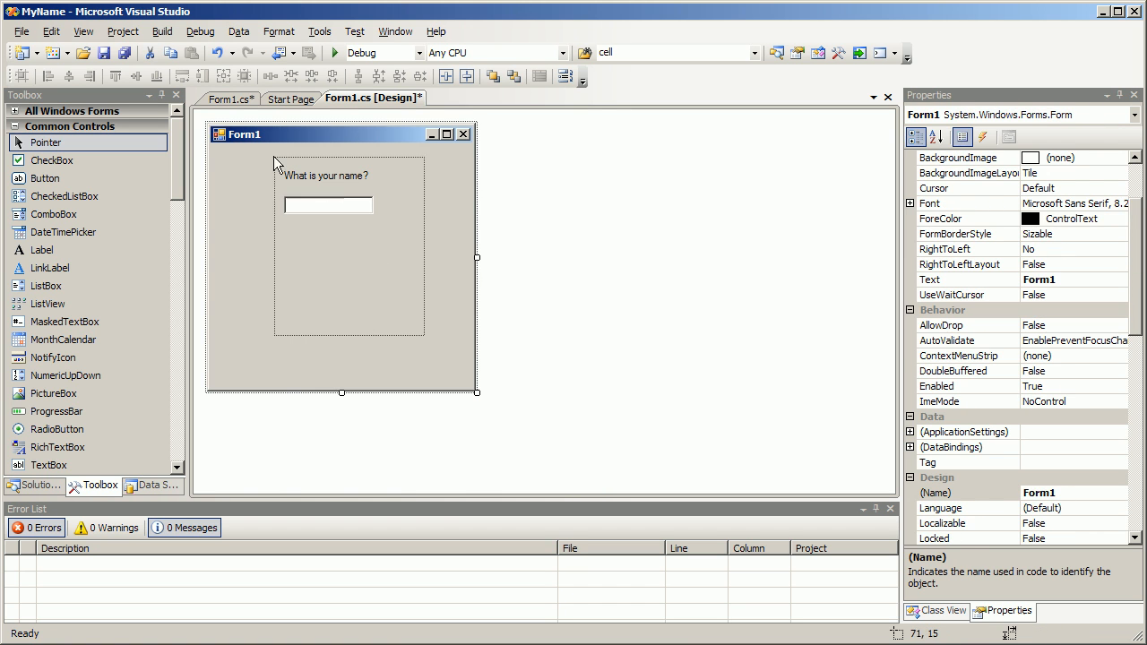
Step: Shrink Form1 and move the question label toward its top
left_click(324, 175)
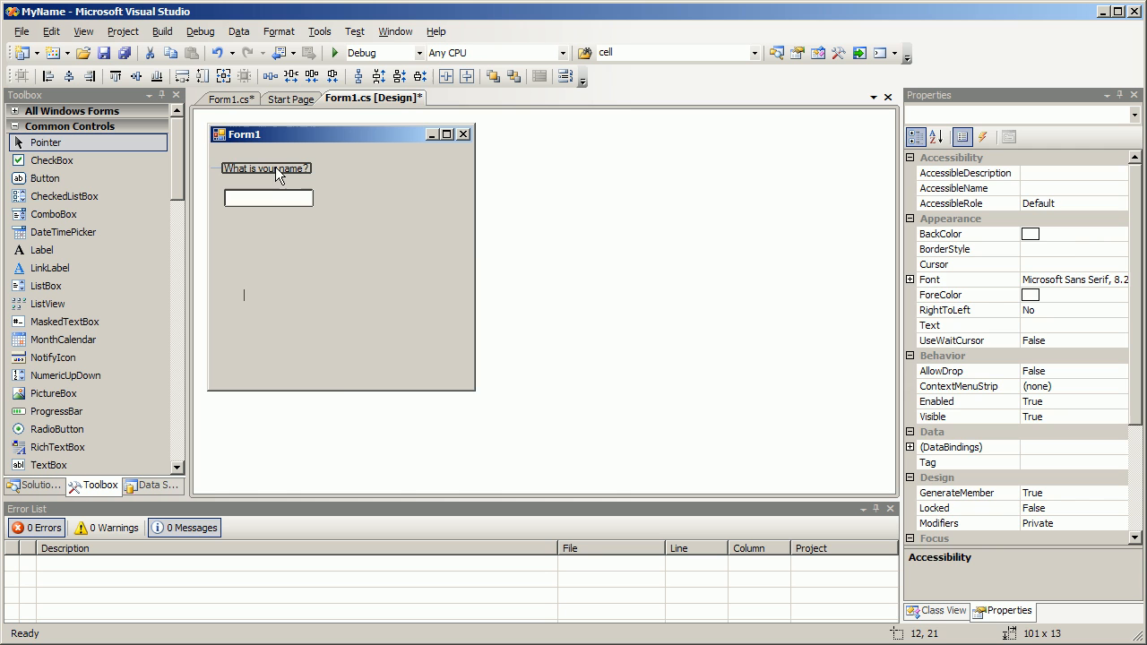
left_click(358, 286)
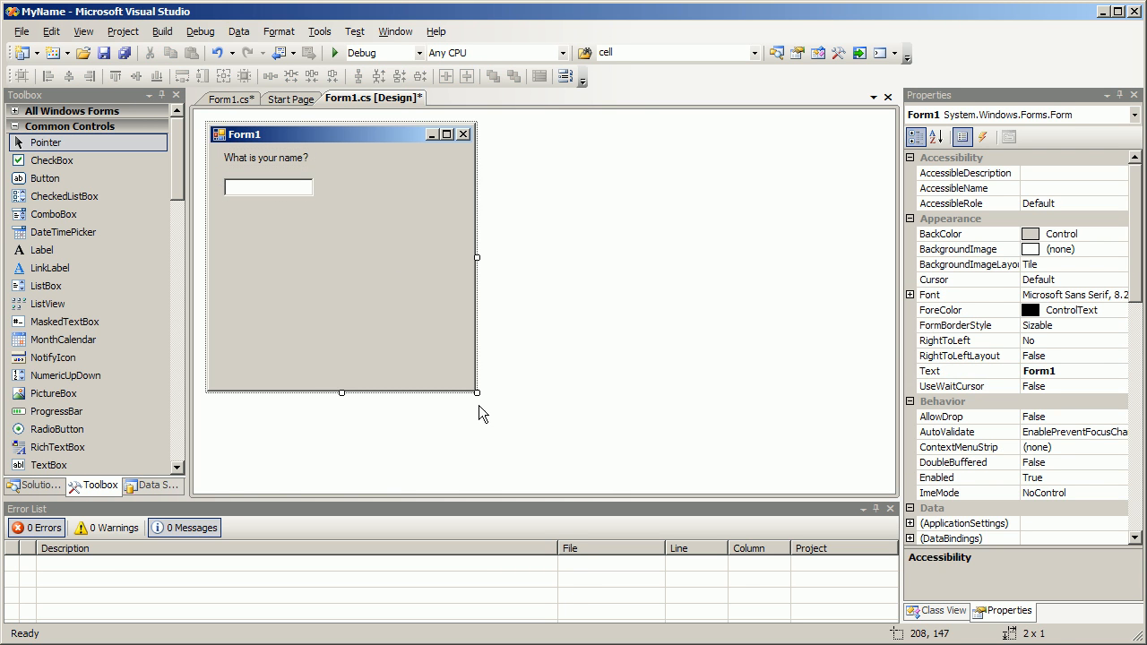
left_click_drag(477, 391, 326, 350)
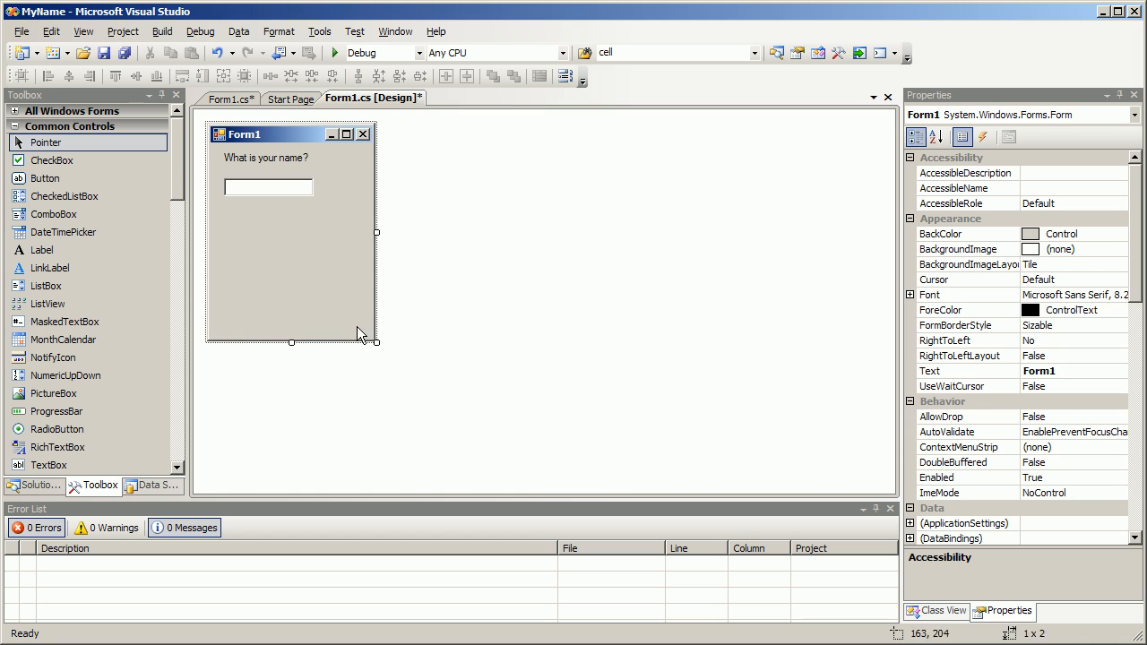
left_click(266, 158)
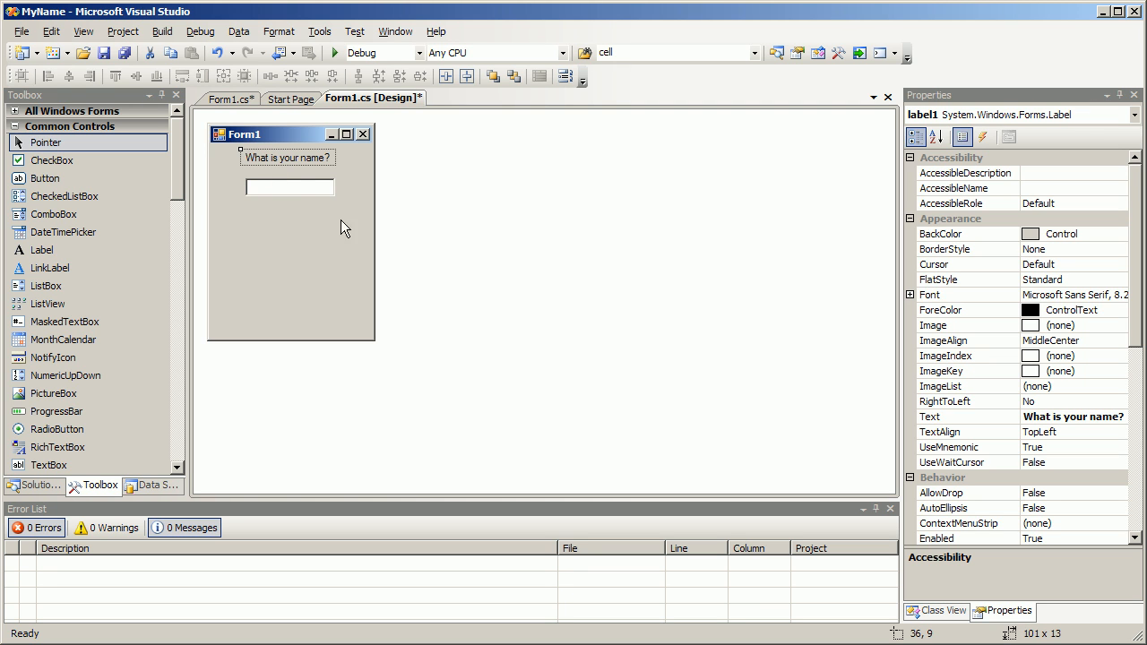
mouse_move(312, 188)
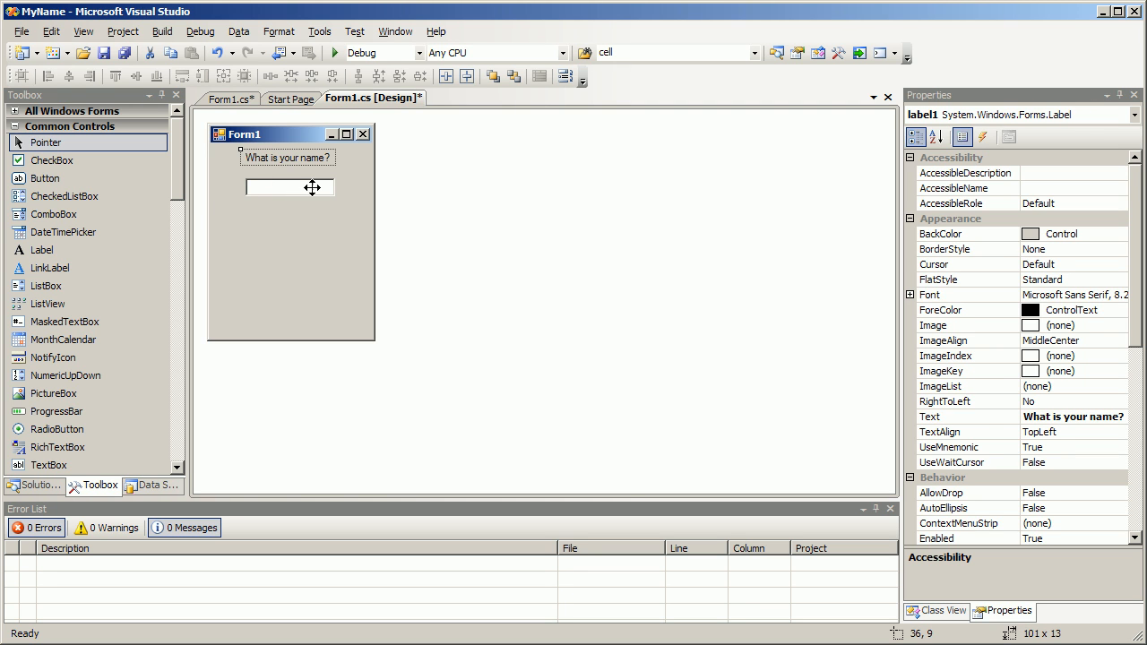
Step: Set the text box's (Name) property to txtInput
left_click(289, 186)
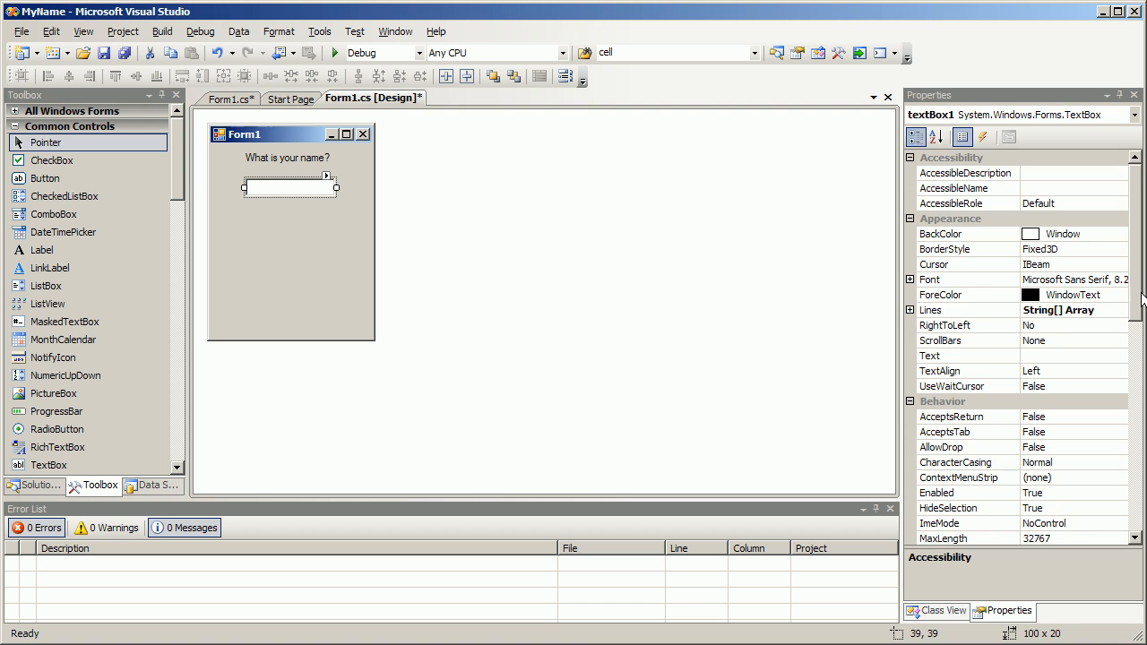
scroll("down", 3)
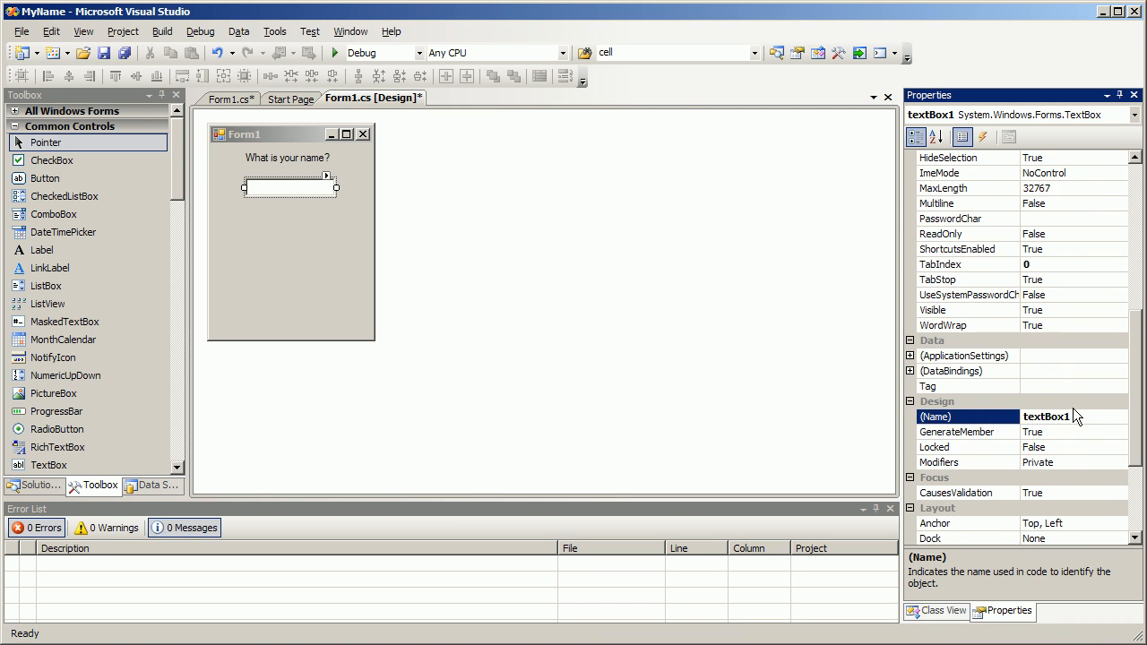
type("tx")
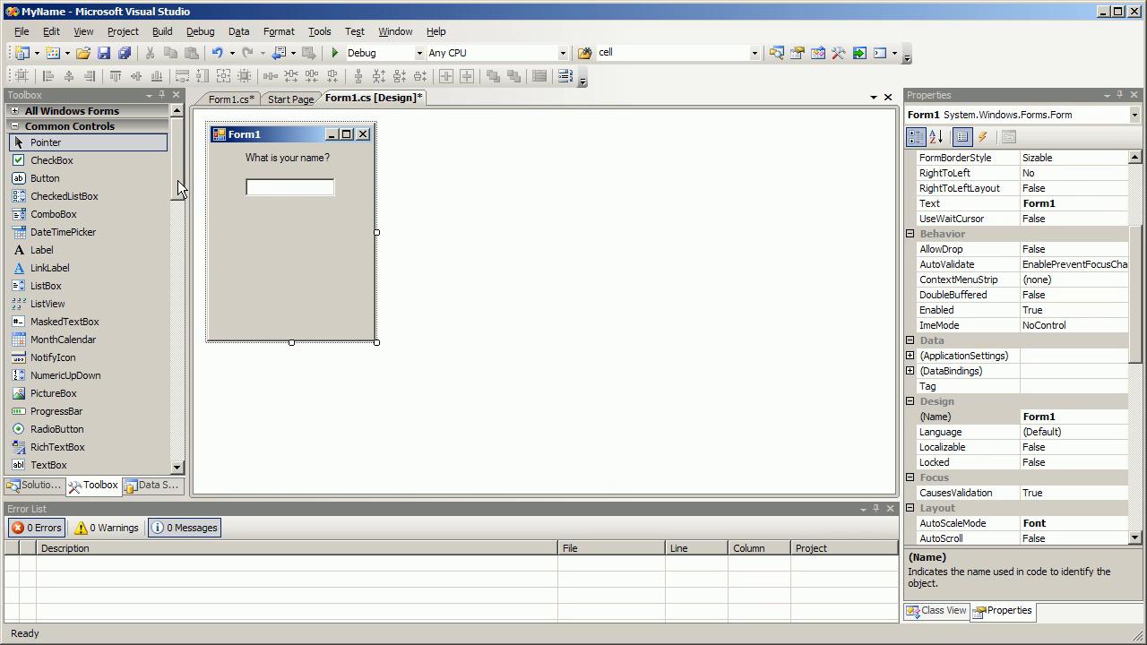
Step: Show txtInput's Events list to check its TextChanged handler
left_click(288, 186)
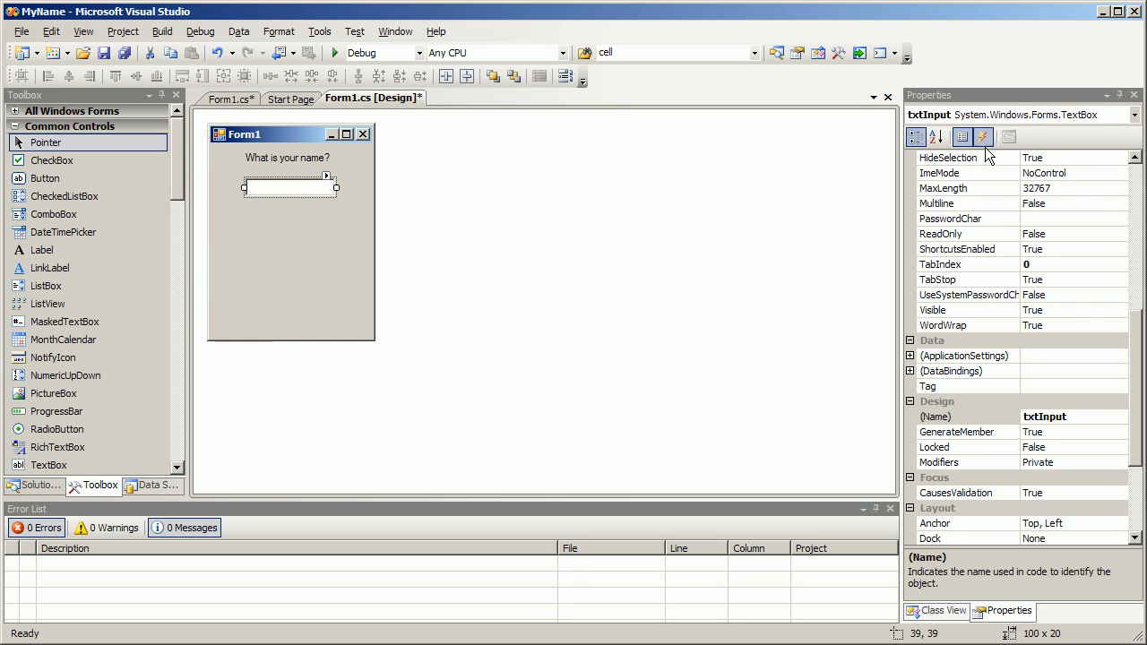
left_click(982, 137)
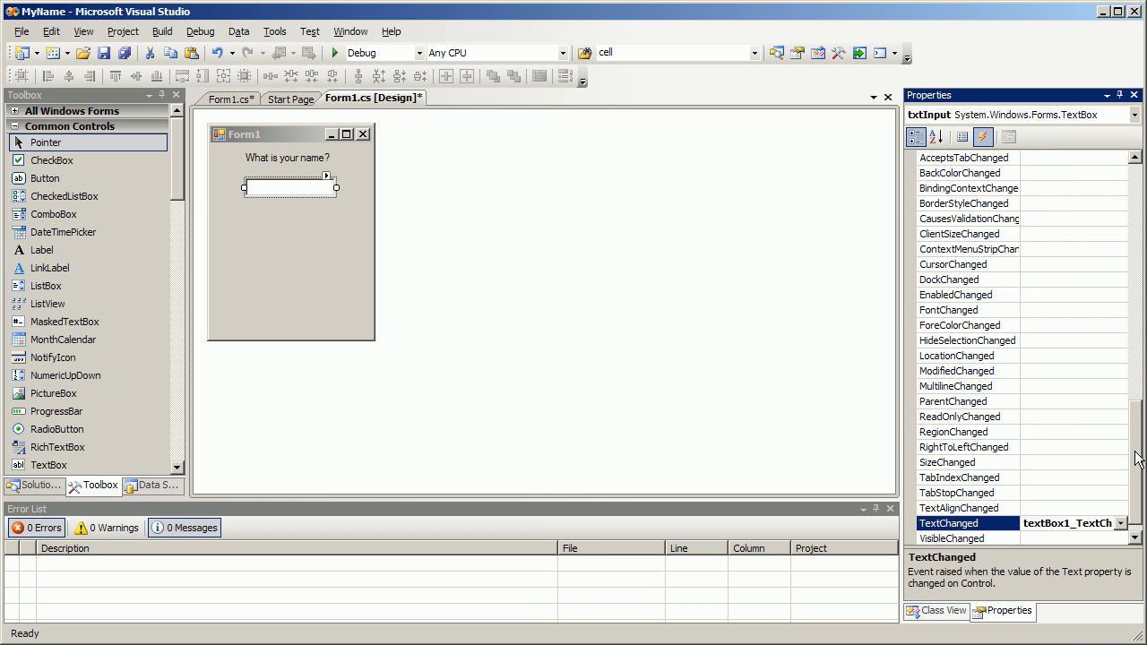
mouse_move(289, 296)
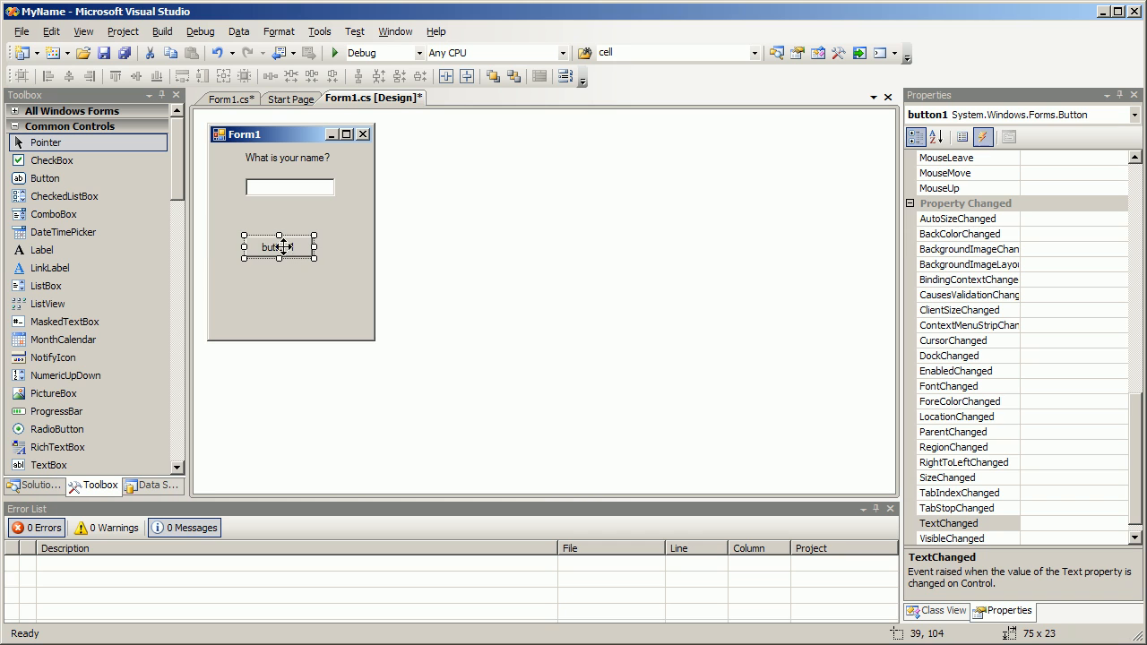
Step: Place the new button under the text box and set its Text to Ok
left_click_drag(280, 247, 287, 231)
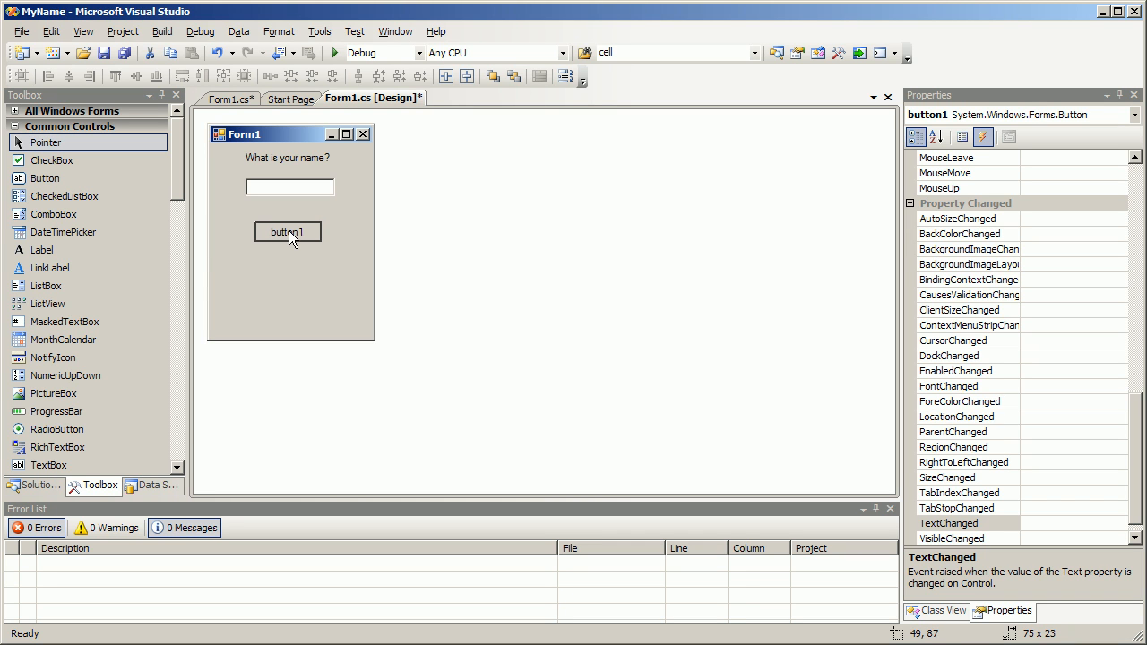
left_click(288, 225)
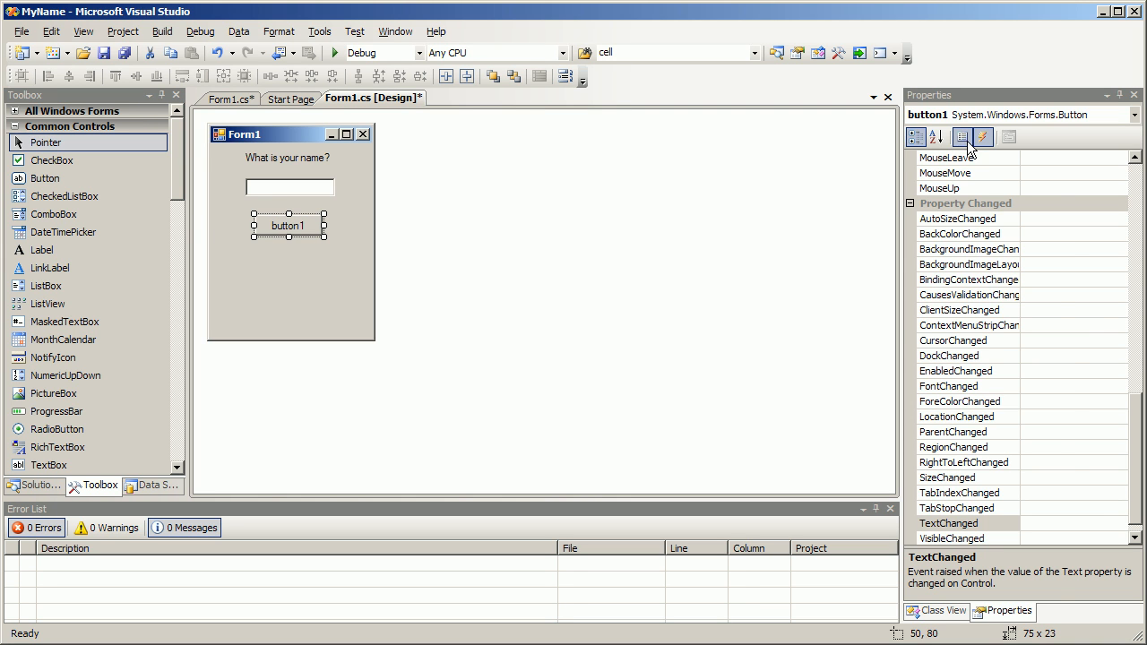
left_click(963, 136)
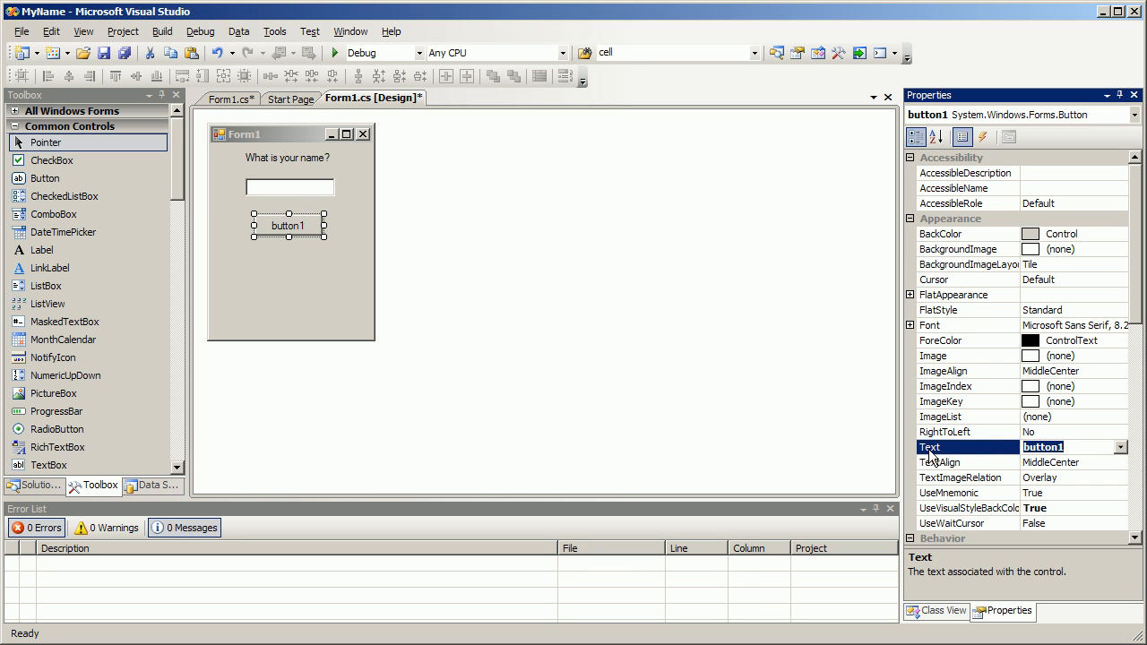
type("Ok")
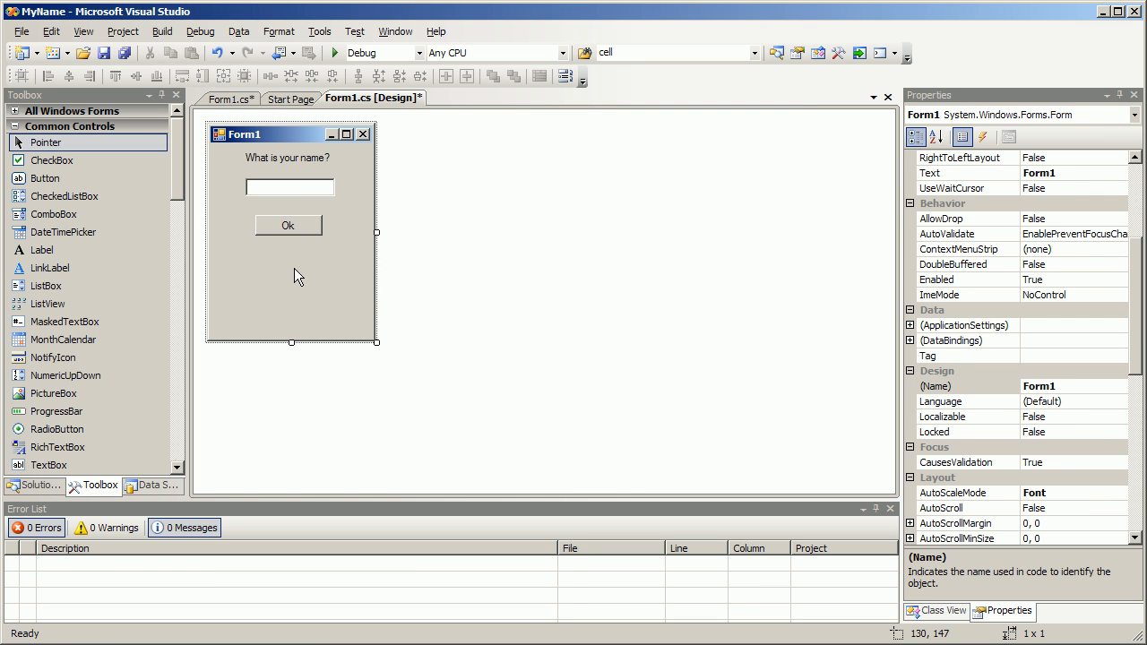
mouse_move(294, 225)
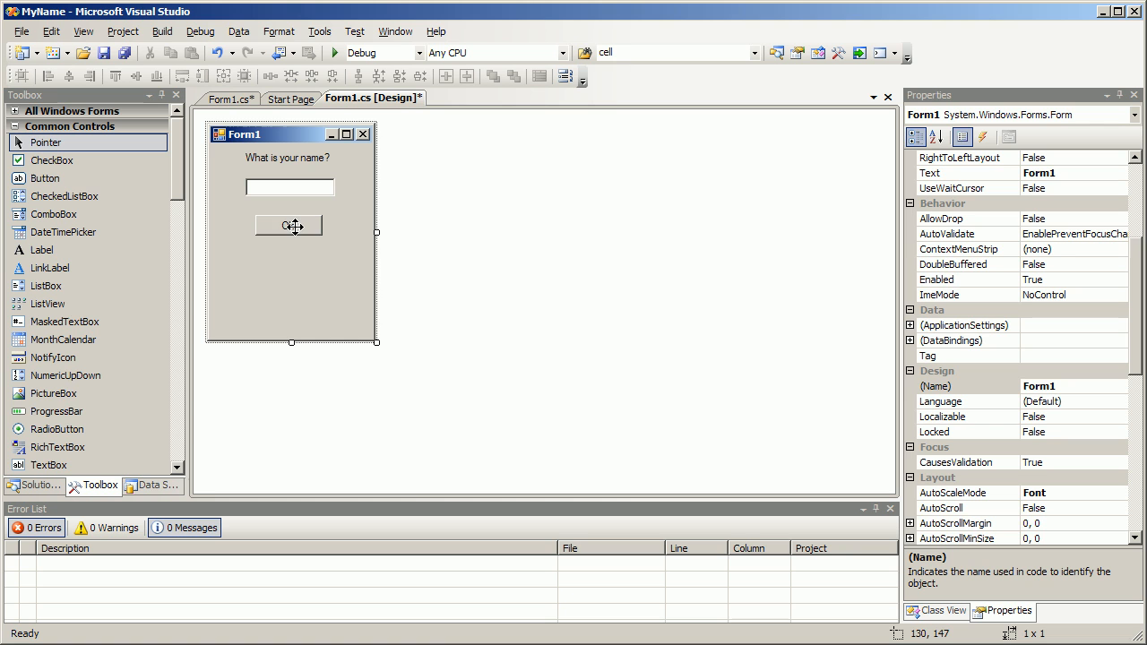
mouse_move(294, 225)
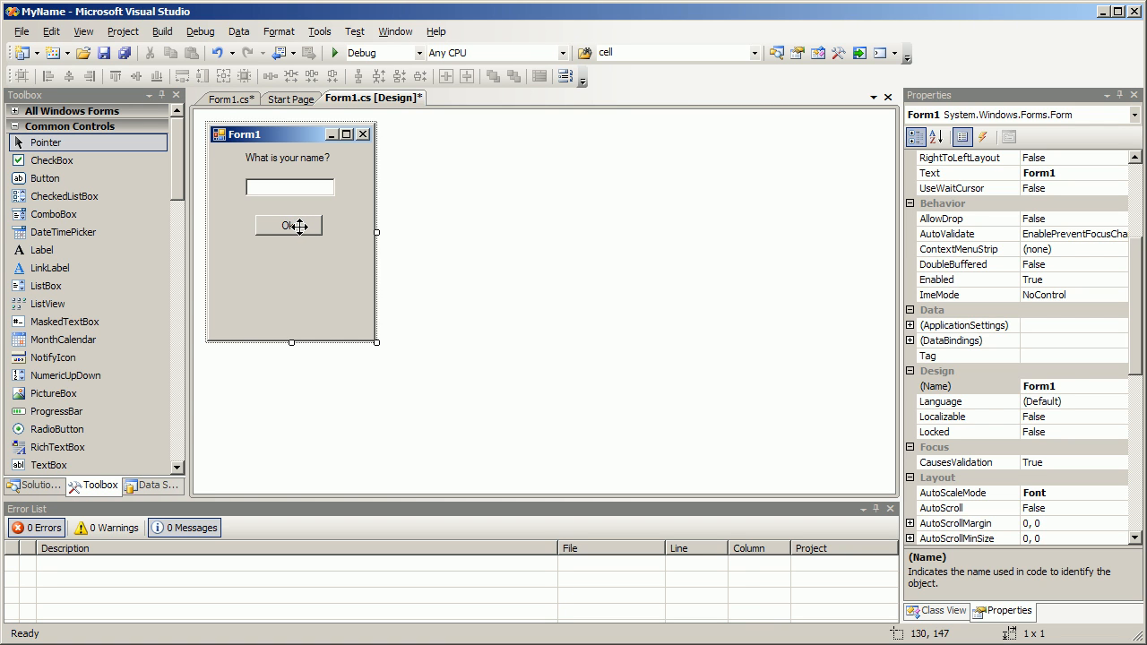
Step: In the button's click handler write lblGreeting.Text = "Hello " + txtInput.Text;
double_click(288, 226)
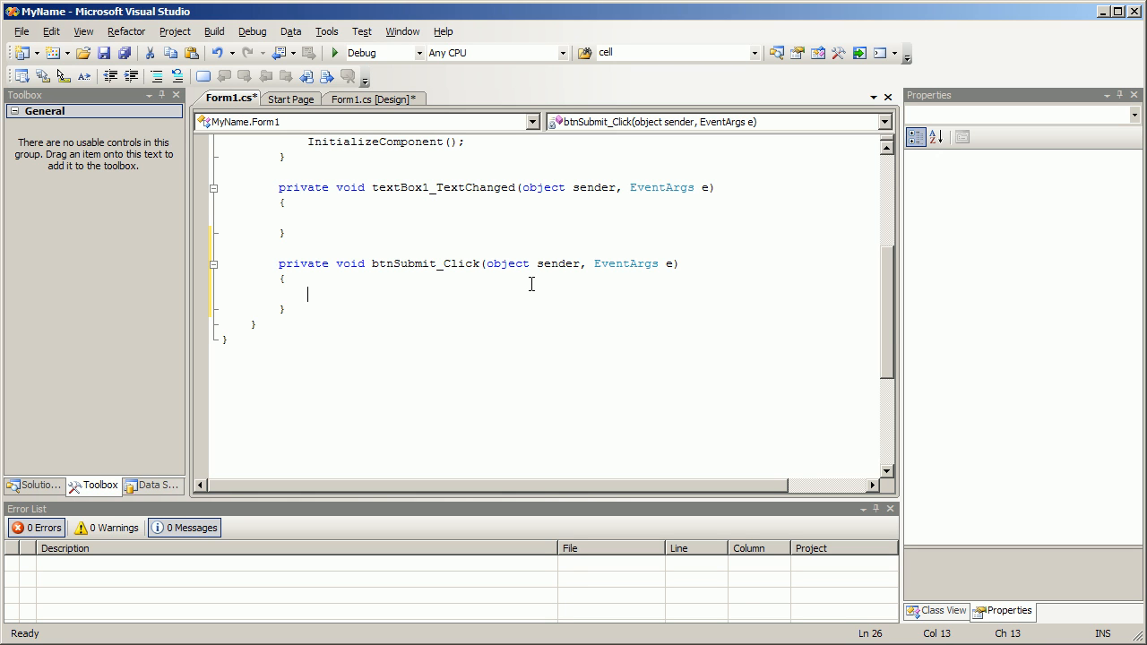
type("IBindableComponent,")
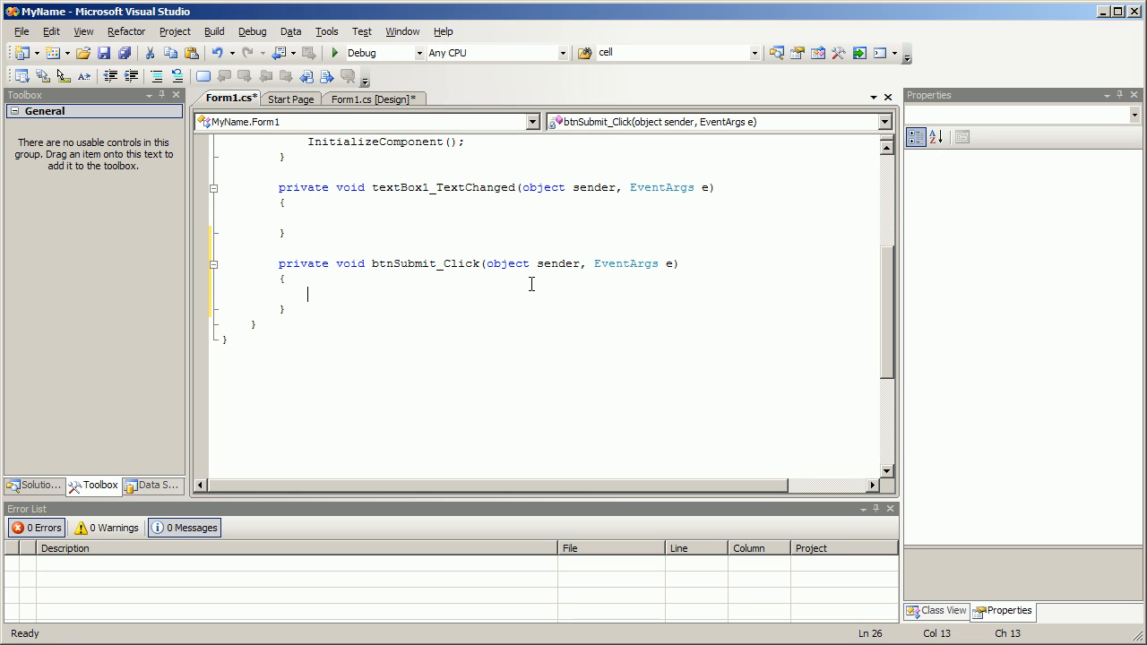
type("lbl")
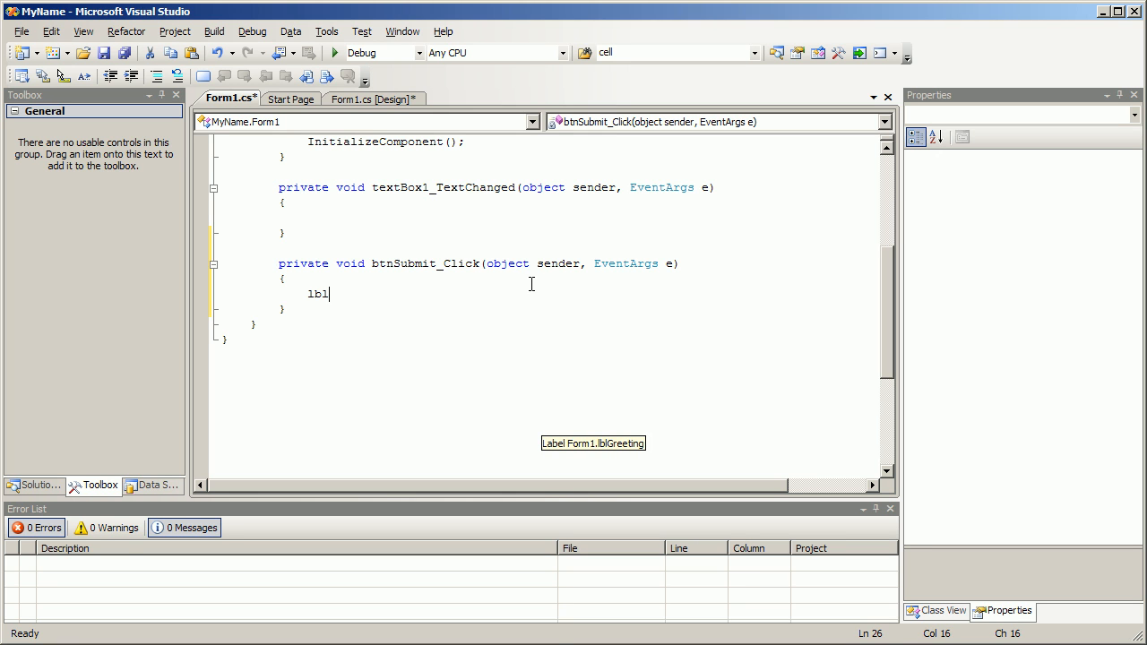
type("Greeting.")
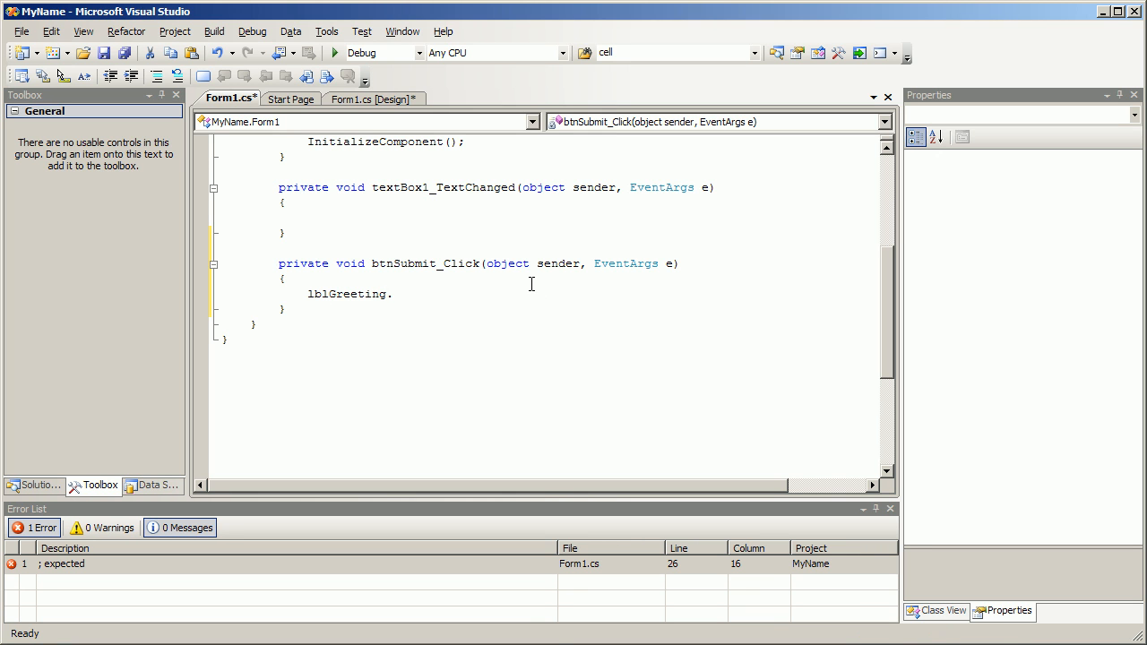
type("Text =")
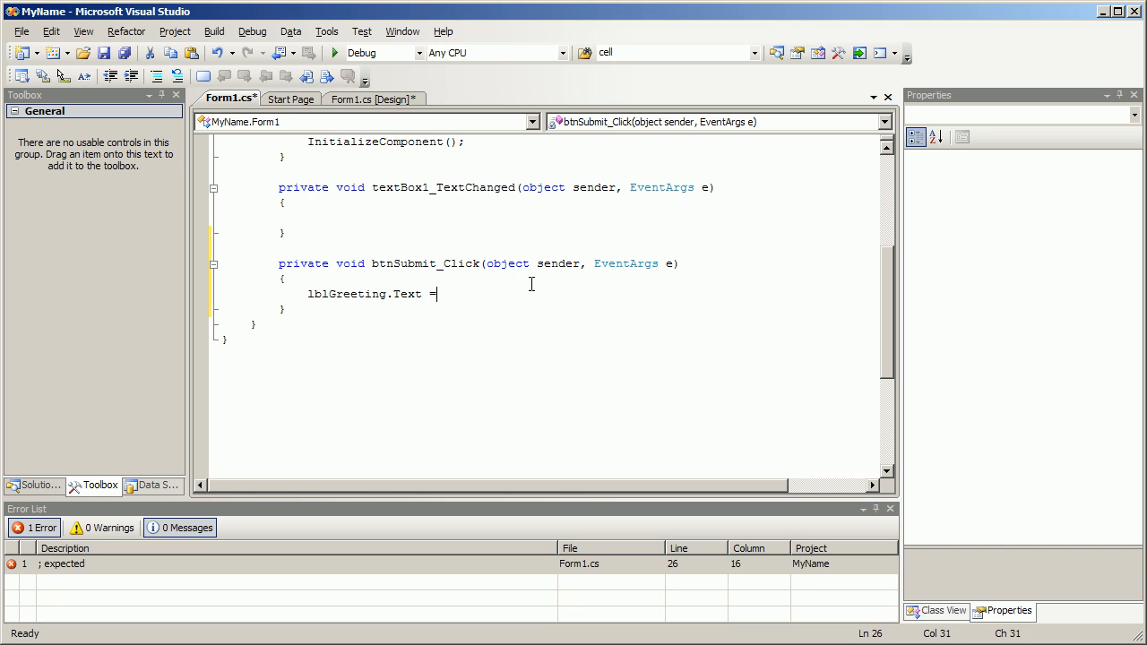
type("\"Hello")
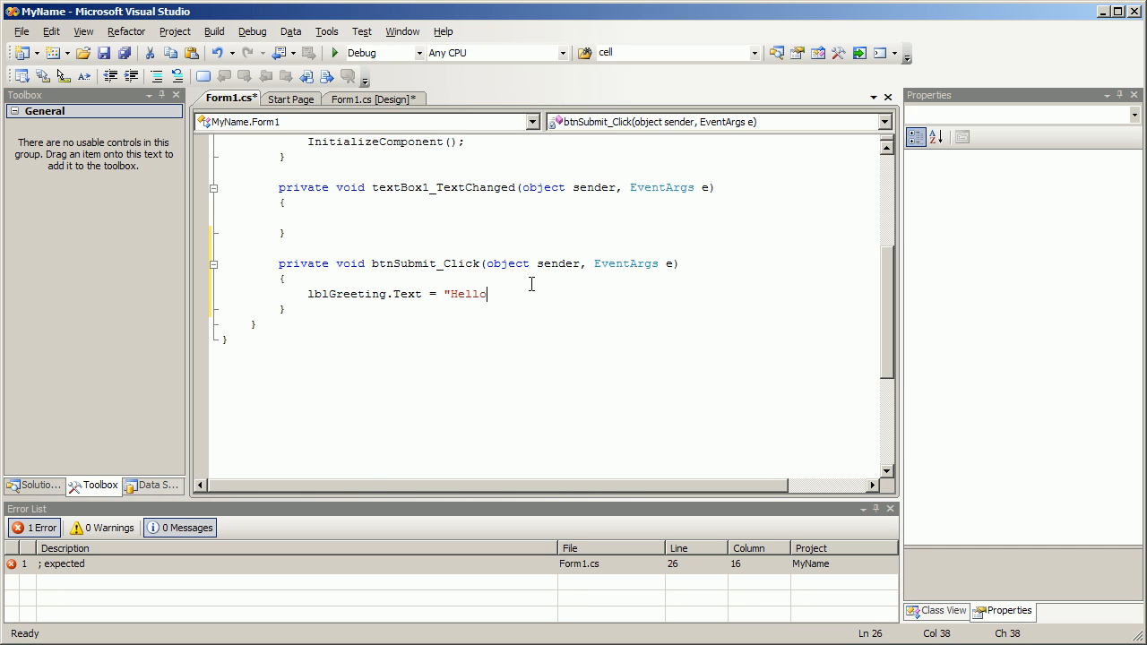
type("\" +")
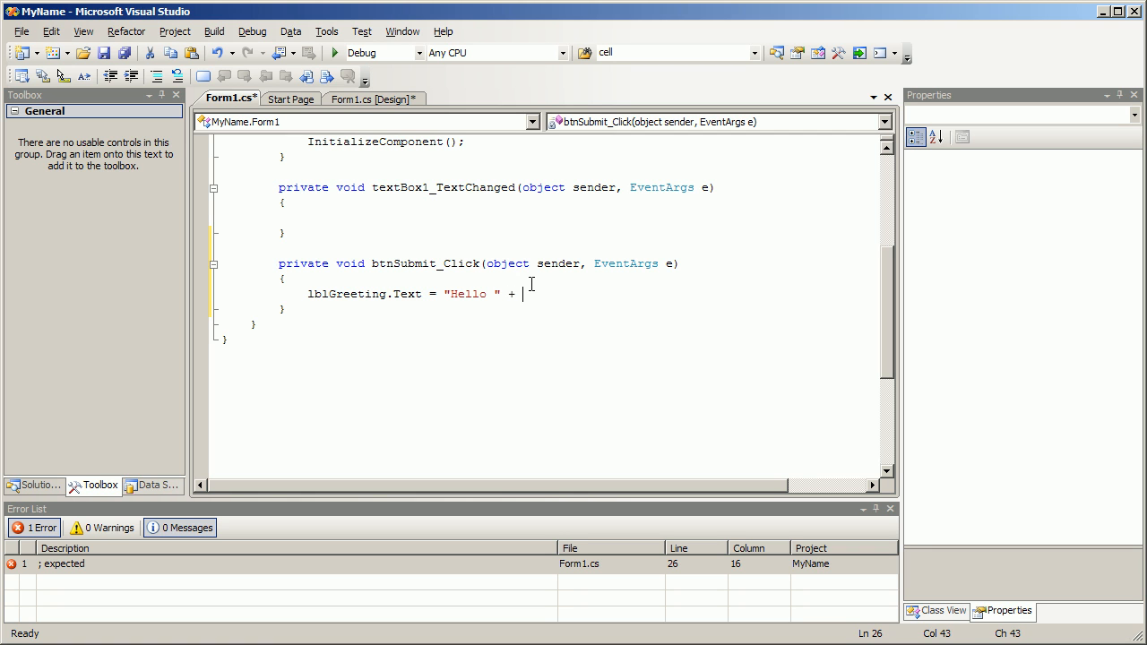
type("t")
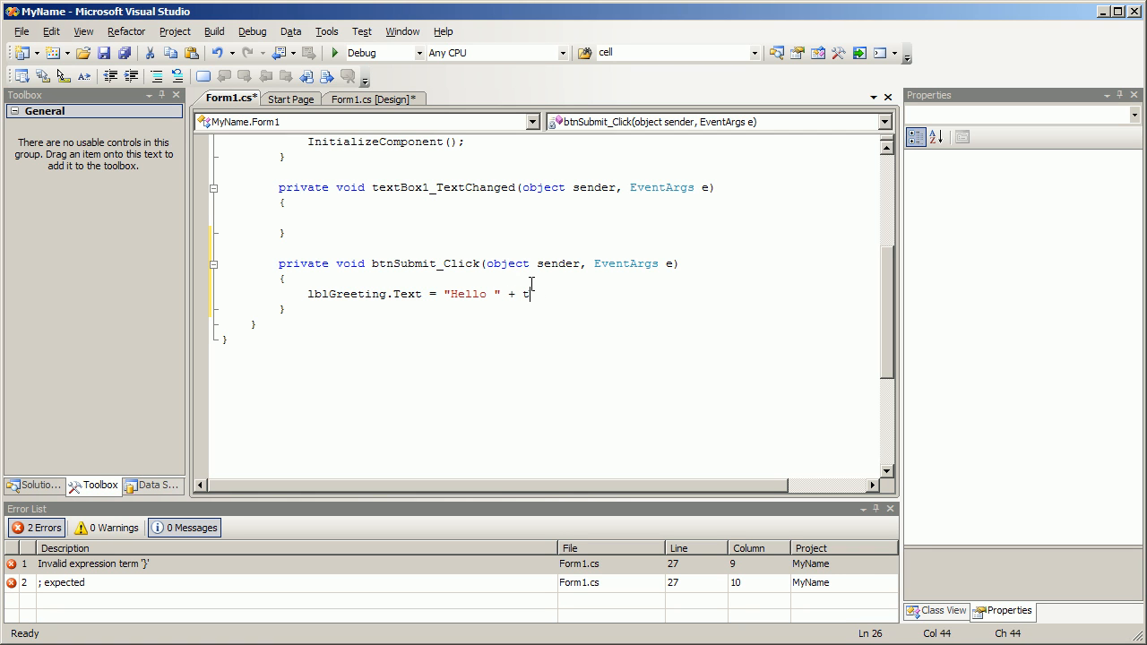
type("xtInput.T")
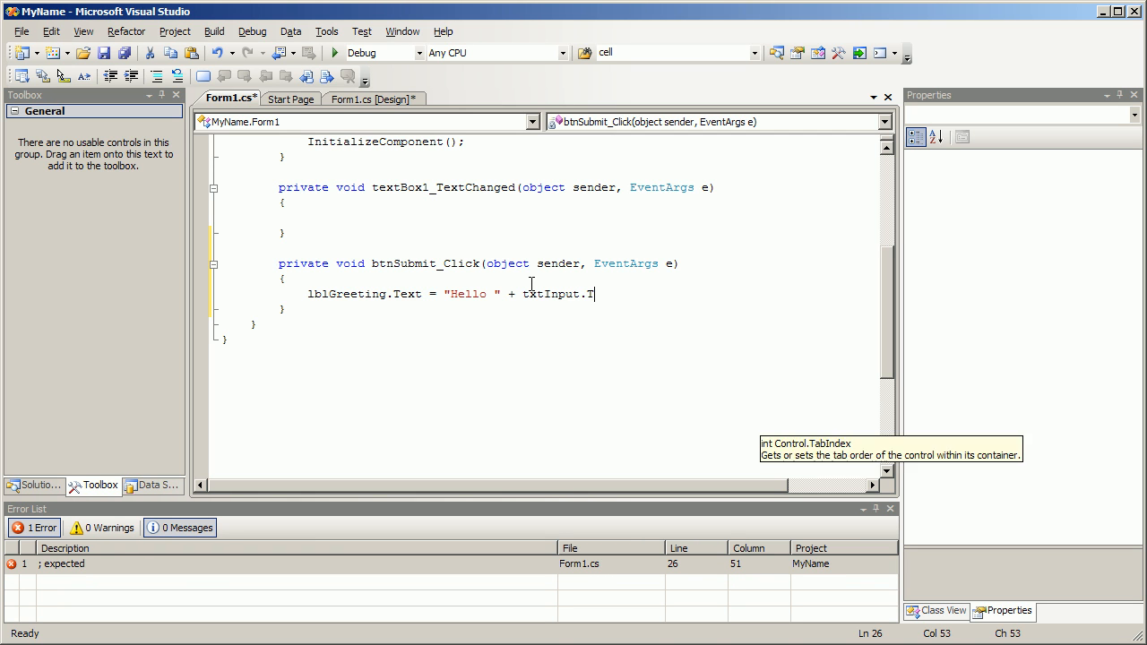
type("ext;")
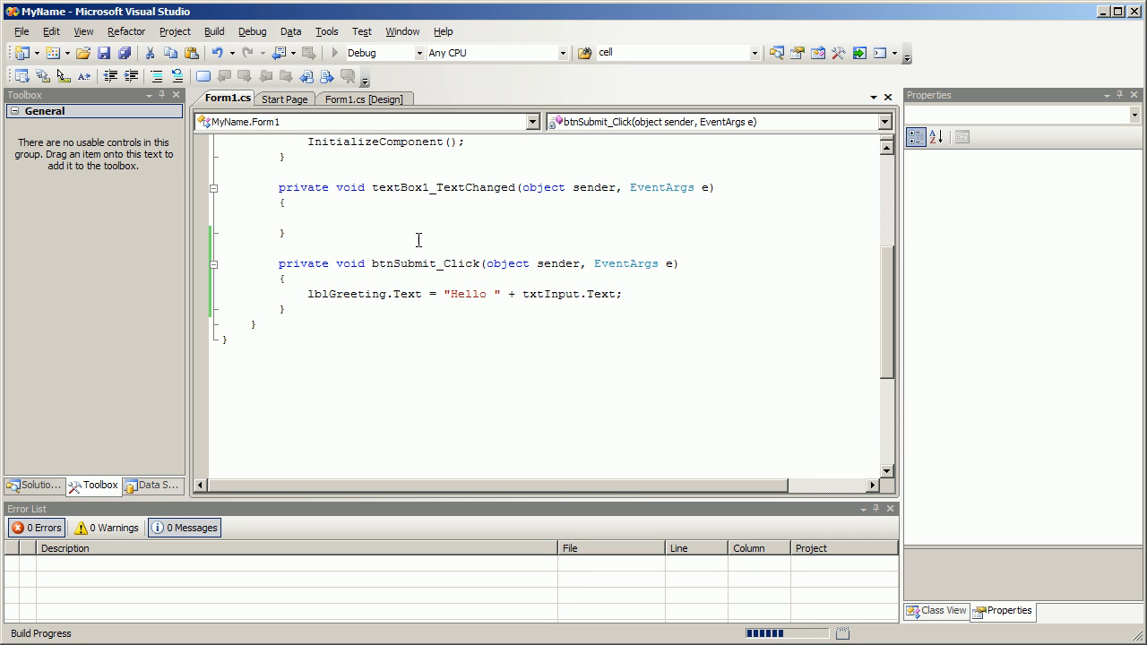
mouse_move(480, 208)
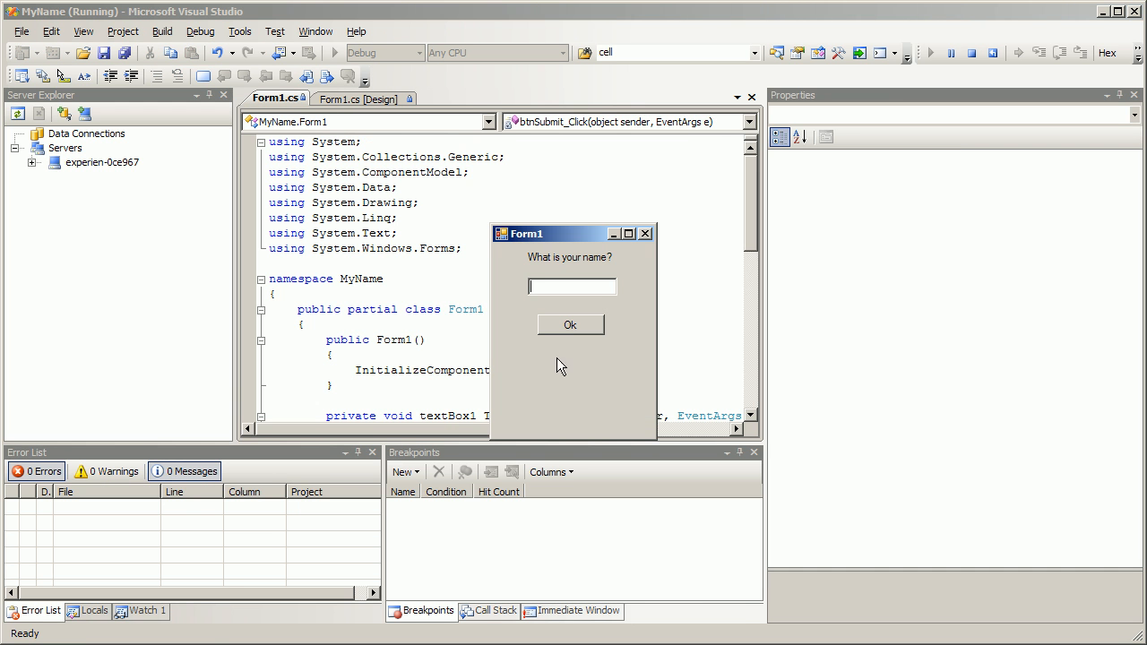
mouse_move(548, 313)
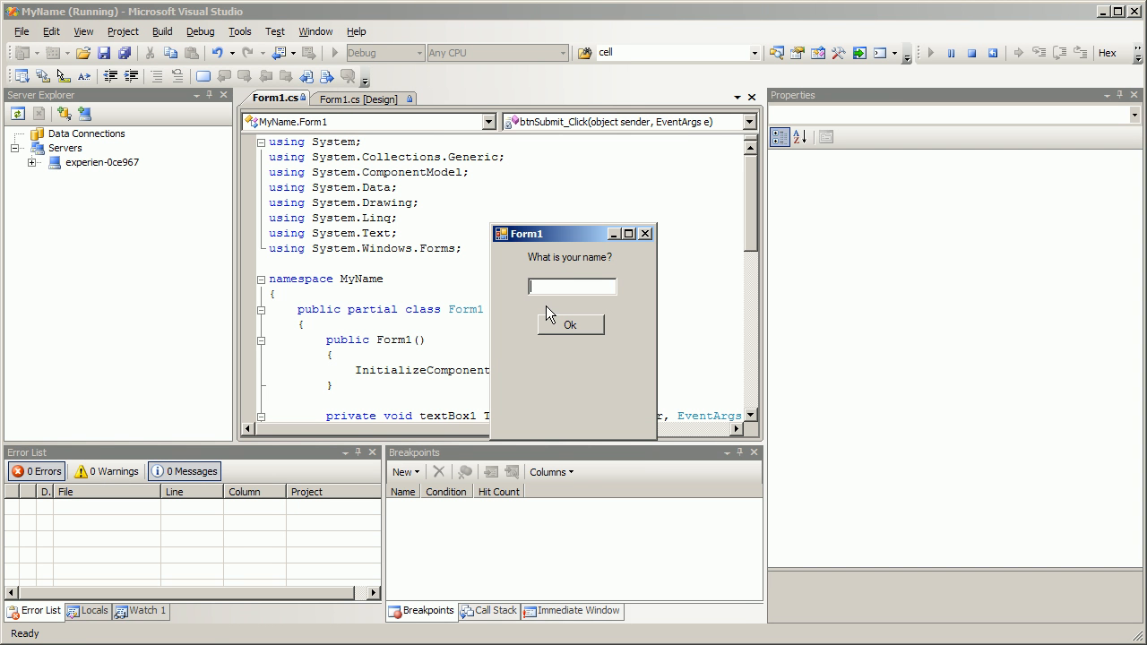
Step: Enter the name Henry and submit it so the form shows "Hello Henry"
type("H")
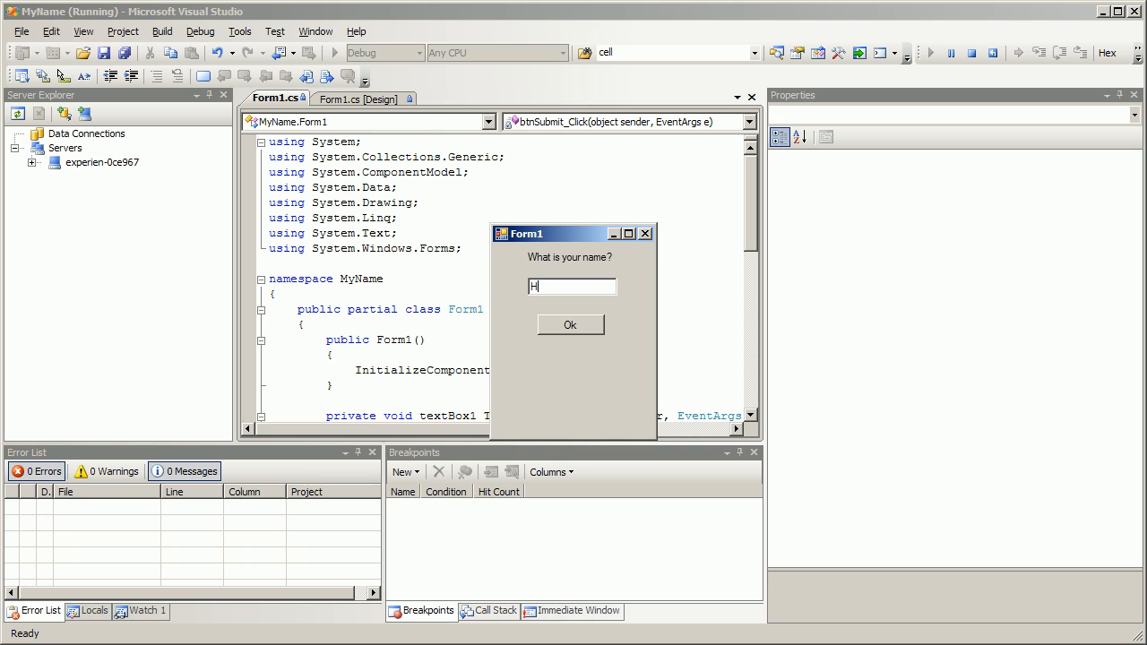
type("enr")
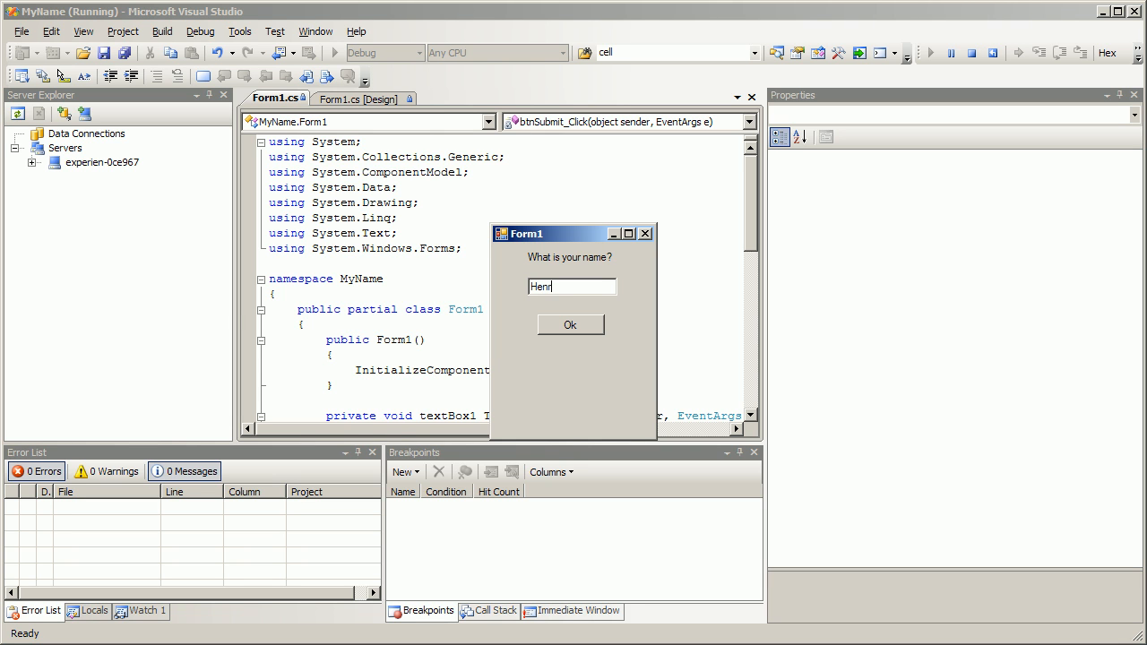
type("y")
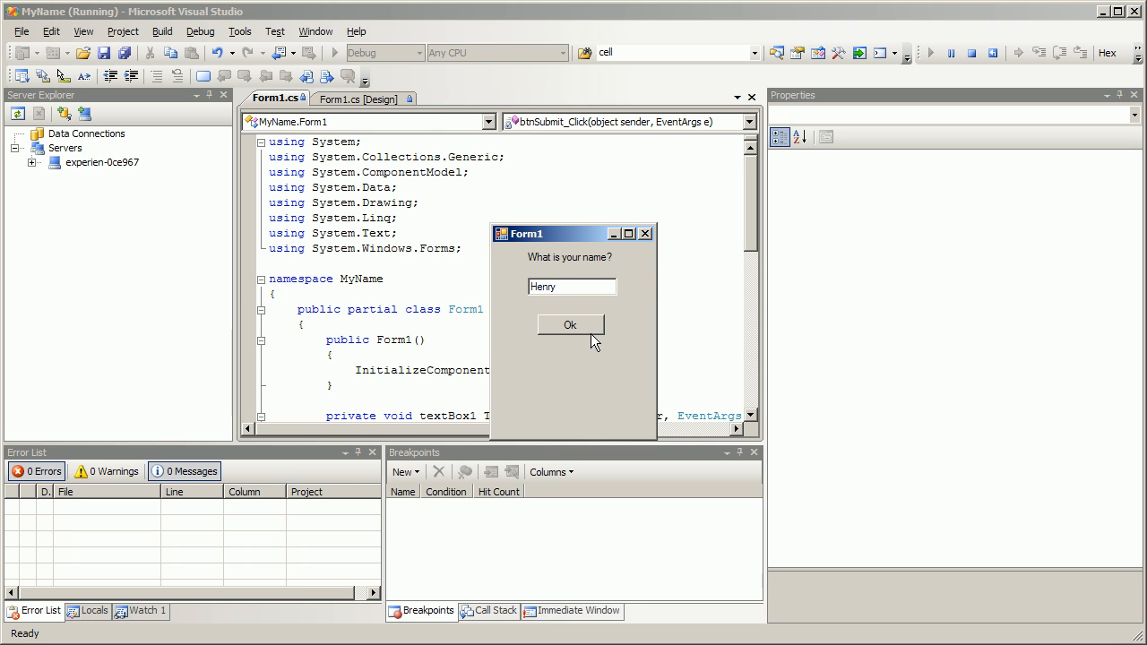
left_click(570, 325)
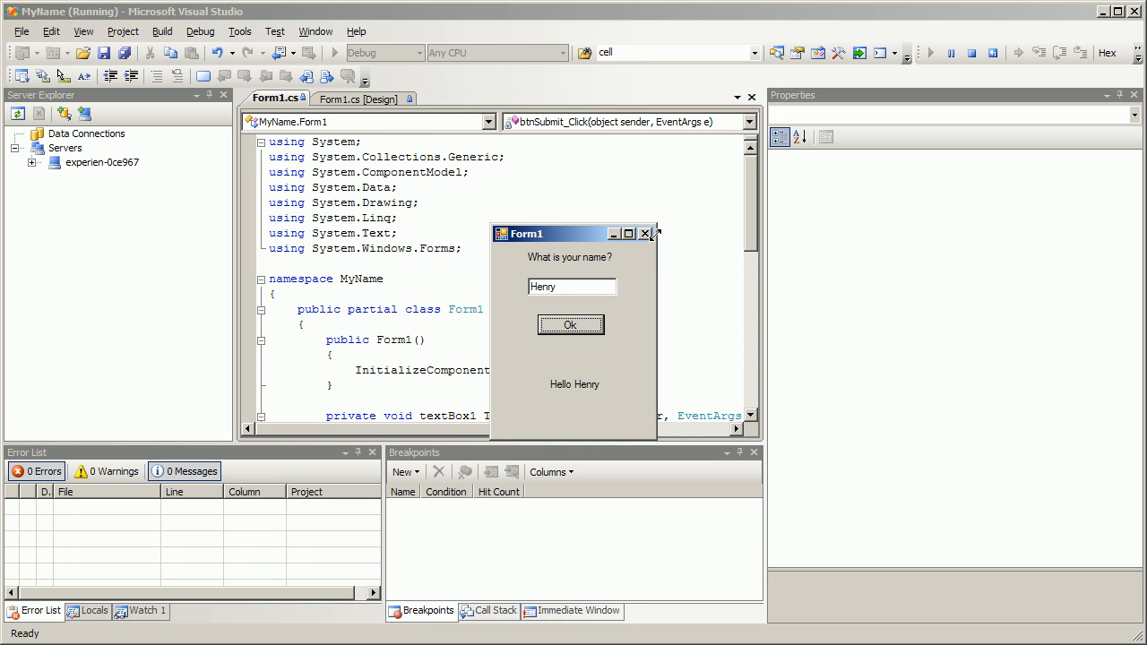
mouse_move(679, 265)
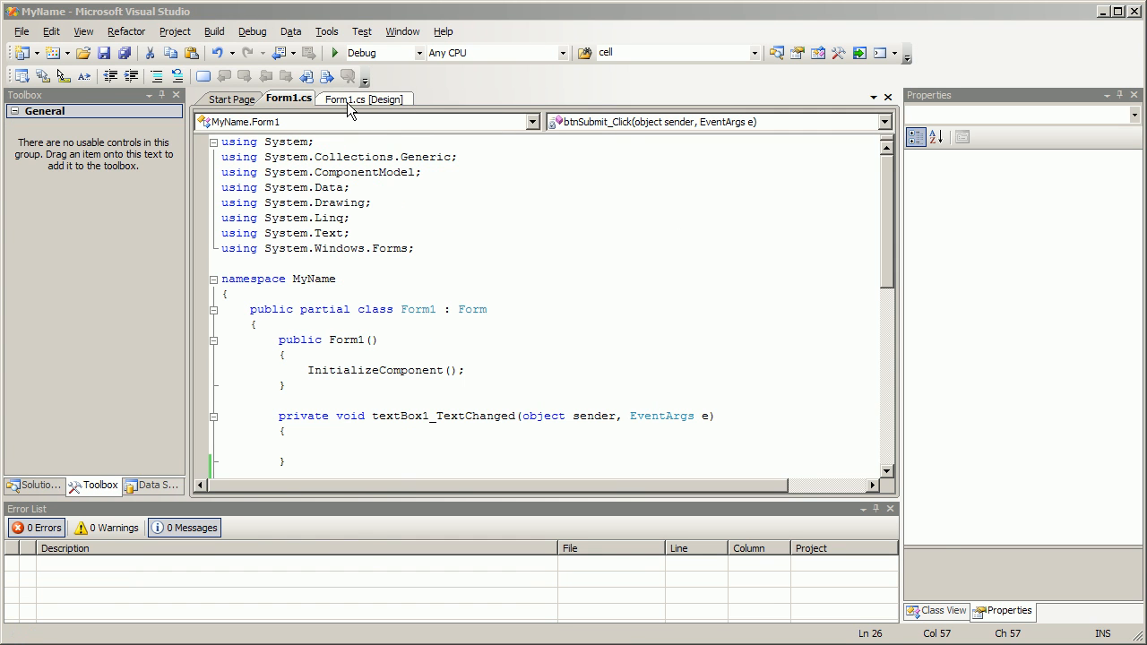
Step: Return to Form1's design view and list txtInput's events, with TextChanged bound to textBox1_TextChanged
left_click(362, 99)
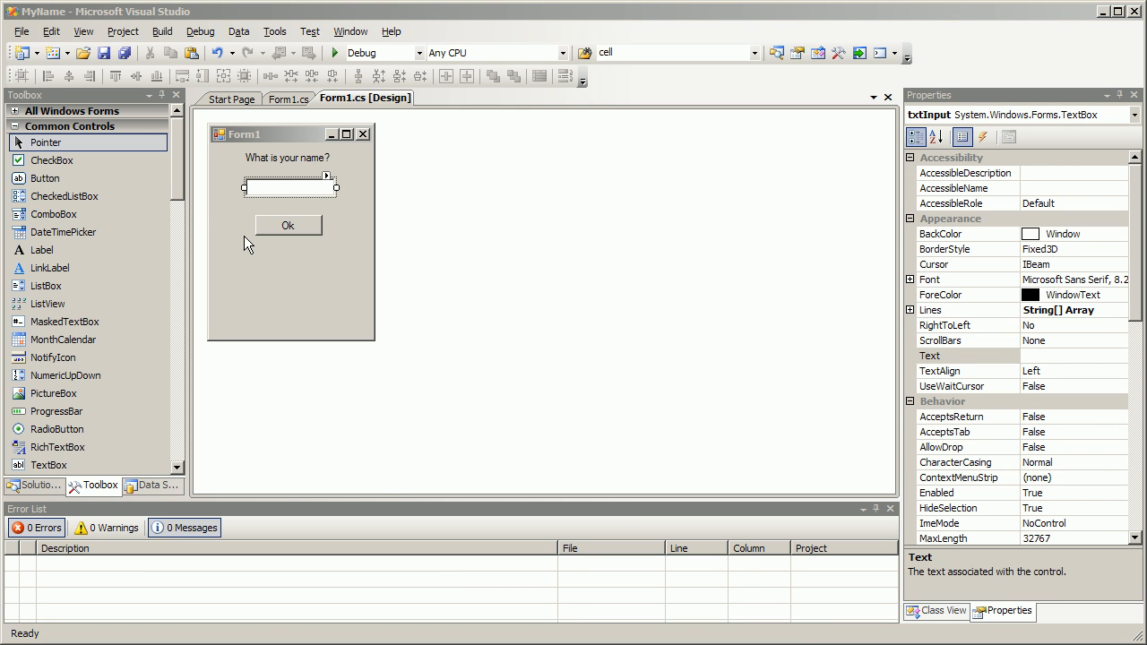
mouse_move(1086, 197)
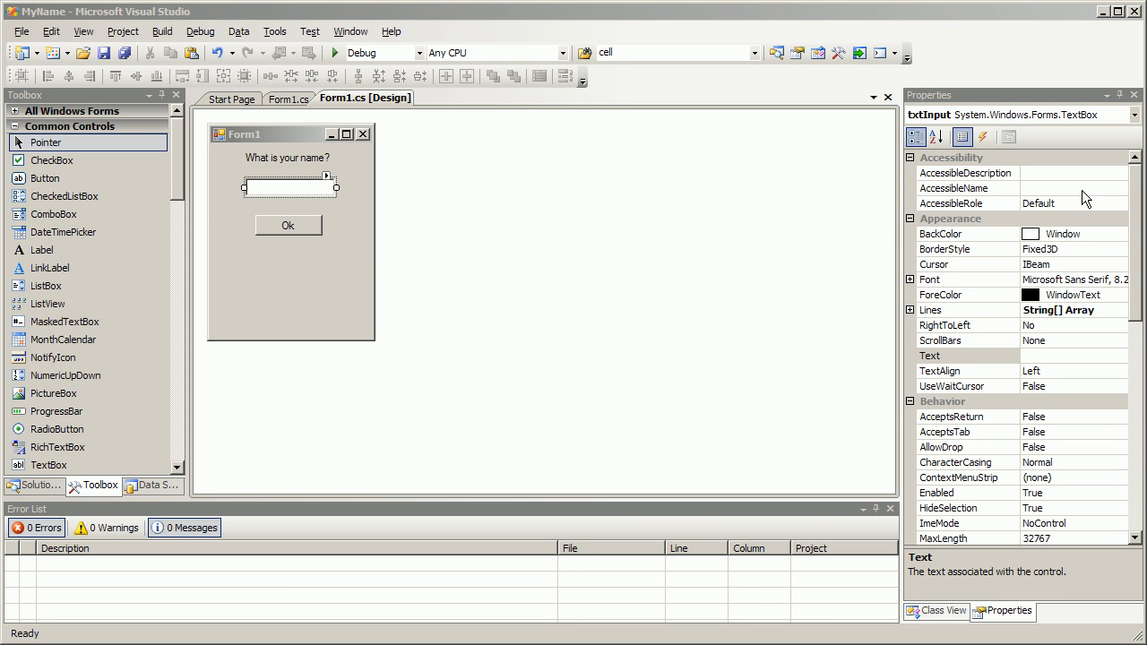
left_click(982, 136)
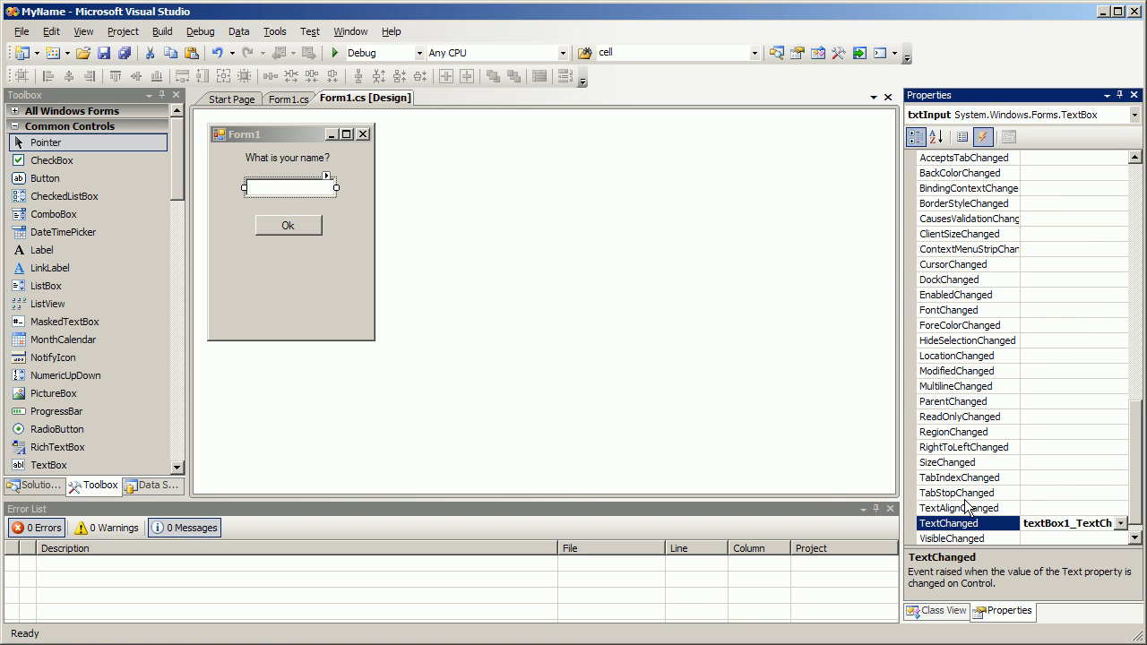
mouse_move(283, 209)
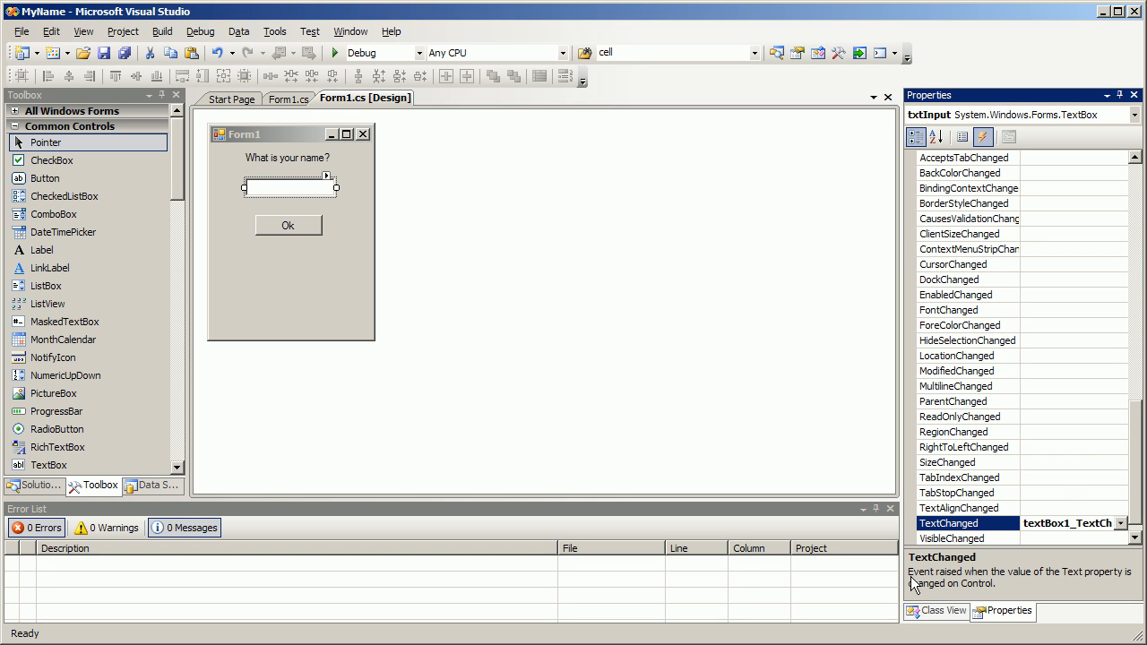
mouse_move(1108, 582)
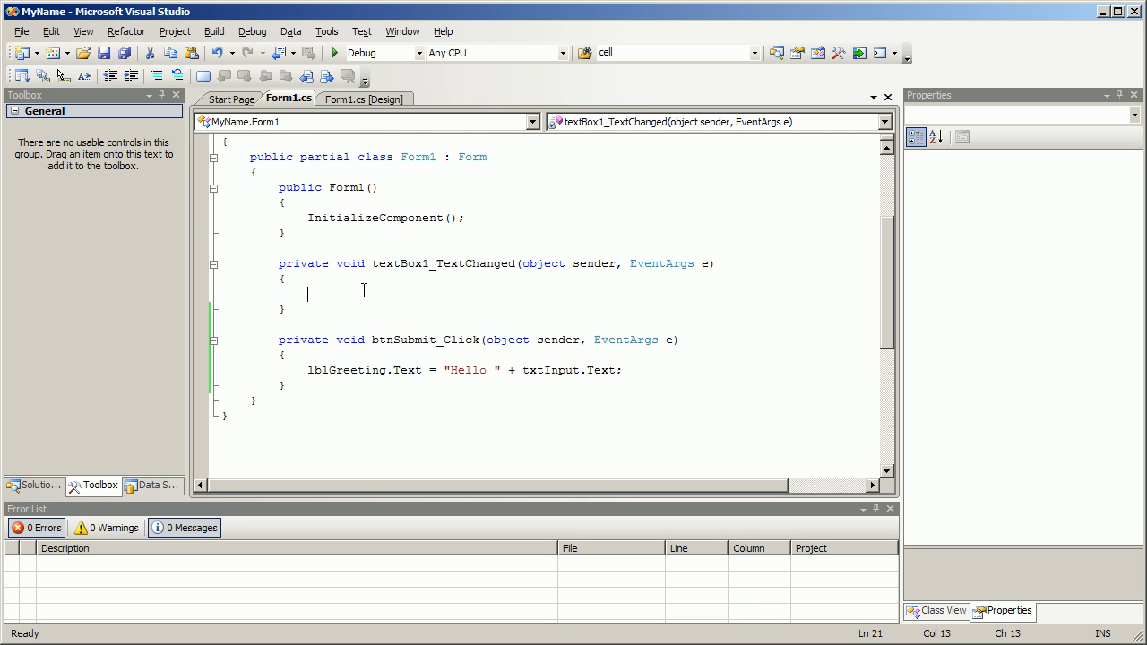
mouse_move(262, 140)
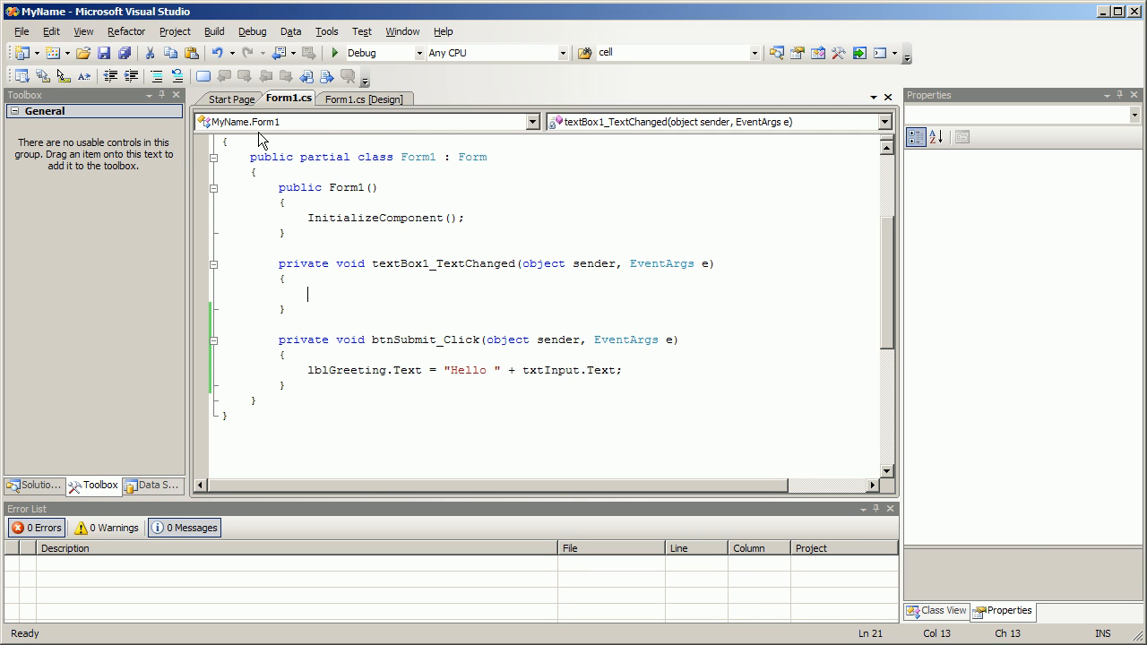
Step: Write lblGreeting.Text = "Is your name " + txtInput.Text + "?" in the handler and run MyName
type("1")
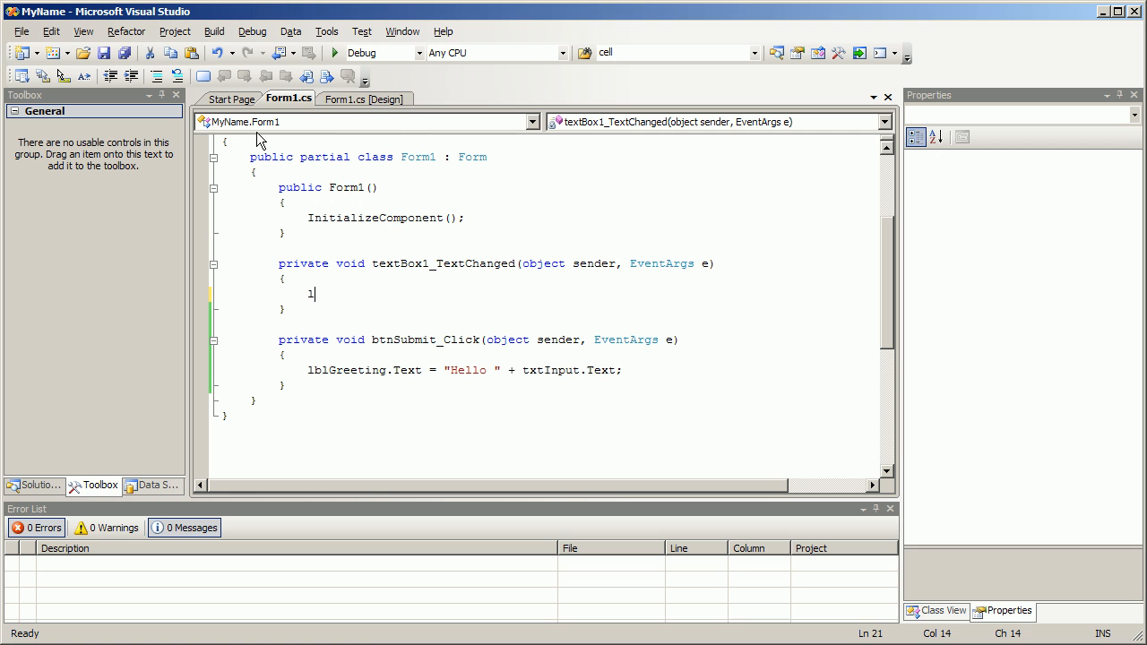
type("lblGree")
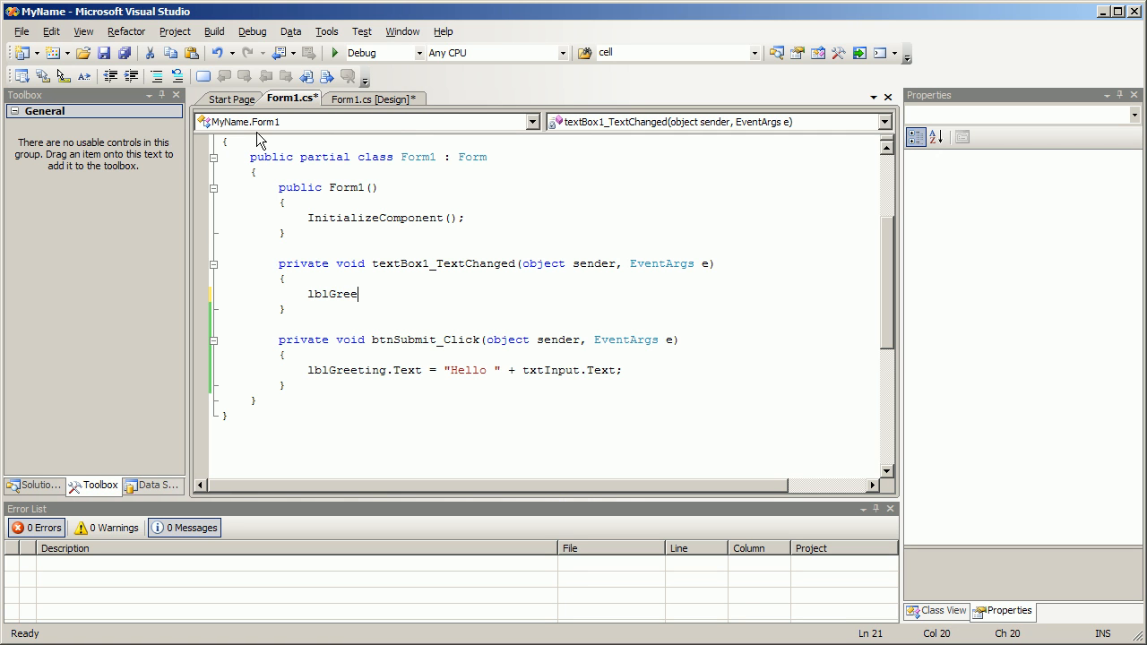
type("ting.Text =")
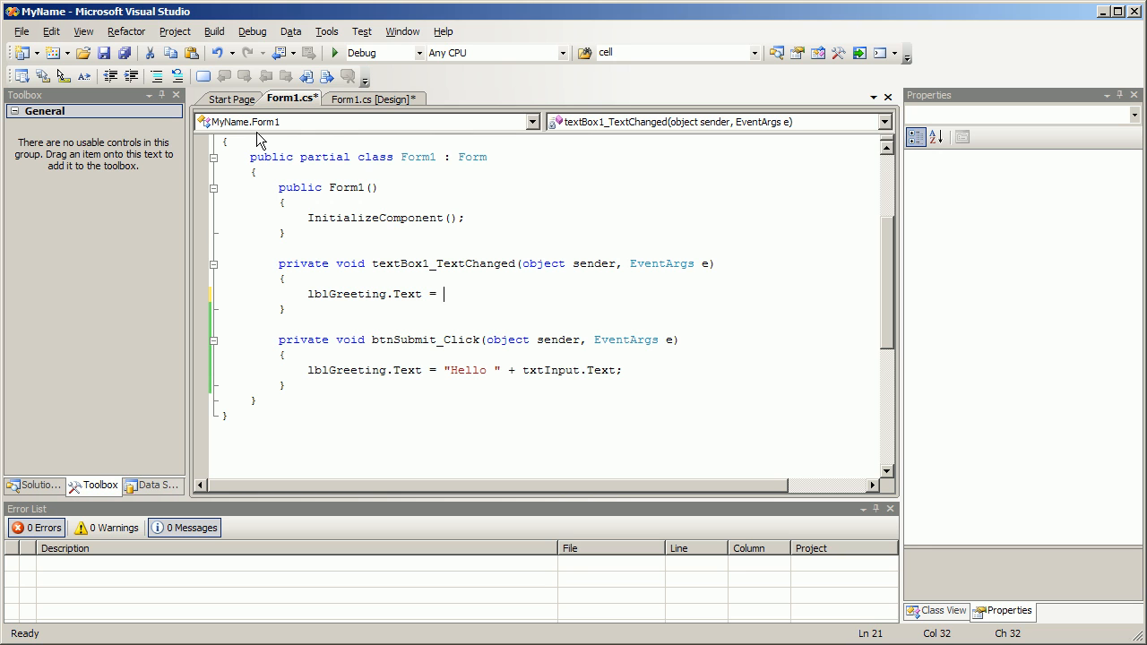
type("\"")
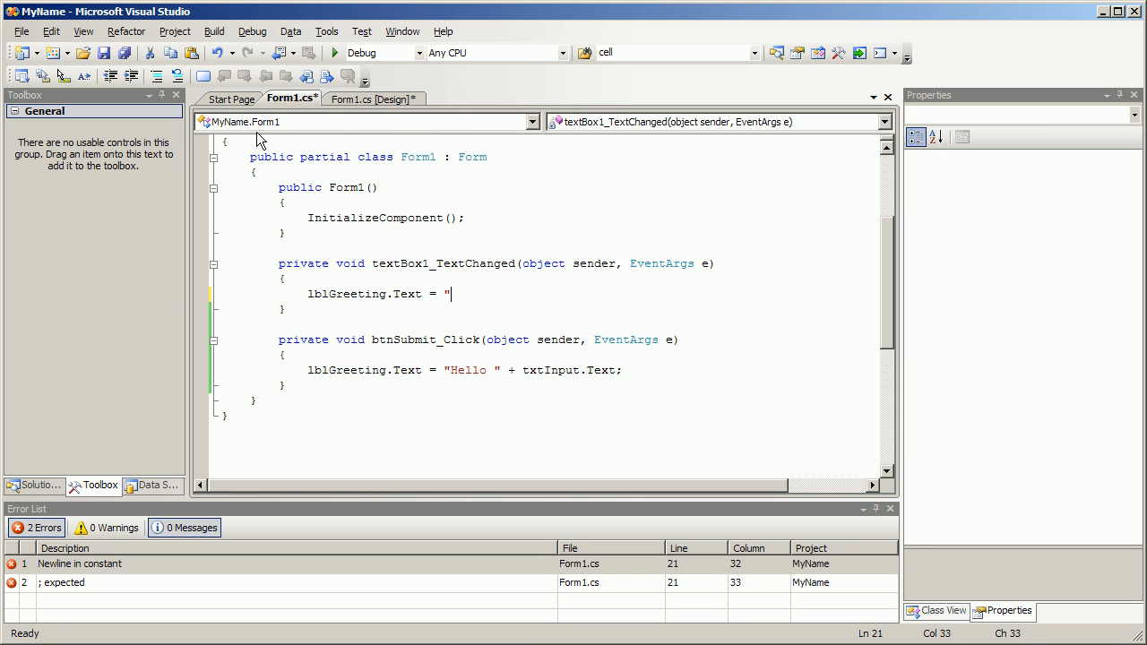
type("Is your name \" + txtInput.Text + \"?\";")
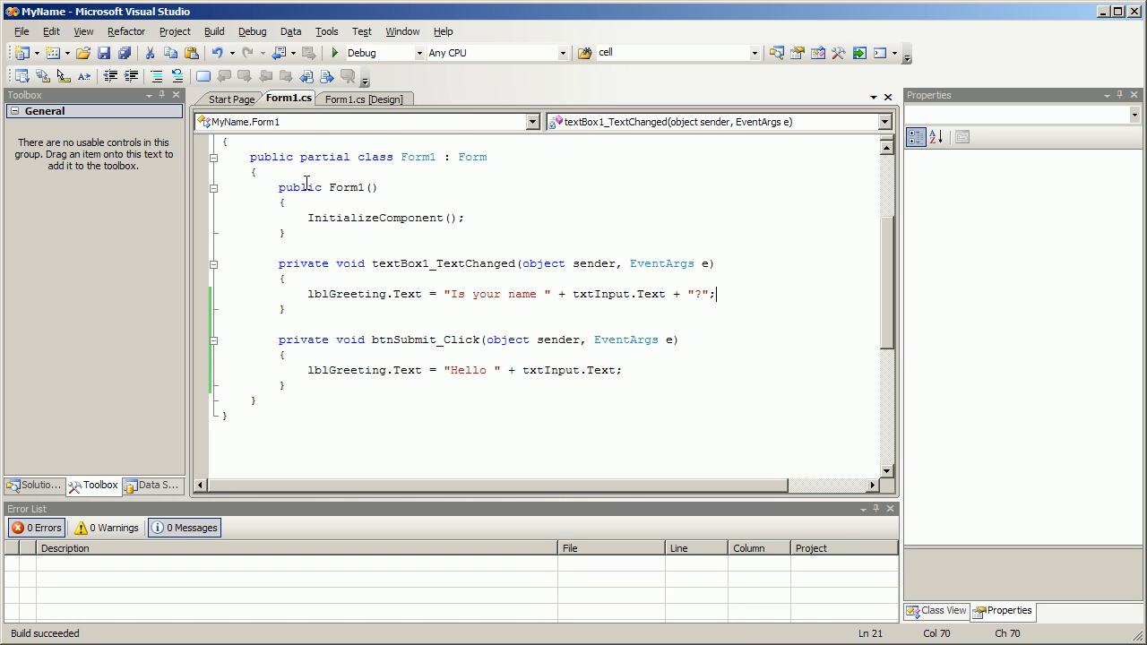
left_click(334, 52)
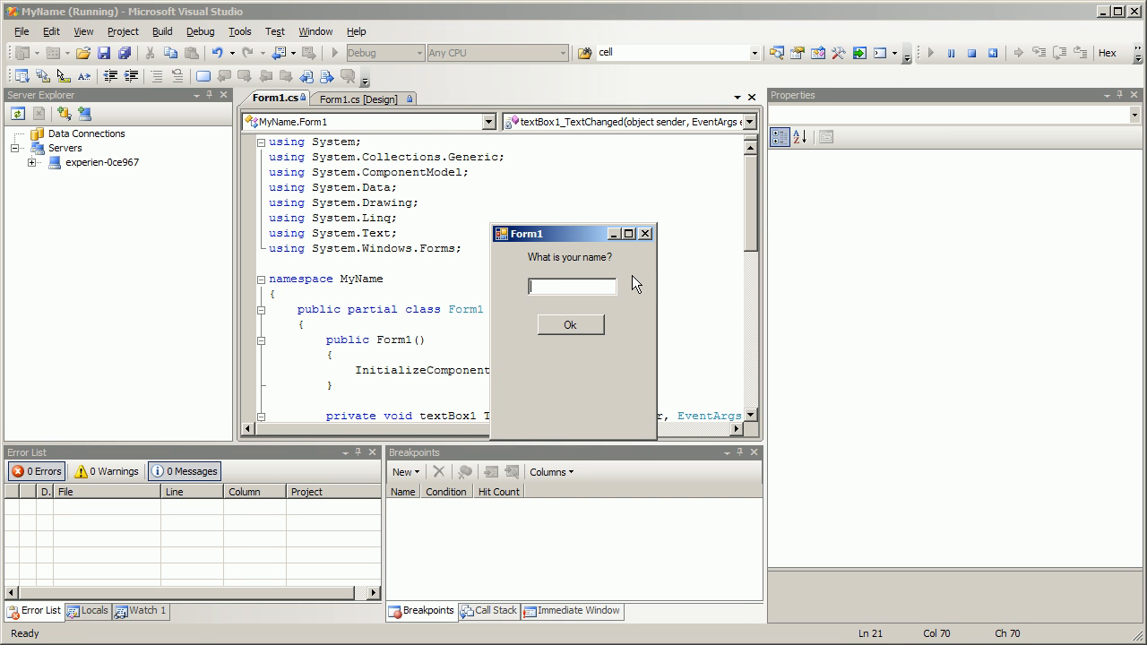
Step: Enter George to see "Is your name George?", submit for "Hello George", then close the form
type("G")
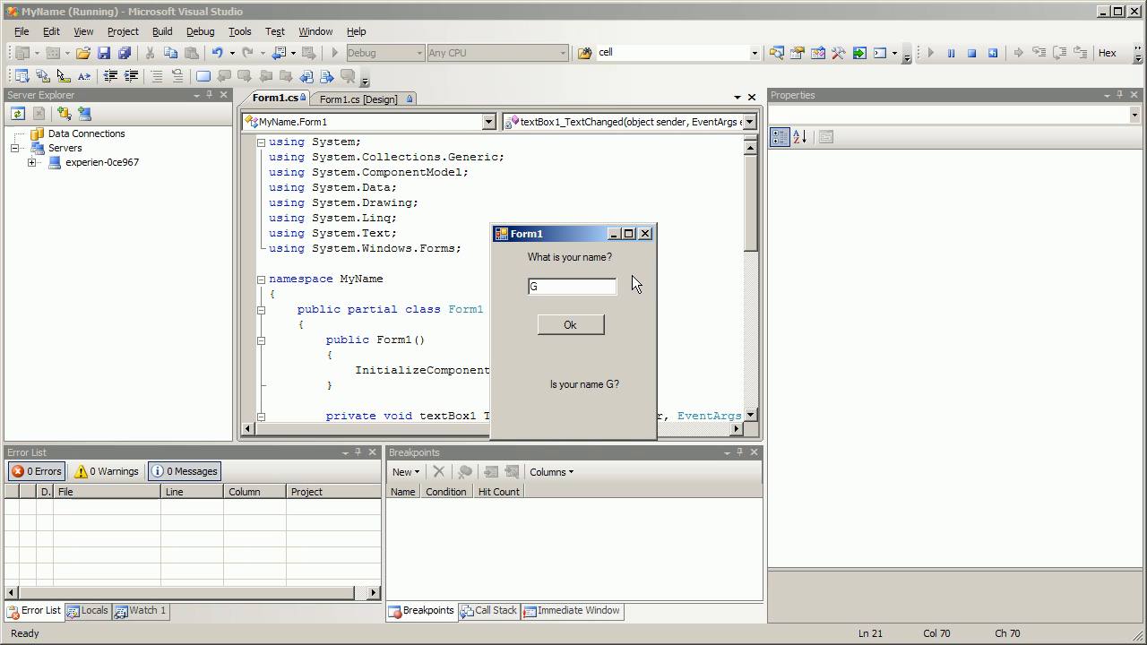
type("eorge")
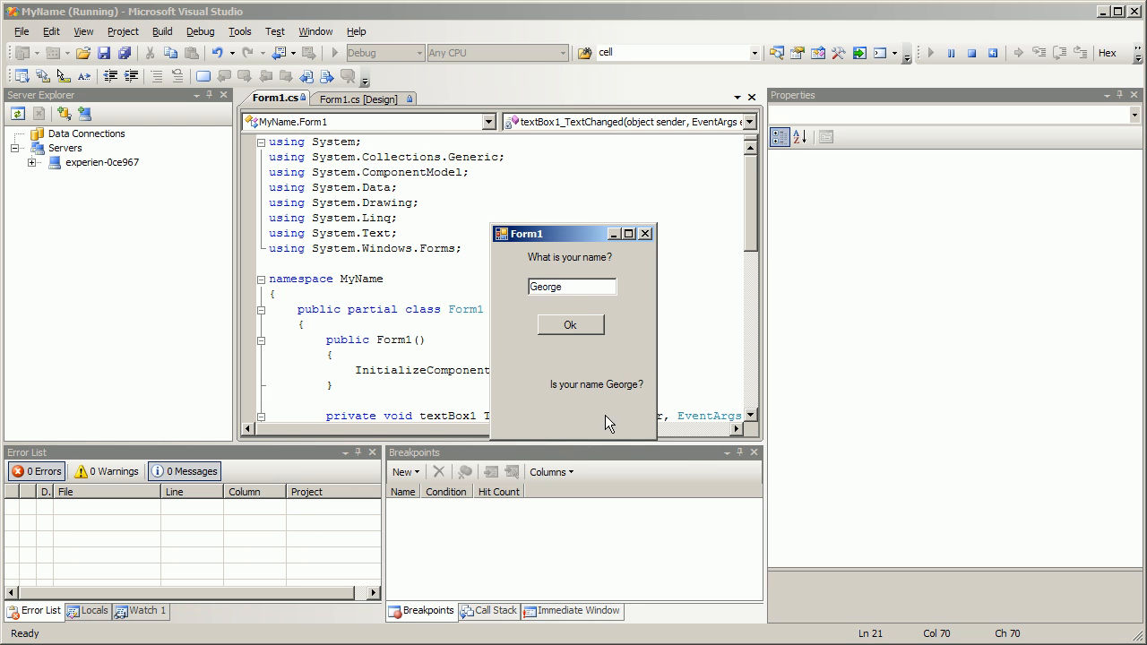
key("Backspace")
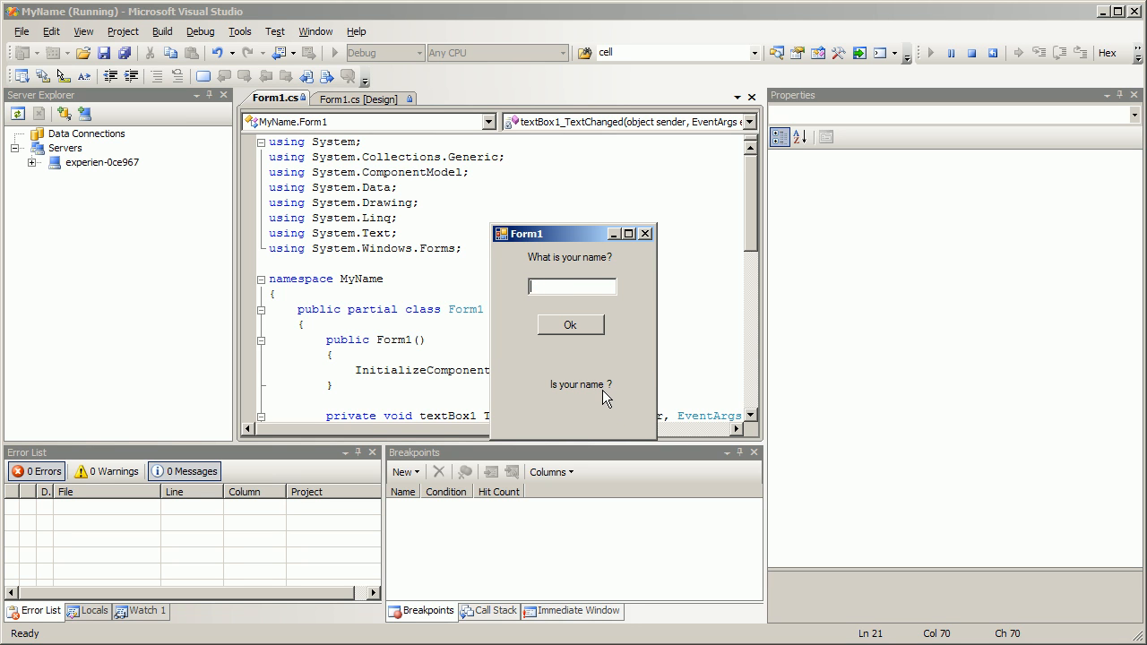
type("George")
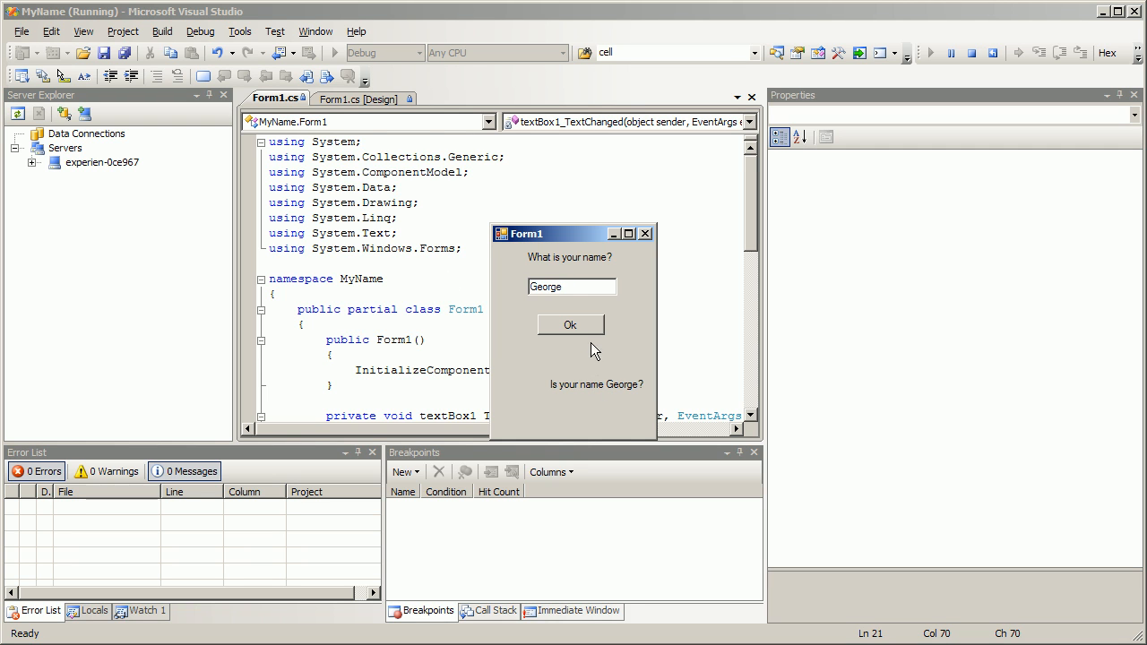
left_click(570, 325)
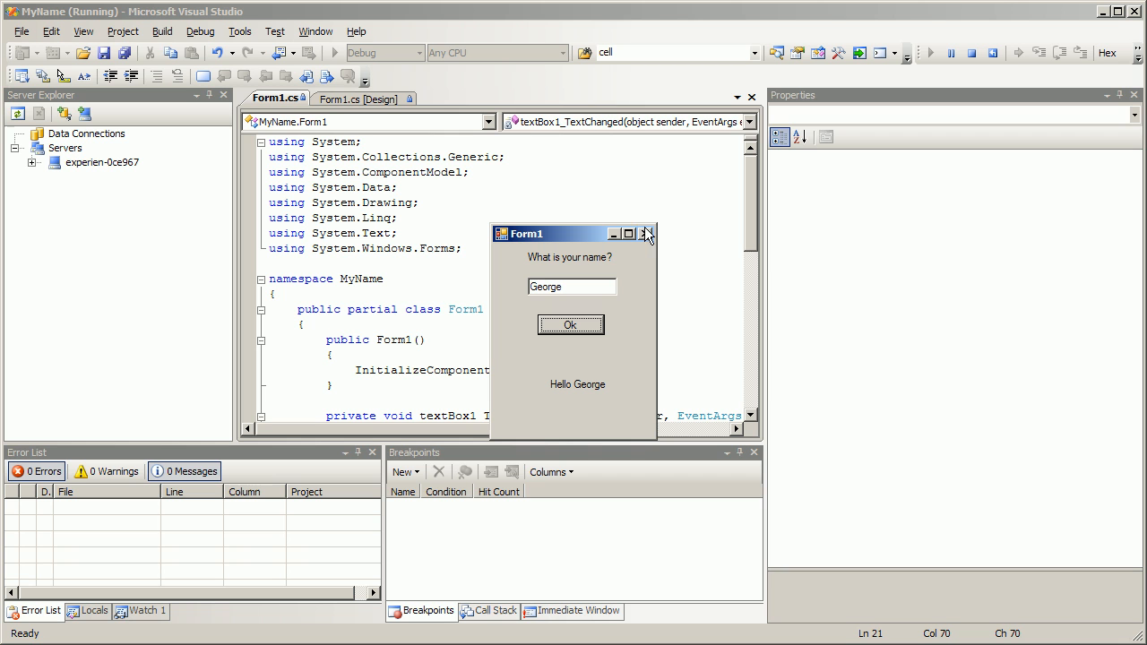
mouse_move(647, 233)
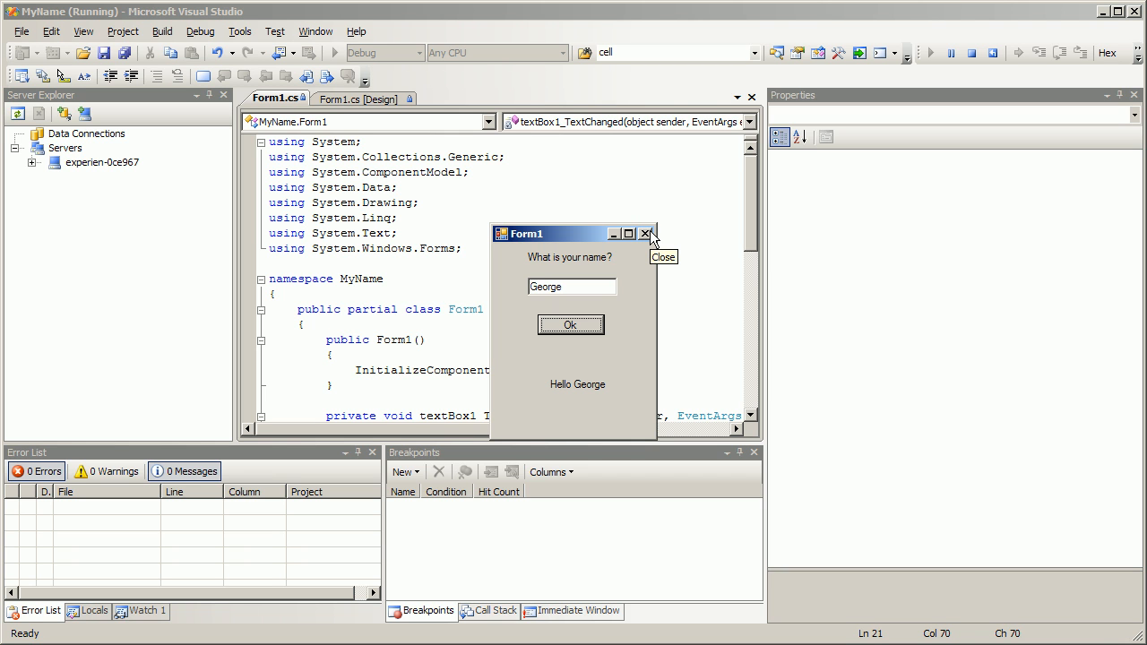
left_click(645, 233)
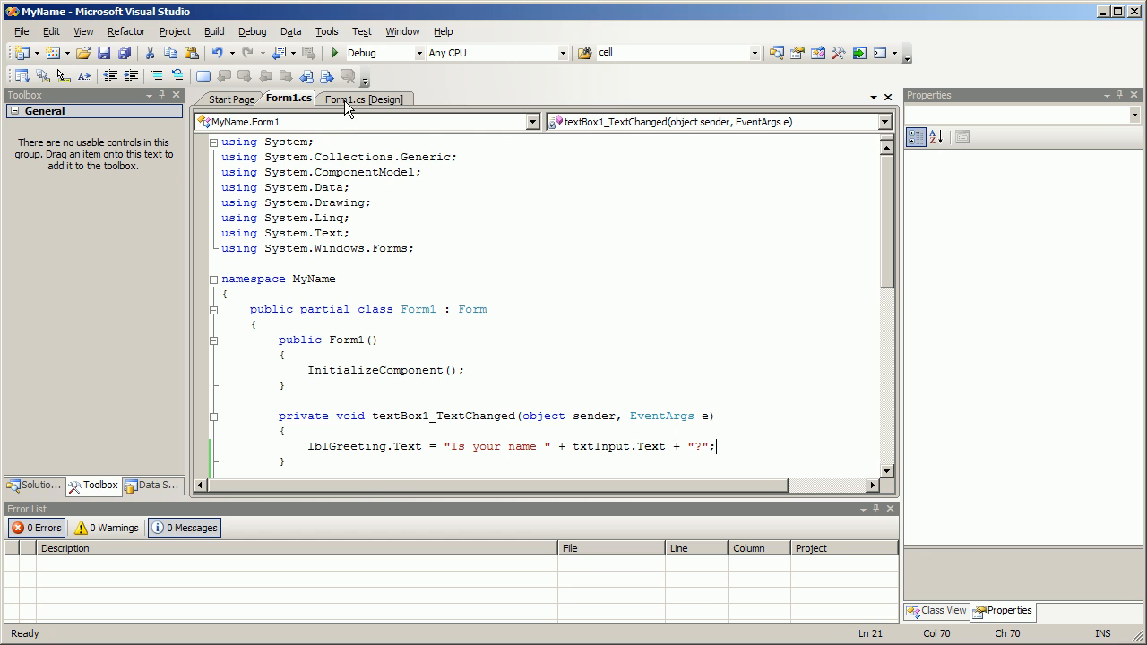
Step: Select the Ok button in Form1's design and set its Text property to Yes
left_click(362, 98)
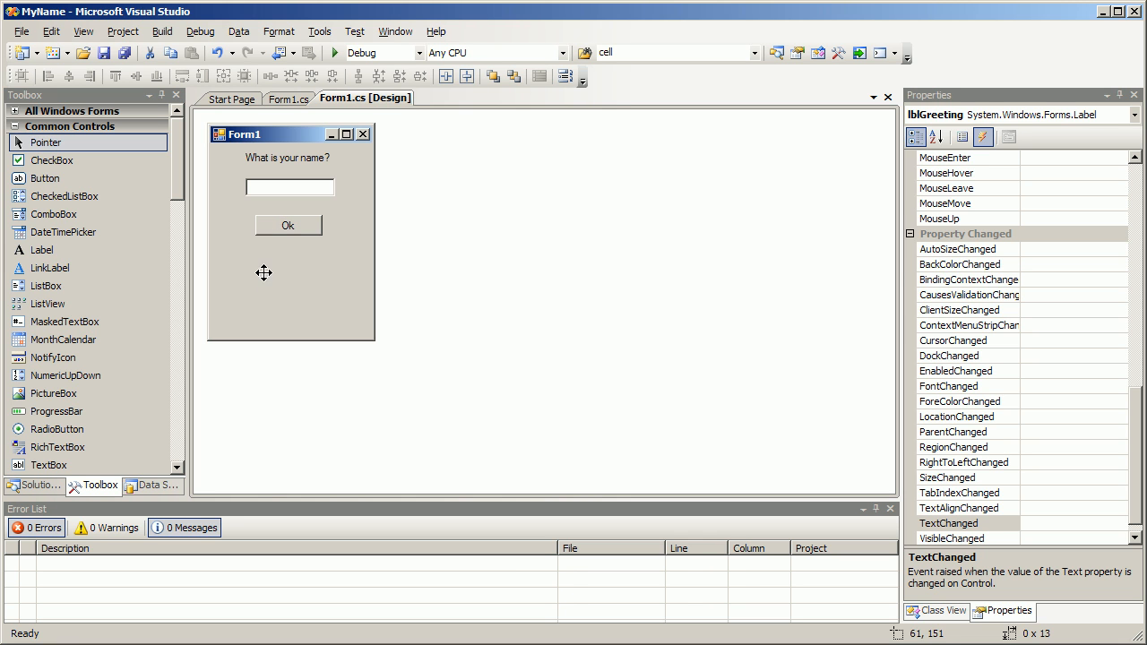
left_click(287, 237)
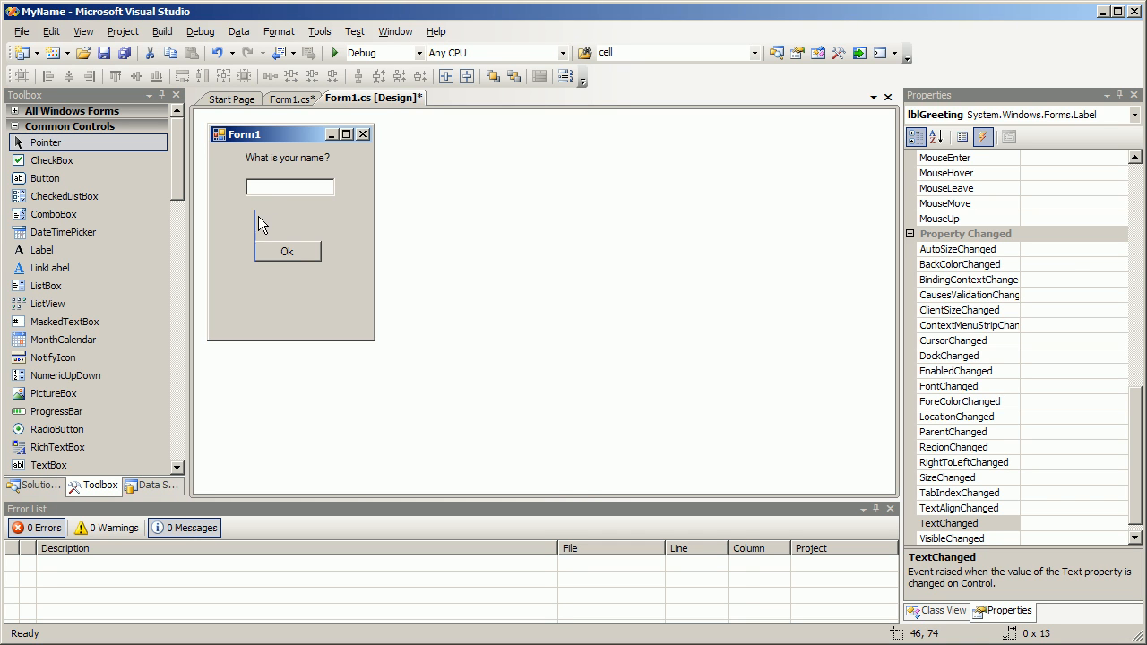
left_click(287, 251)
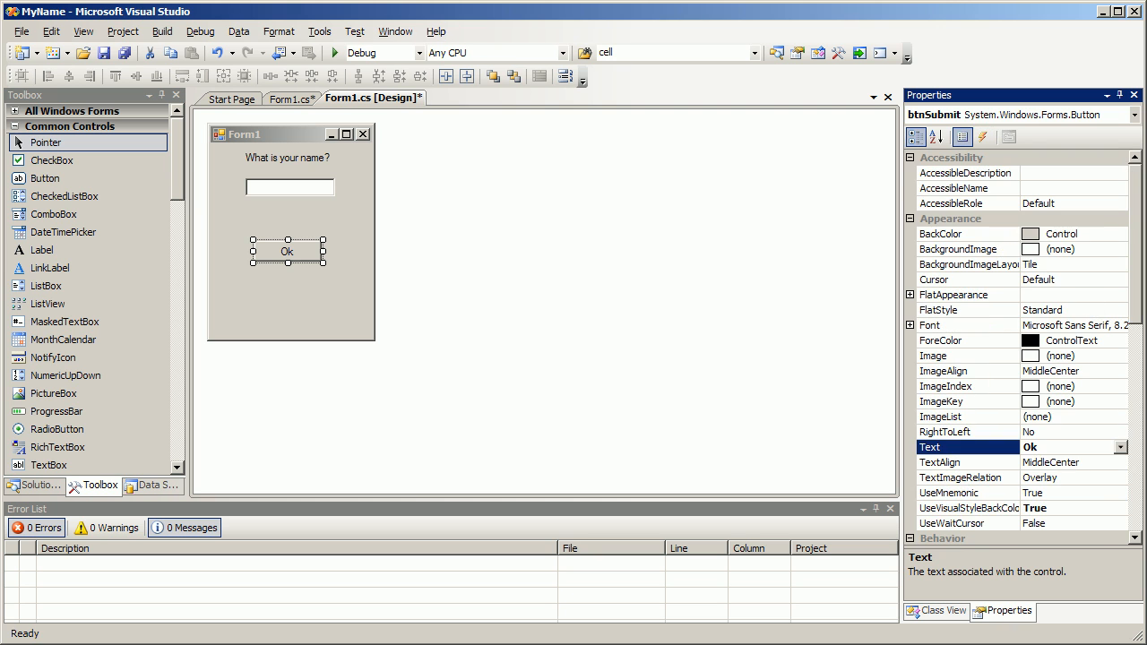
type("T")
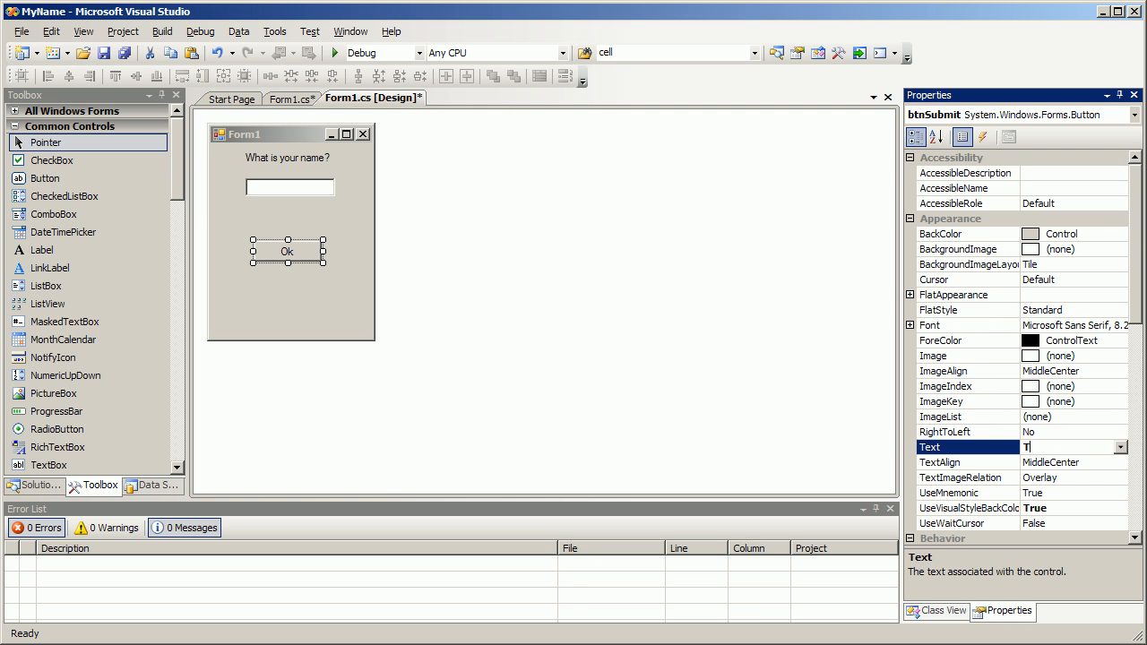
type("Yes")
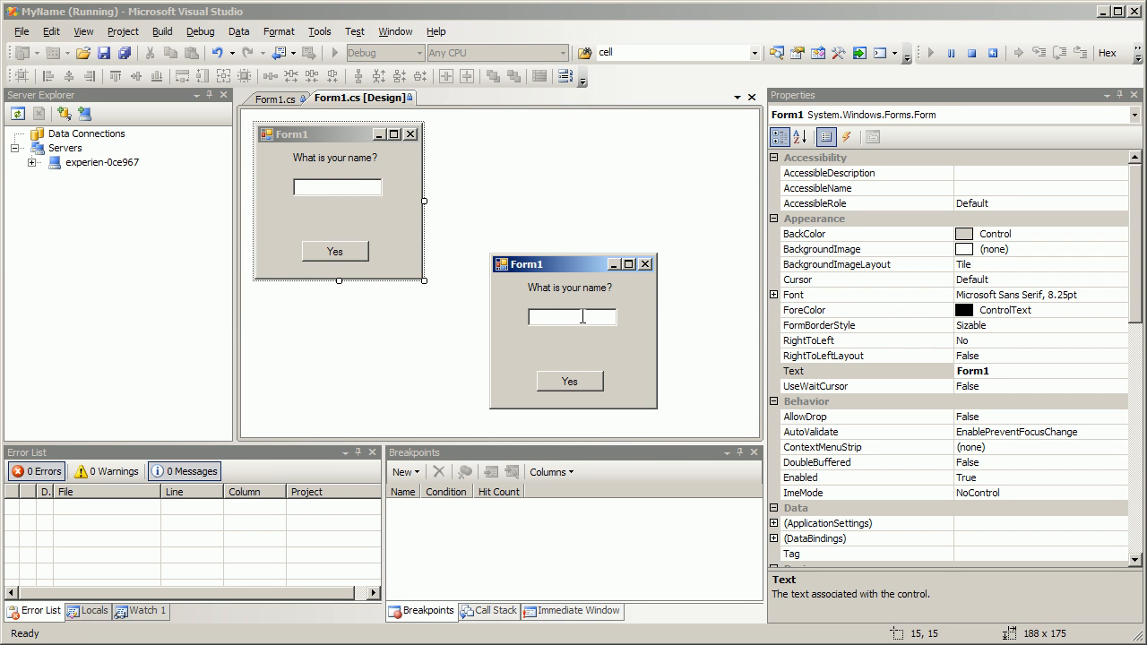
Step: Enter Bob to see "Is your name Bob?" and close the running form
type("B")
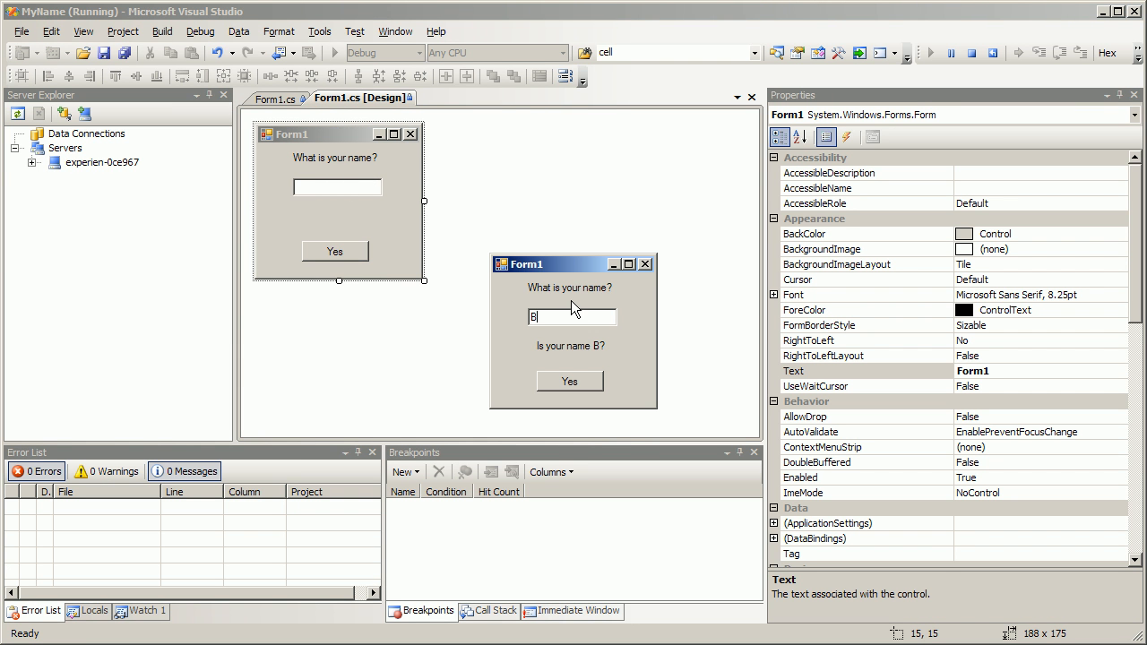
type("ob")
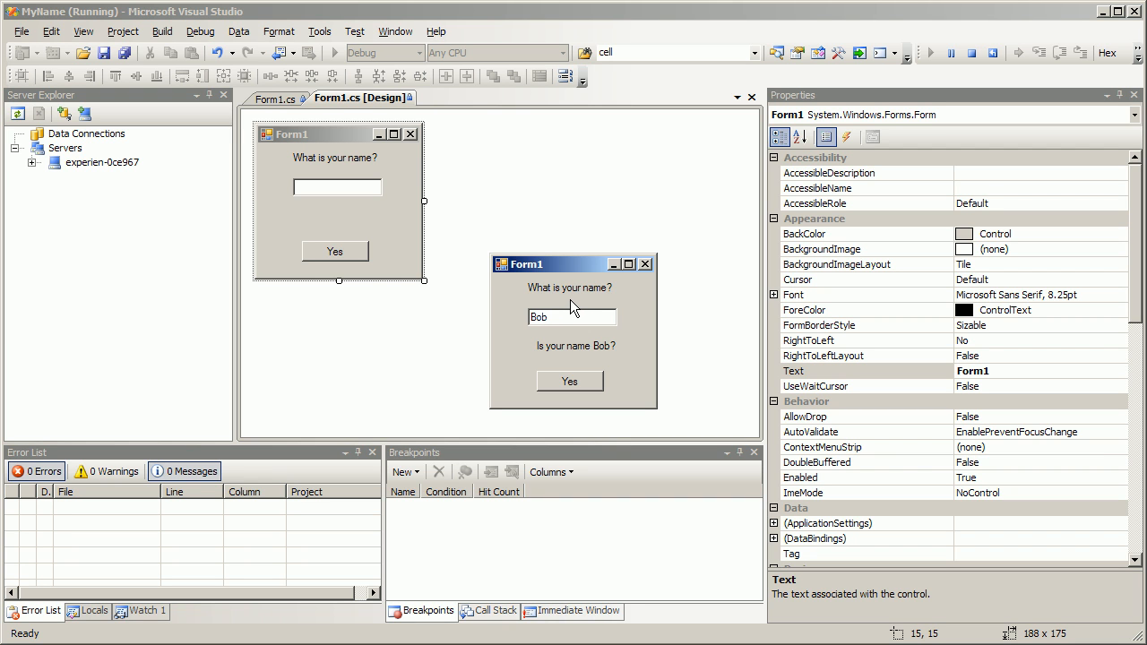
left_click(570, 380)
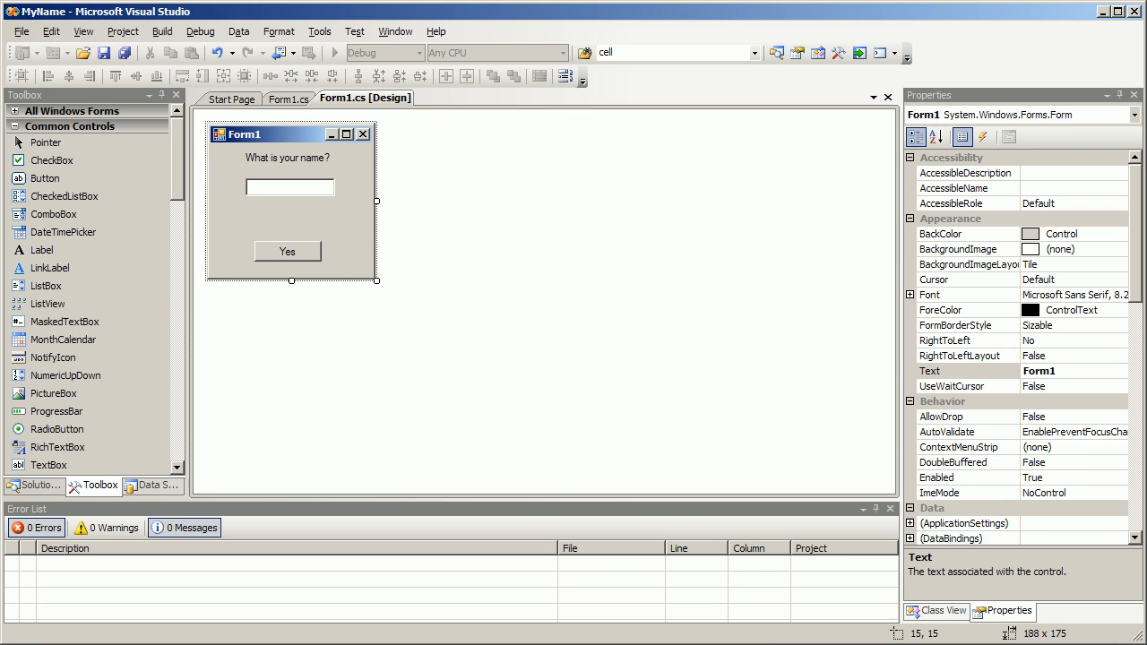
Step: Browse txtInput's Click, DoubleClick, ImeModeChanged and KeyPress events, then view btnSubmit's events
left_click(289, 186)
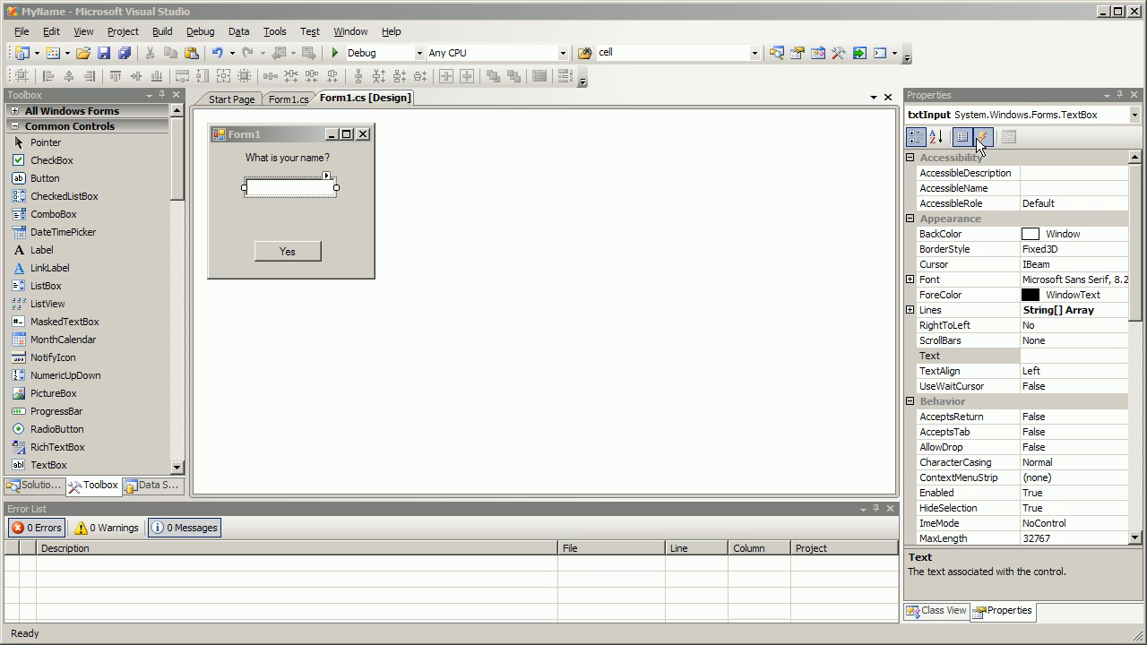
mouse_move(983, 150)
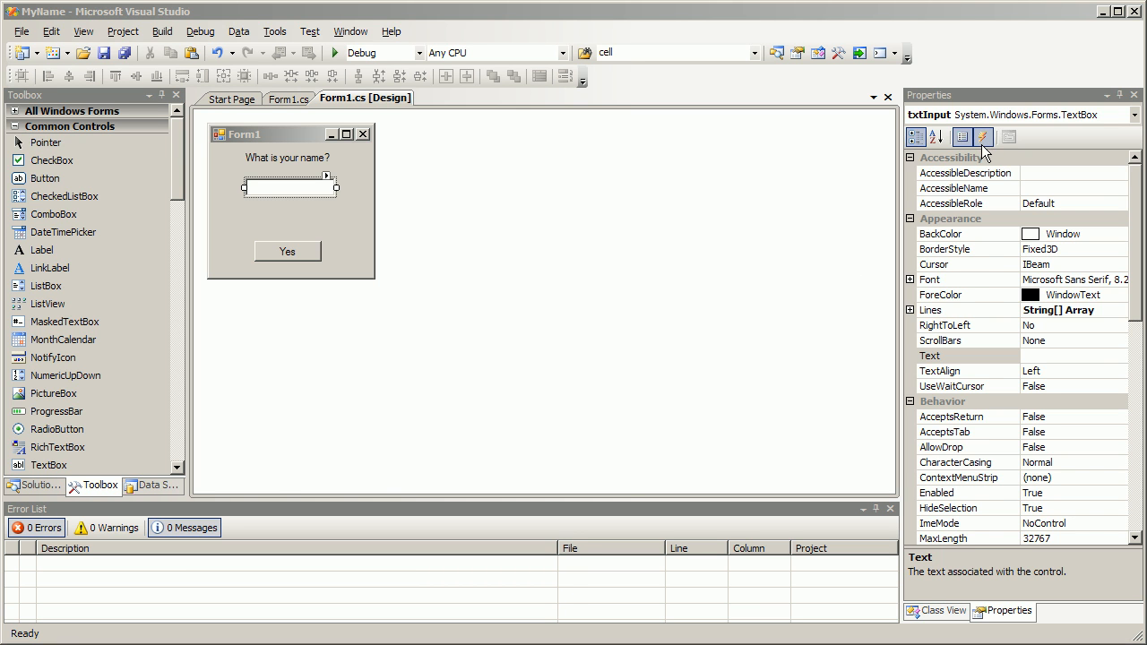
left_click(982, 136)
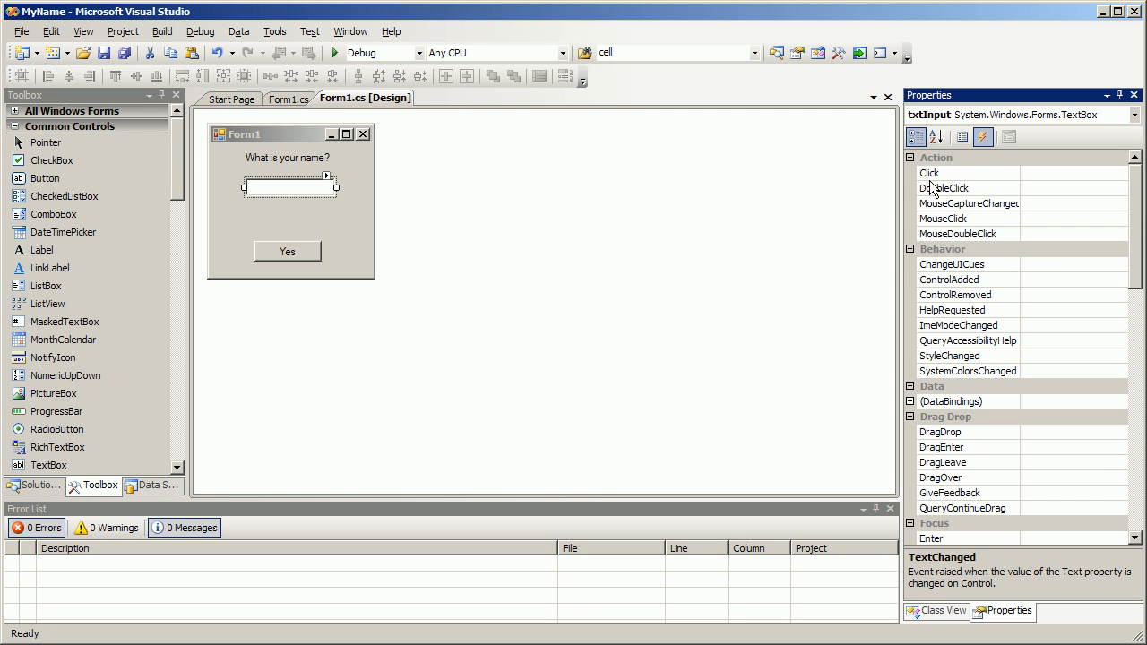
left_click(959, 172)
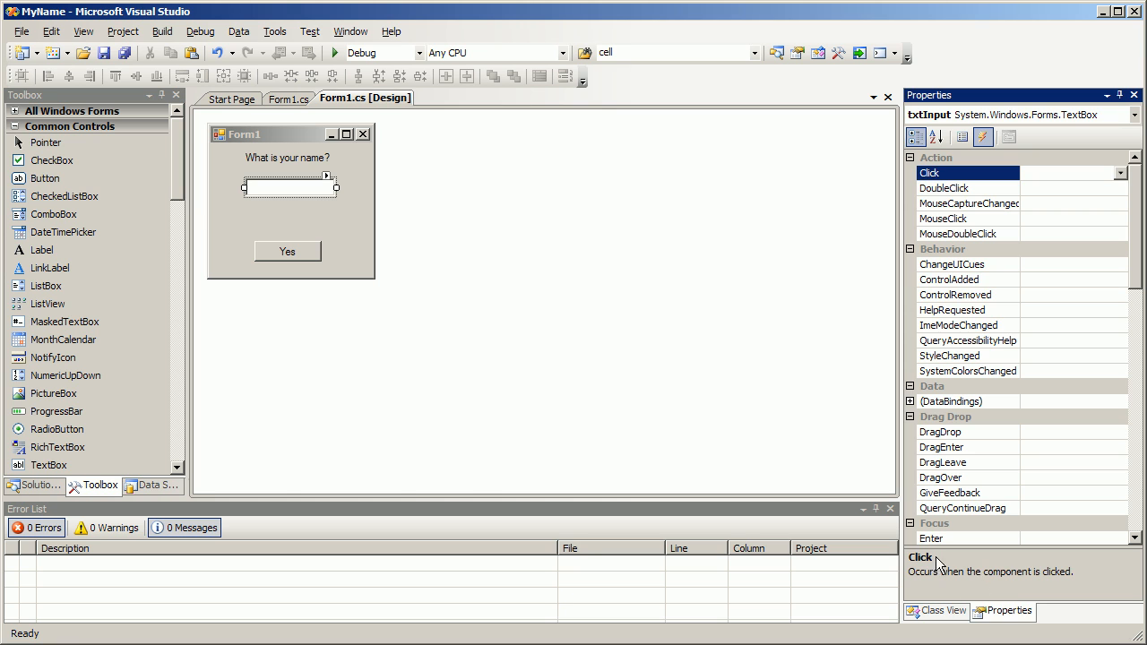
left_click(943, 188)
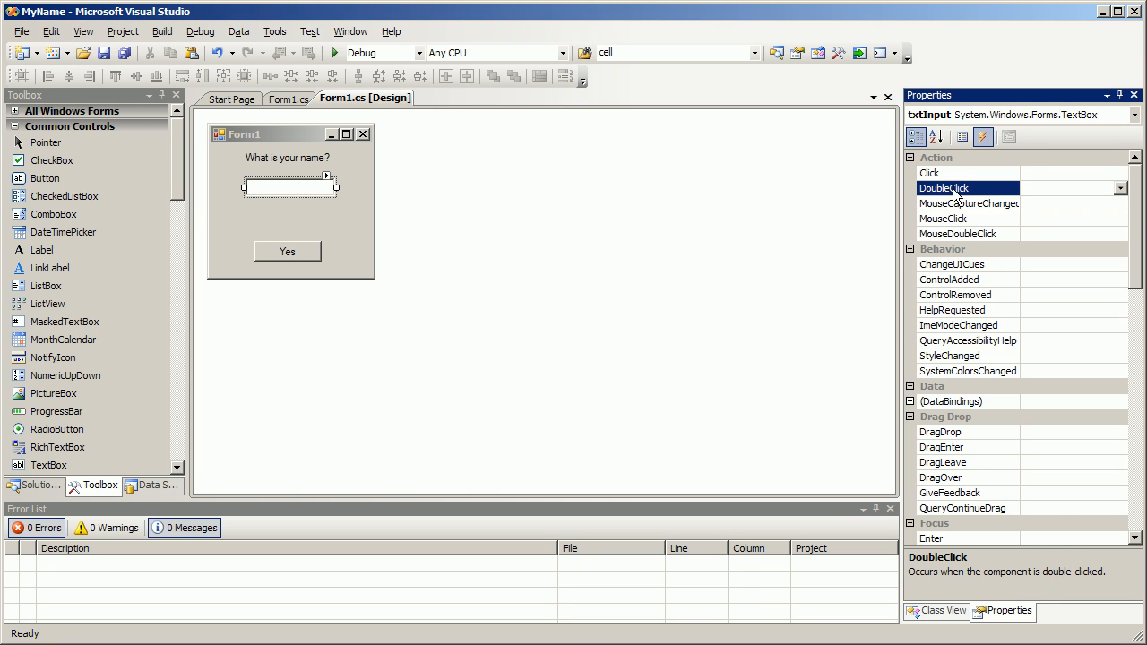
mouse_move(961, 233)
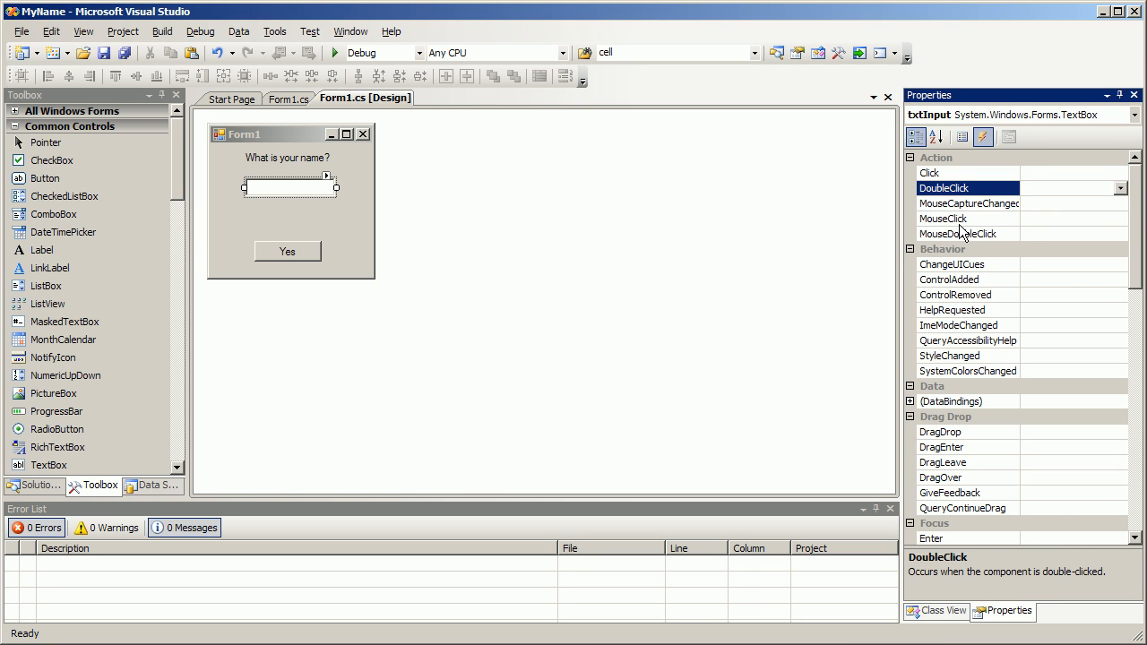
left_click(958, 324)
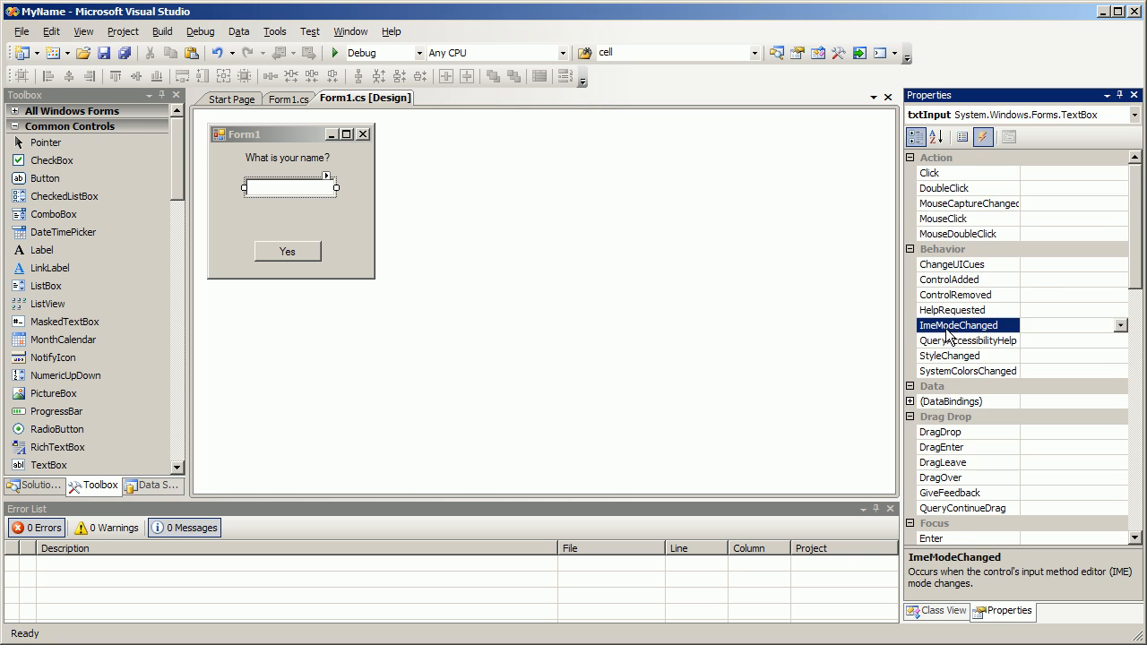
scroll("down", 3)
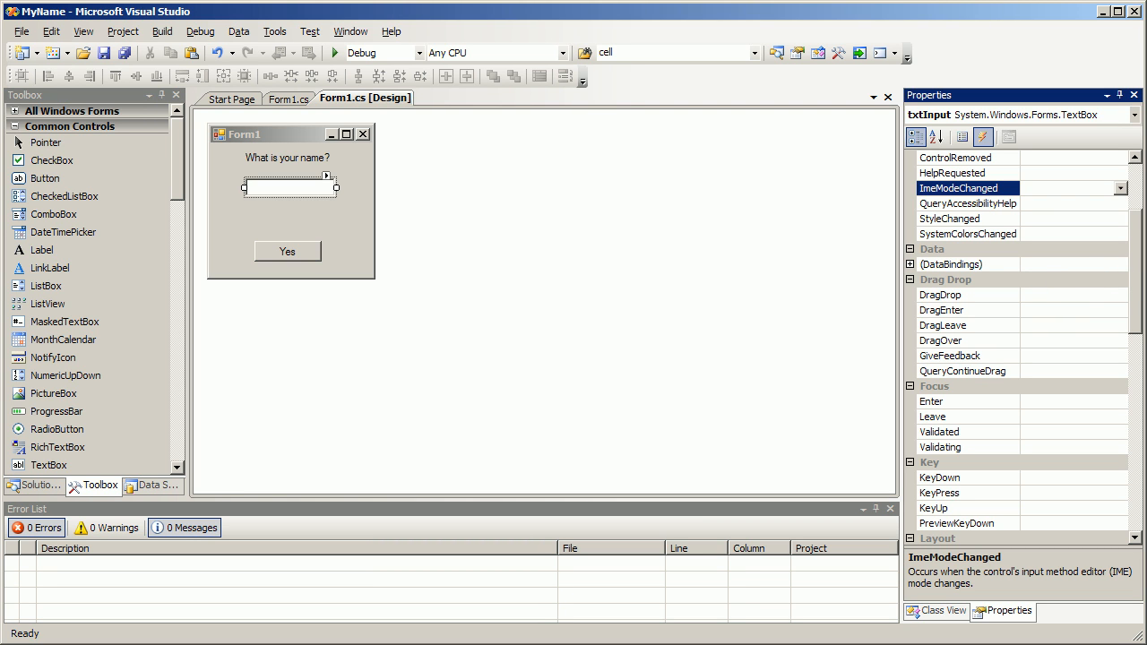
mouse_move(1111, 249)
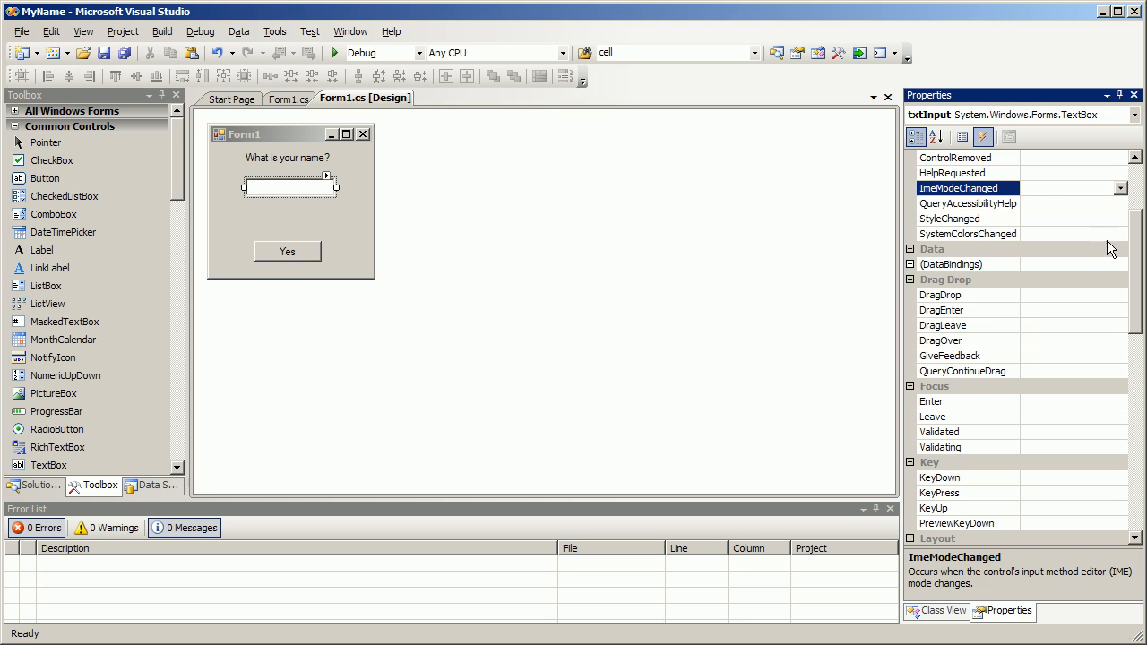
left_click(939, 493)
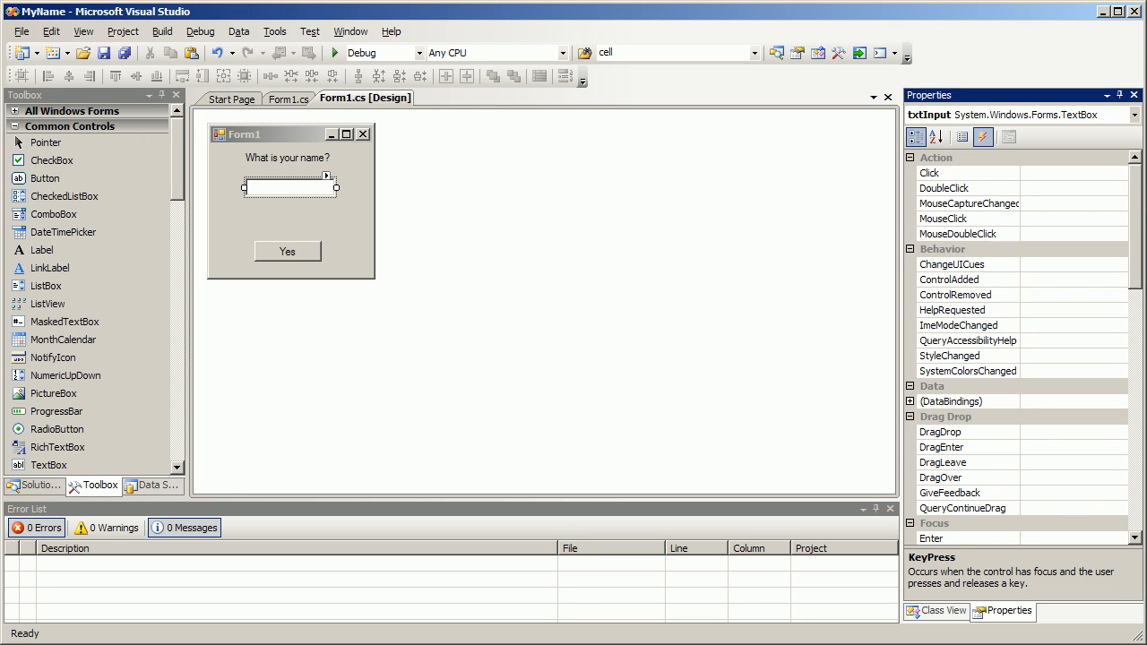
mouse_move(941, 188)
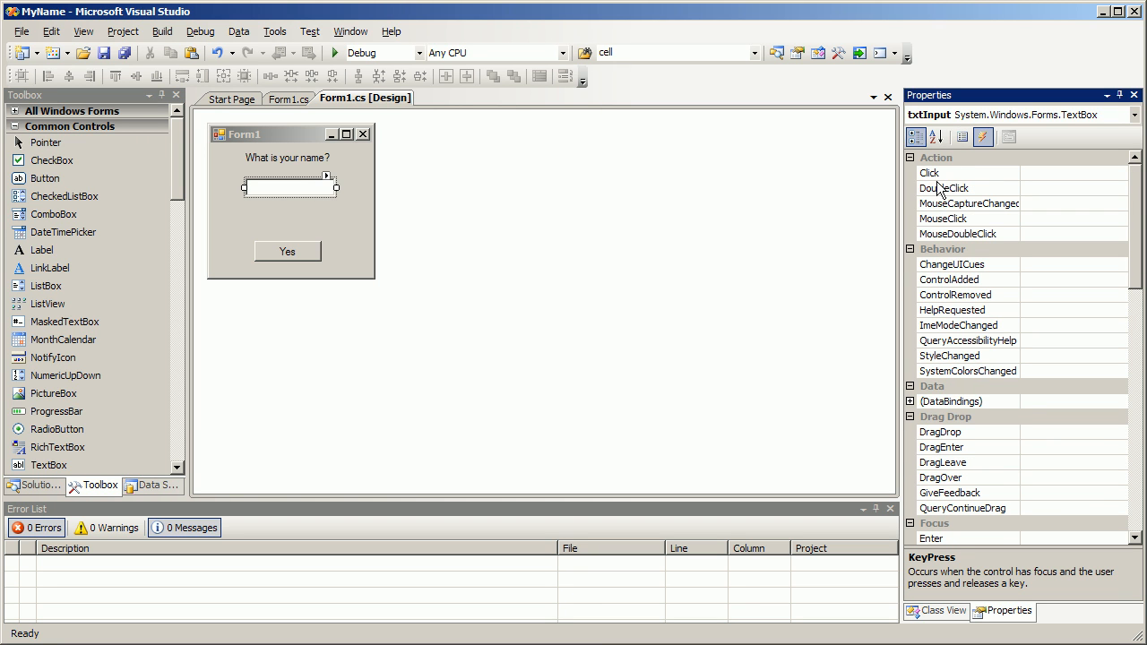
left_click(943, 188)
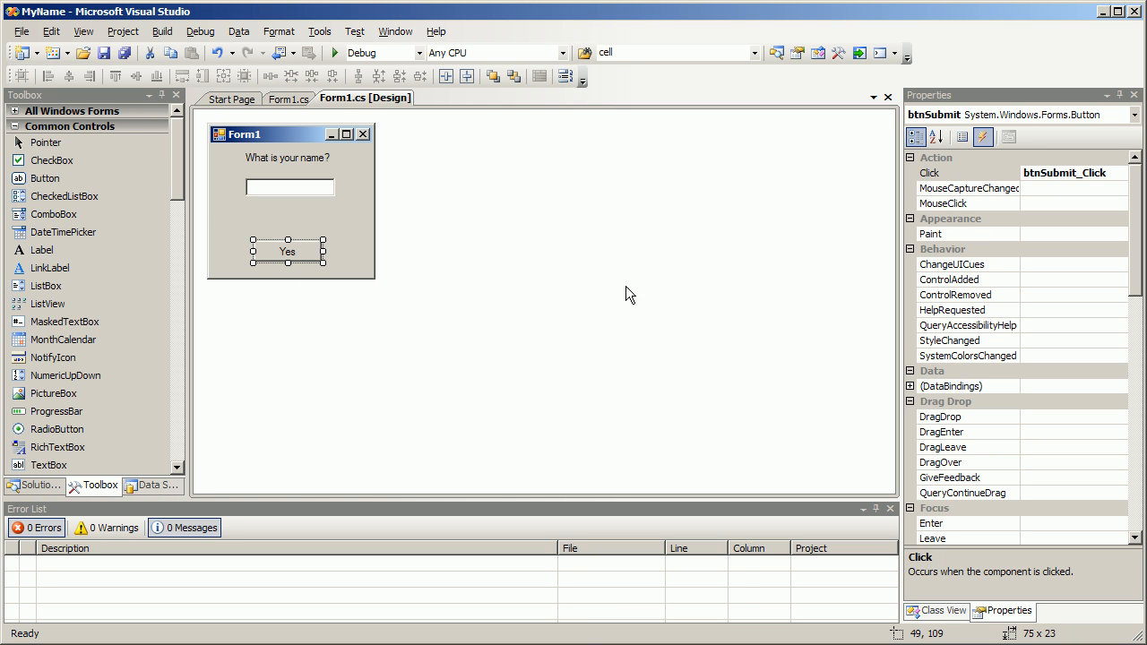
mouse_move(464, 330)
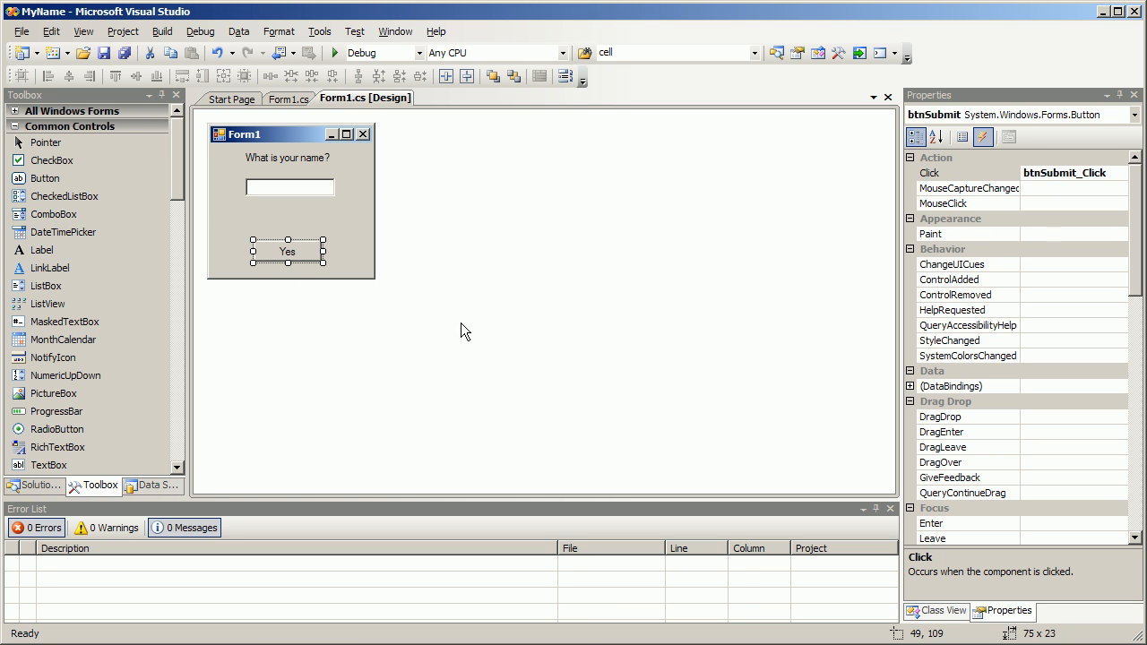
mouse_move(857, 462)
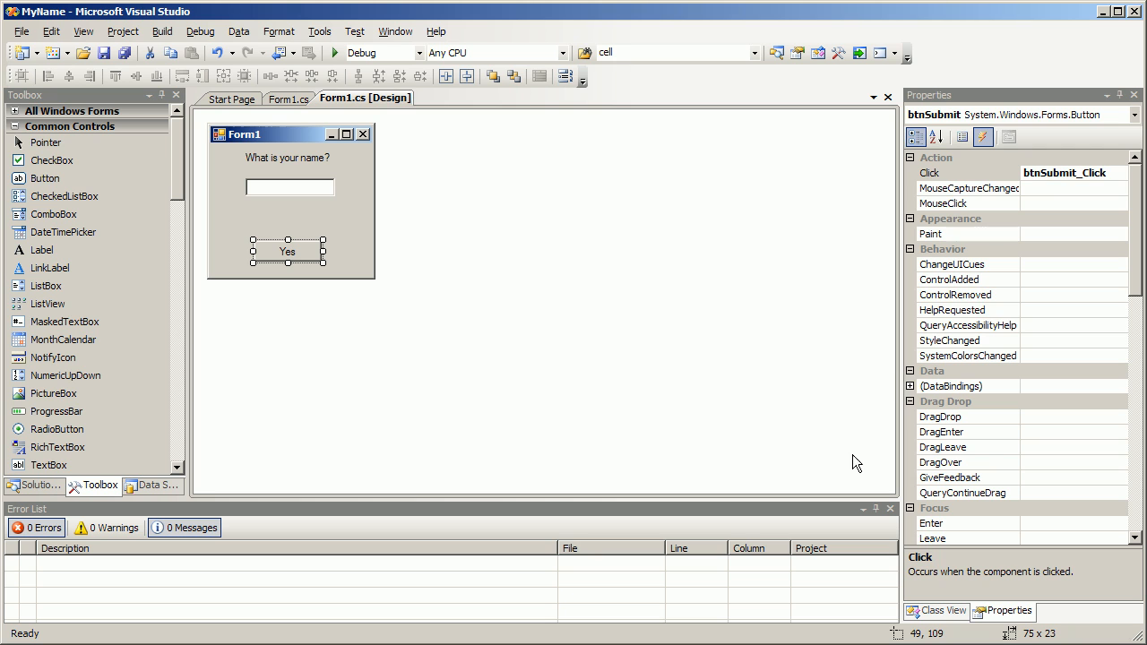
mouse_move(680, 258)
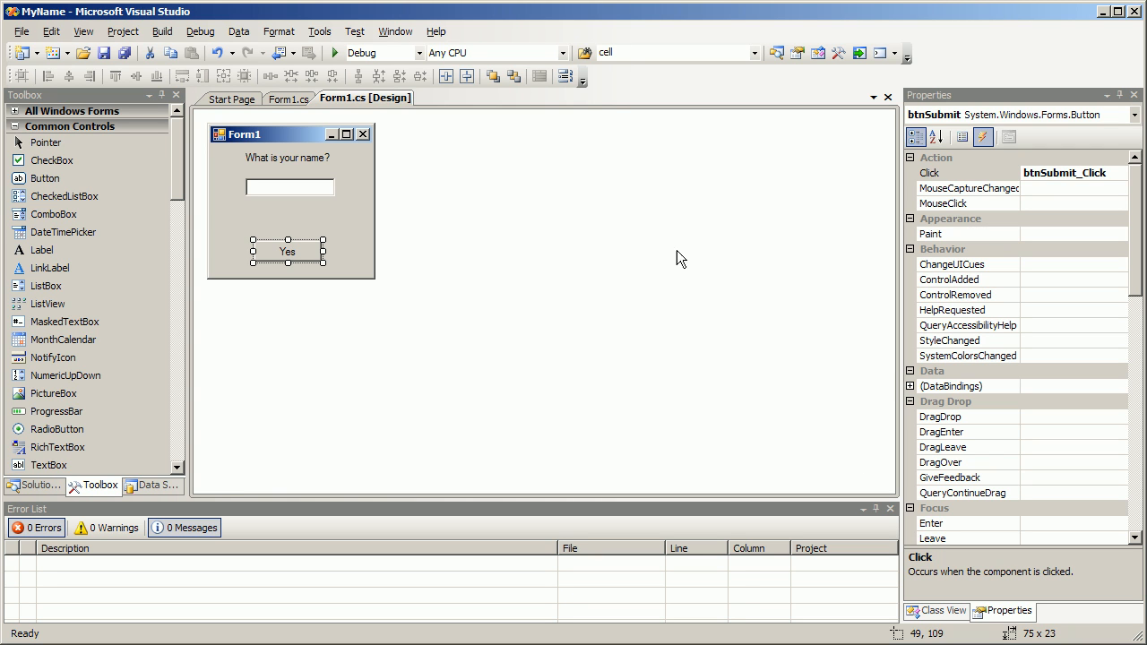
mouse_move(601, 204)
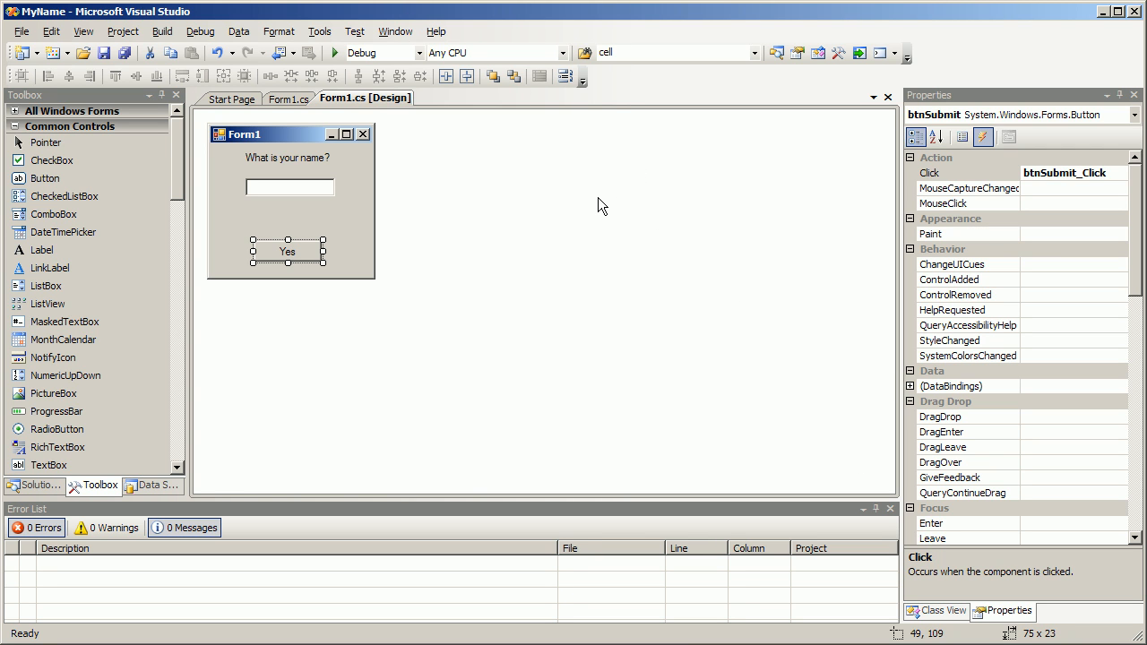